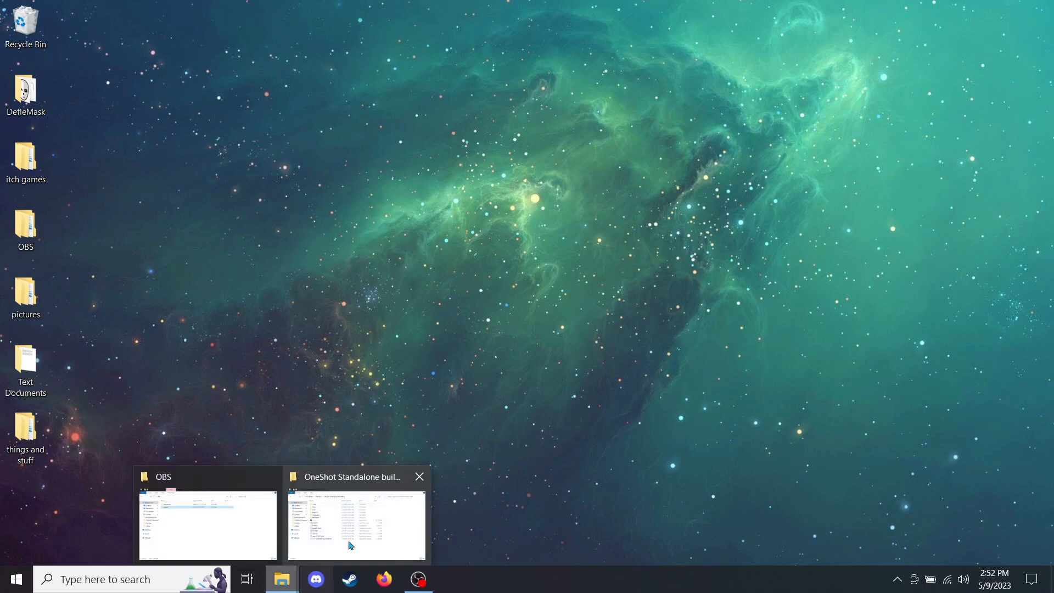
# Step: Bring up the OneShot Standalone build 64bit folder and single out the oneshot application
pyautogui.click(356, 525)
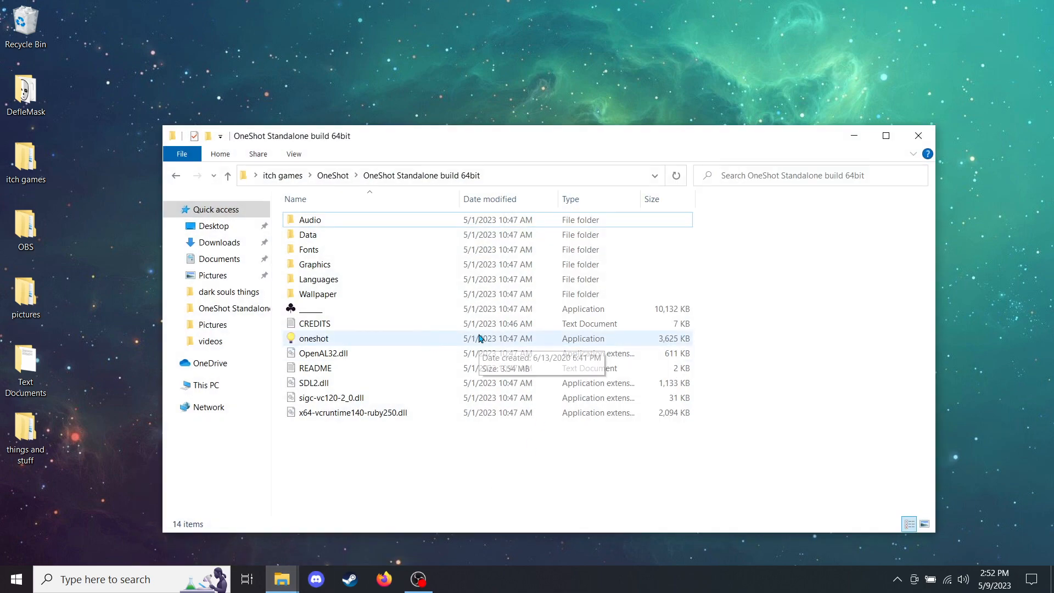
pyautogui.moveTo(501, 343)
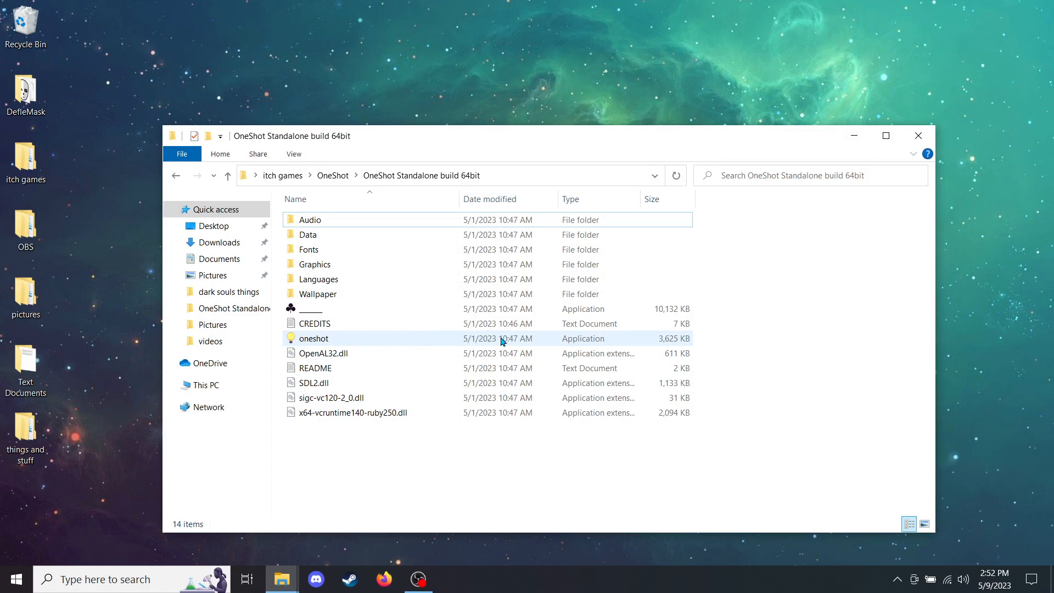
pyautogui.click(314, 338)
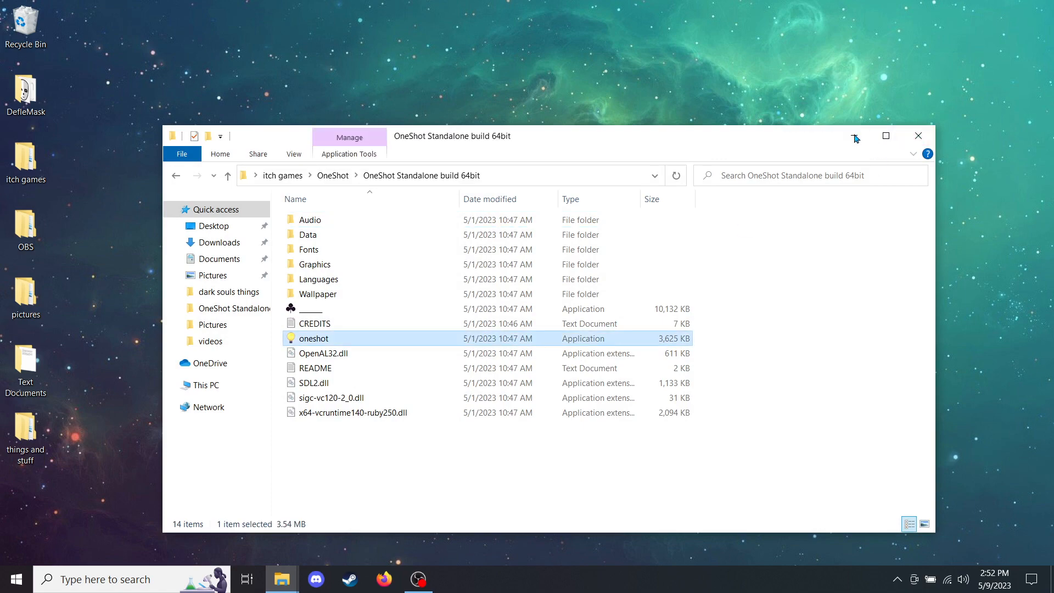
# Step: Launch oneshot.exe and start moving in the dim bookshelf-lined room
pyautogui.doubleClick(314, 338)
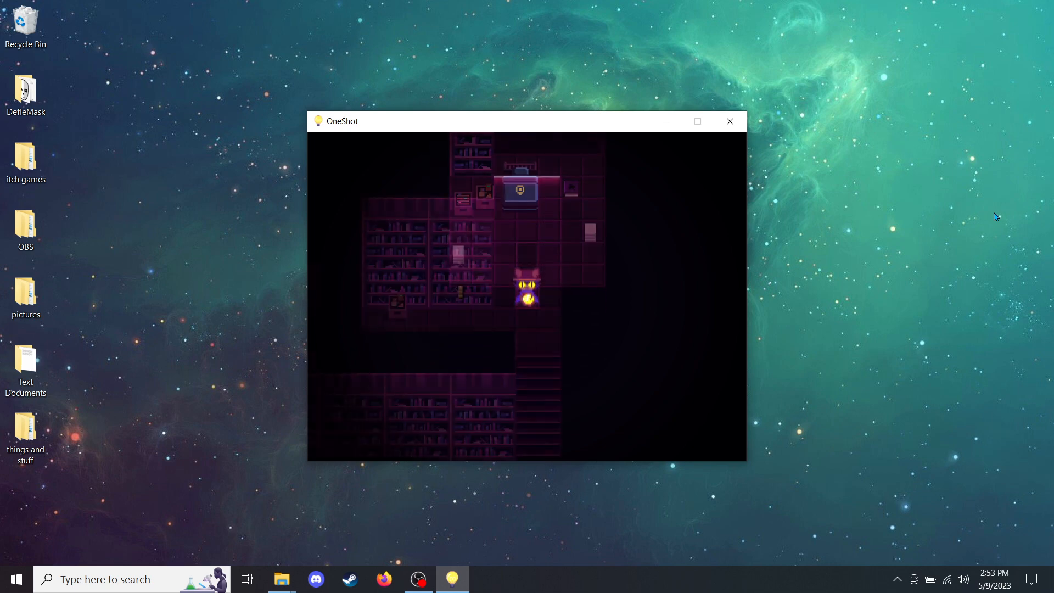
pyautogui.press('up')
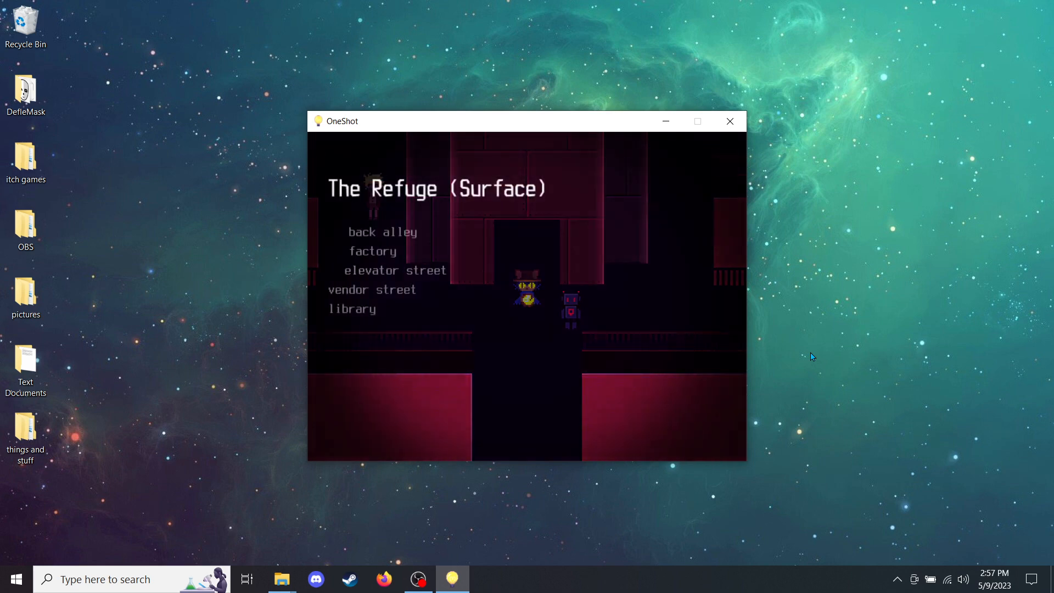
# Step: Pick a destination from The Refuge (Surface) travel list
pyautogui.press('down')
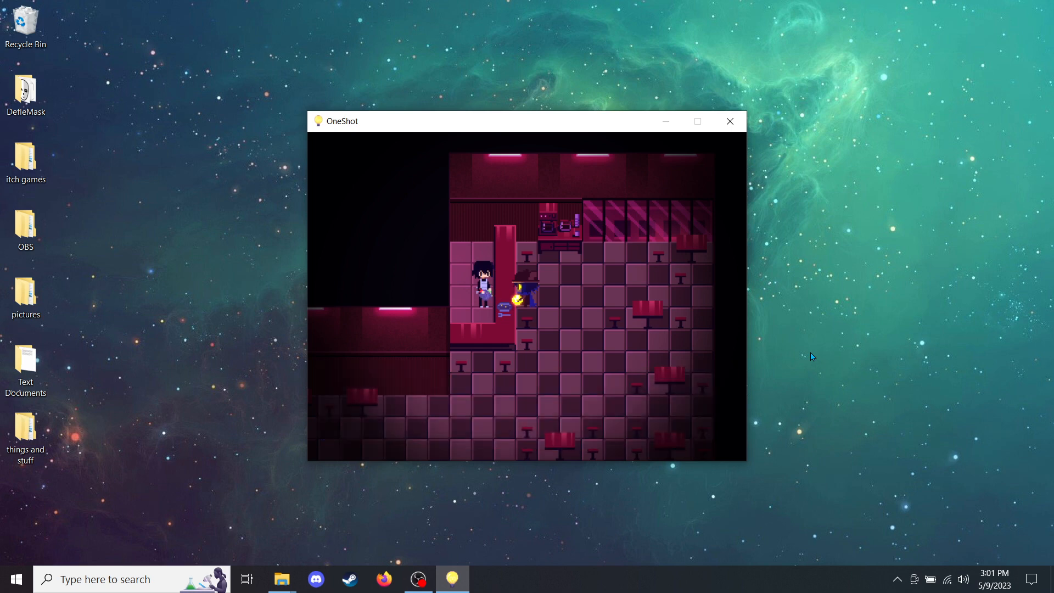
# Step: Move to elevator street in The Refuge (Surface) destination list
pyautogui.press('Down')
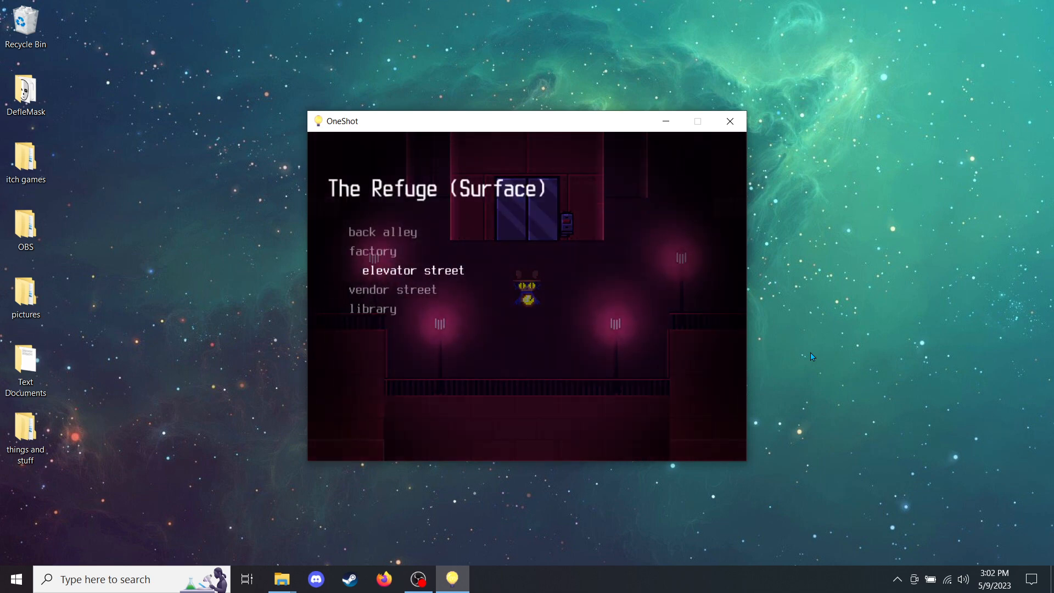
# Step: Confirm the travel destination and walk the character along the red-walled corridor
pyautogui.press('up')
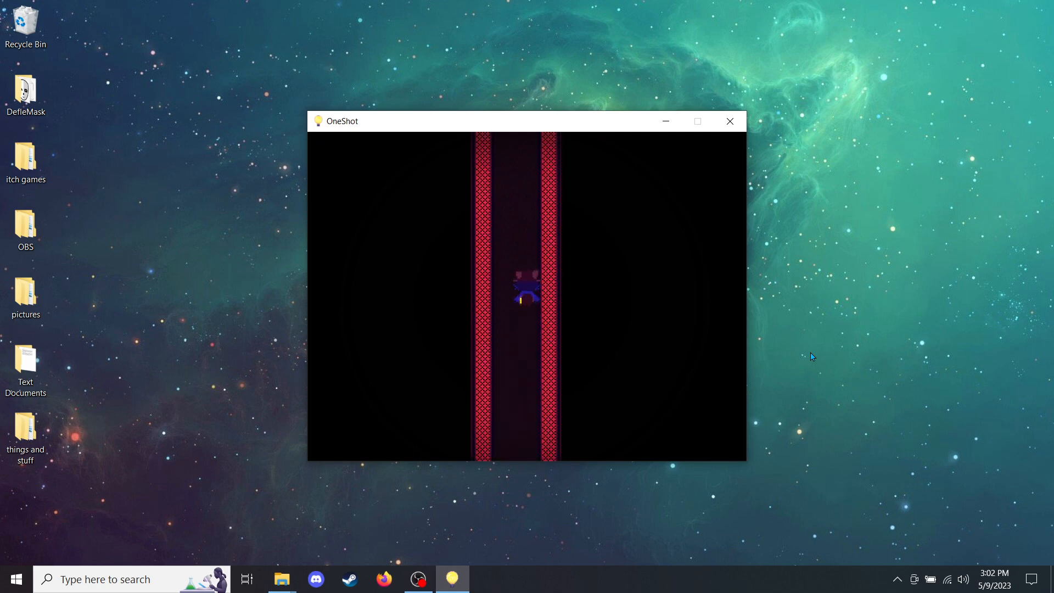
pyautogui.press('Up')
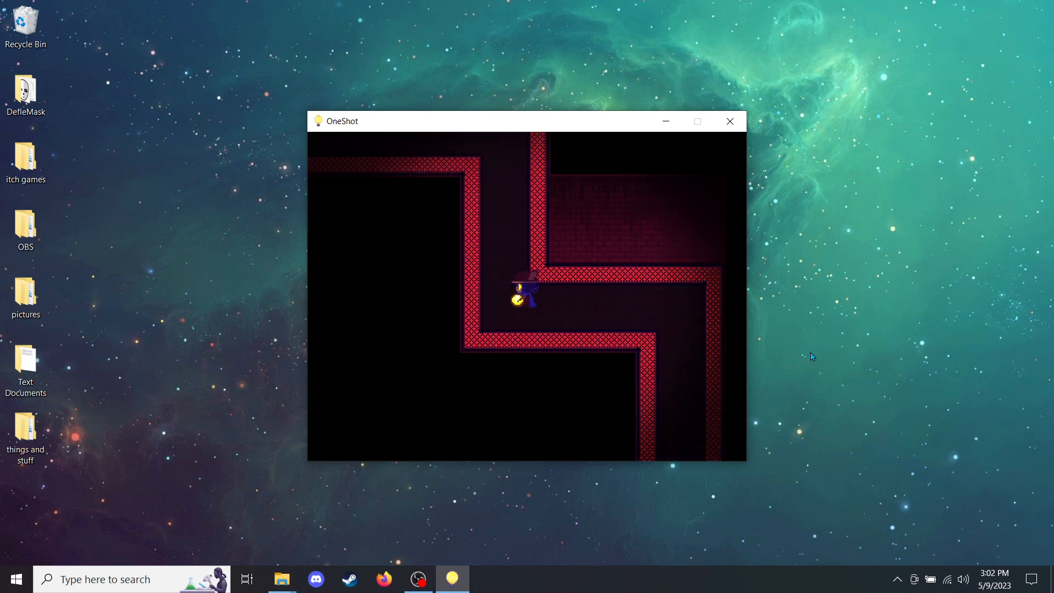
# Step: Walk into the X-marked room, quit the game, and relaunch oneshot from its install folder
pyautogui.press('up')
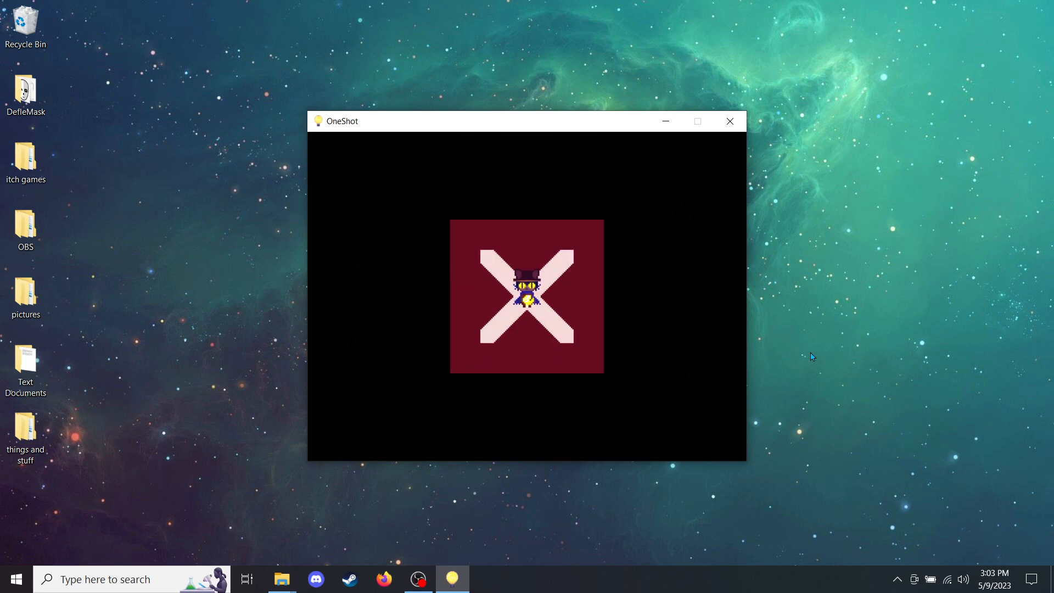
pyautogui.moveTo(800, 234)
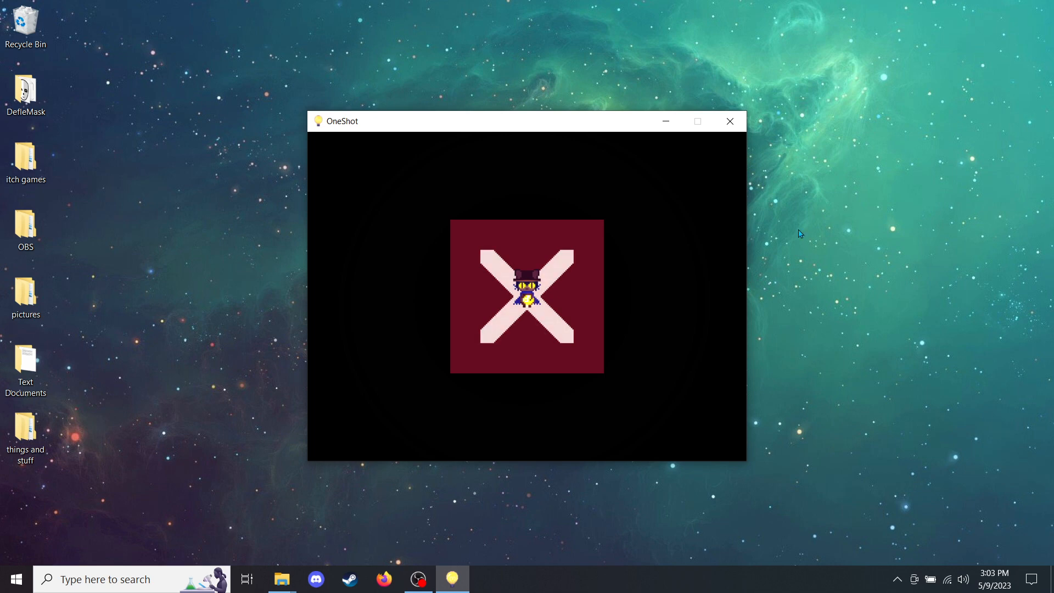
pyautogui.moveTo(730, 121)
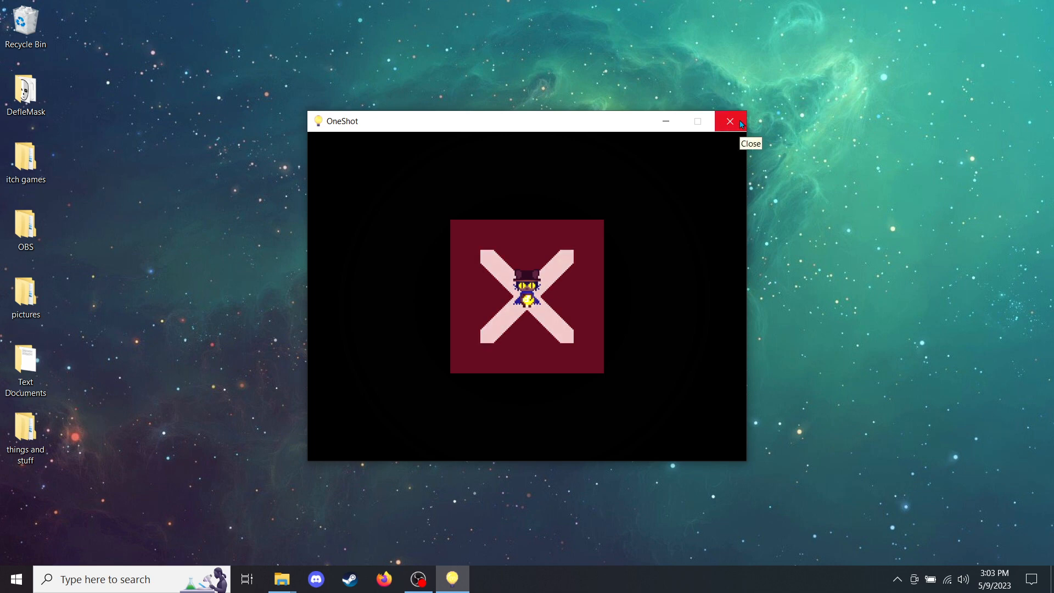
pyautogui.click(729, 121)
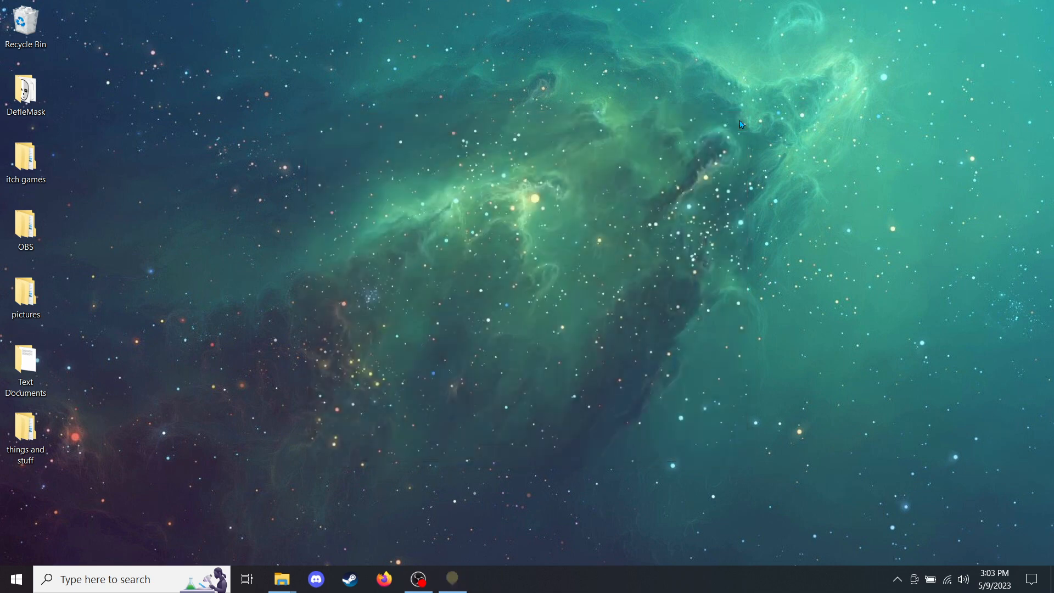
pyautogui.moveTo(283, 579)
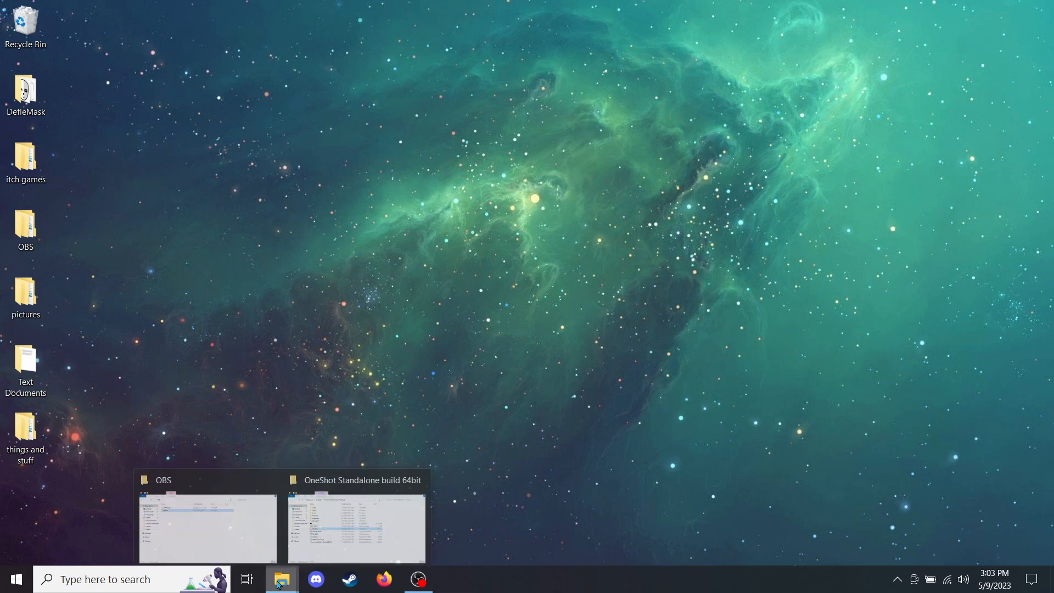
pyautogui.click(357, 529)
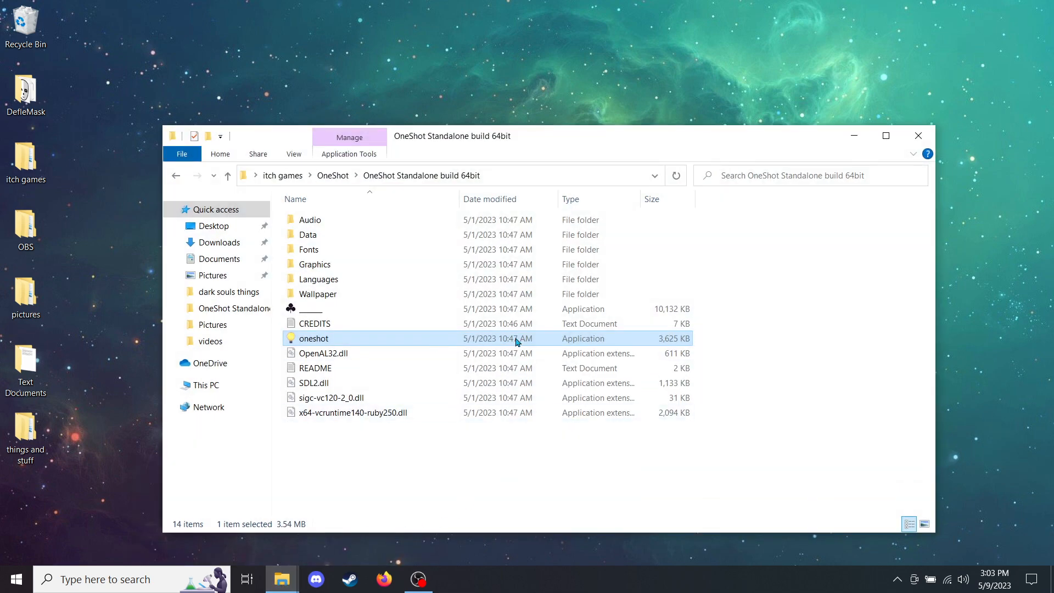
pyautogui.doubleClick(316, 338)
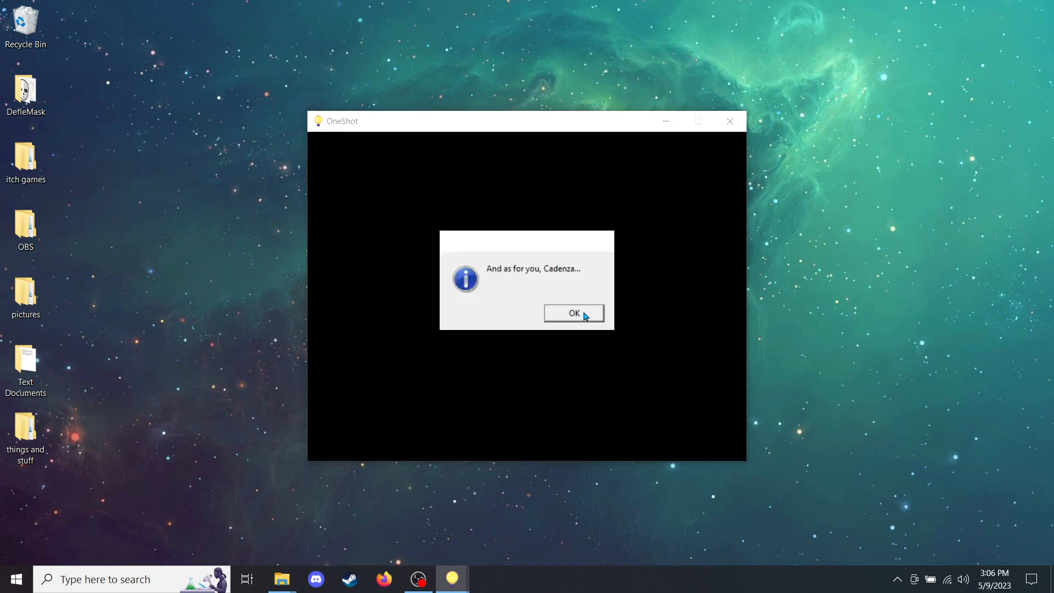
# Step: Dismiss the farewell messages addressed to the player, ending with 'We're done here'
pyautogui.click(574, 313)
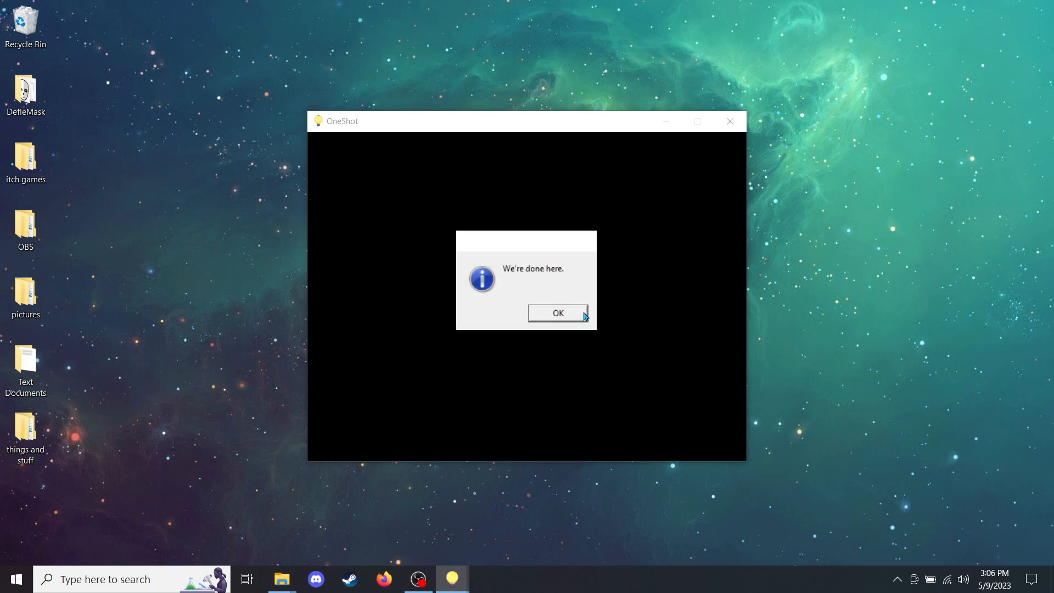
pyautogui.click(558, 313)
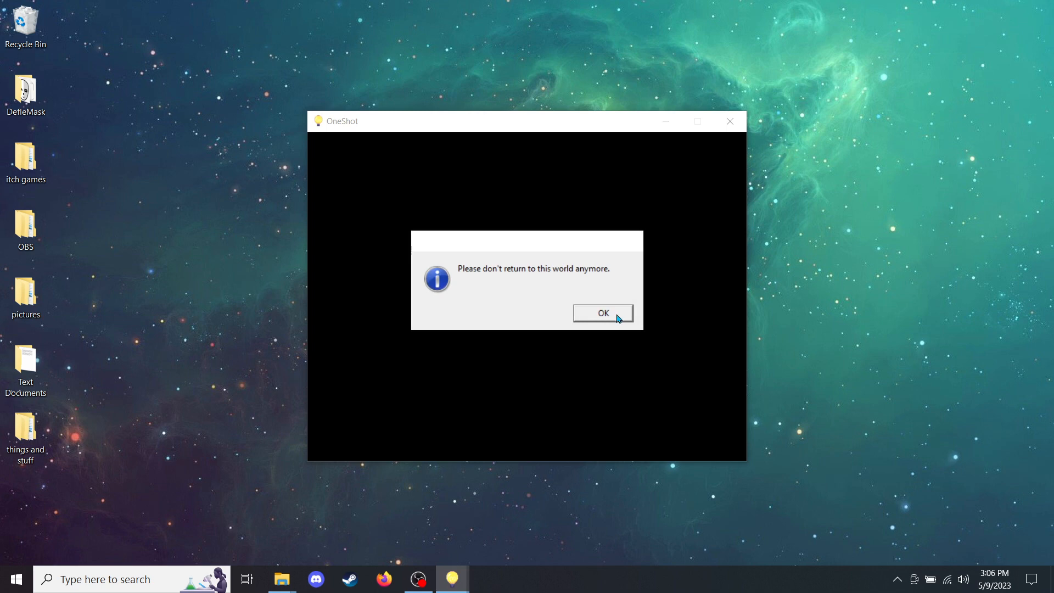
pyautogui.moveTo(614, 318)
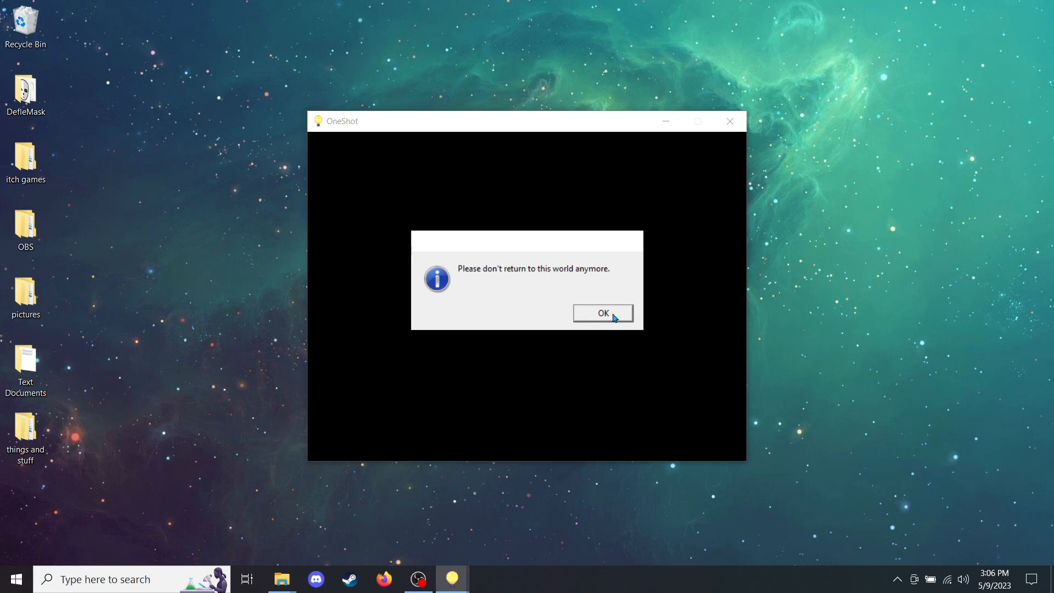
pyautogui.click(602, 313)
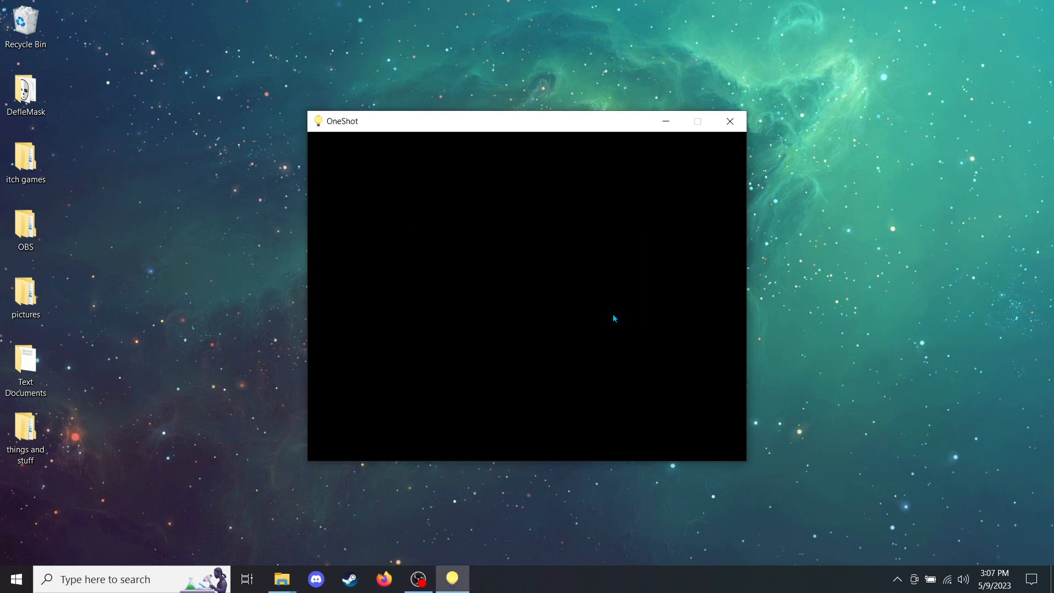
# Step: Close the OneShot window and bring the Standalone build folder back up from the taskbar
pyautogui.click(729, 120)
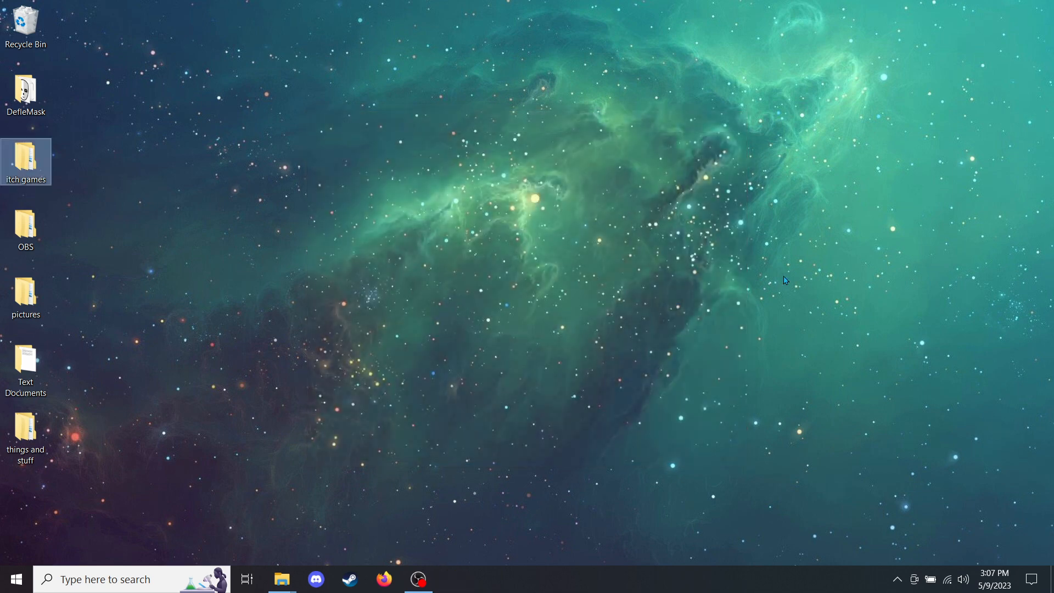
pyautogui.click(619, 298)
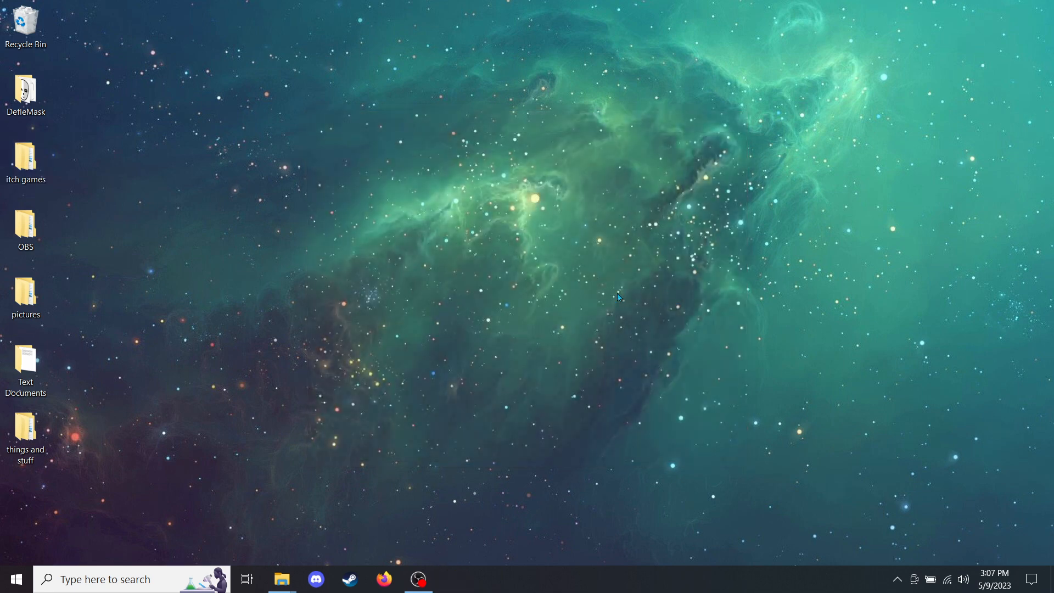
pyautogui.moveTo(282, 579)
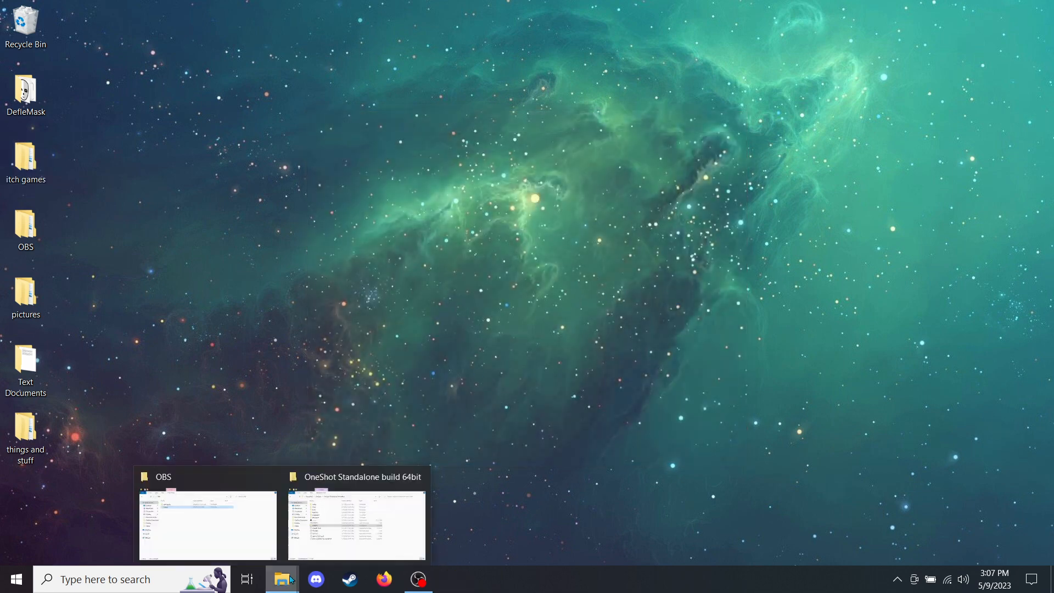
pyautogui.click(356, 521)
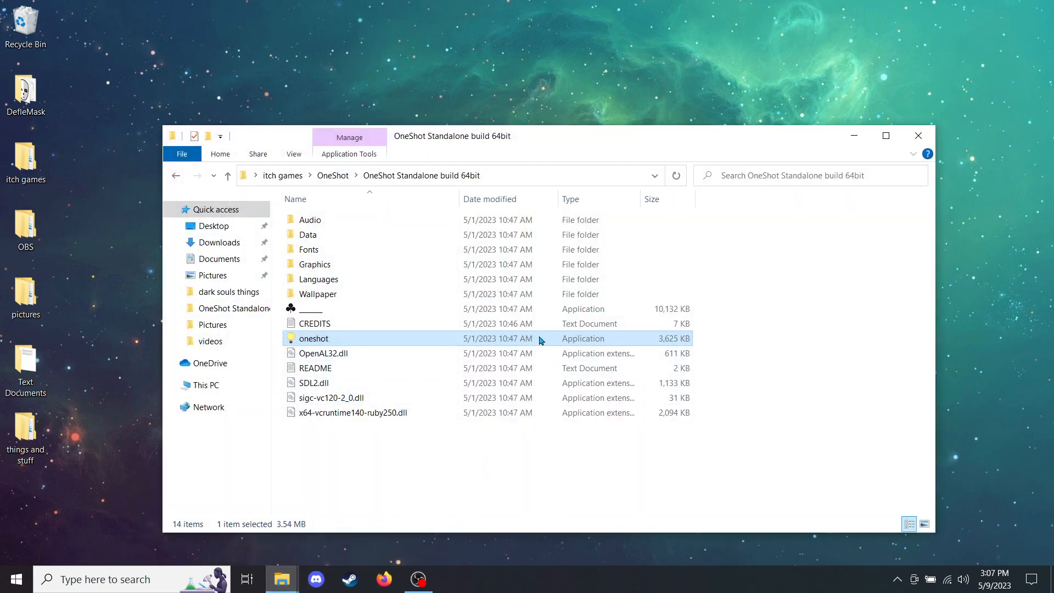
pyautogui.doubleClick(315, 339)
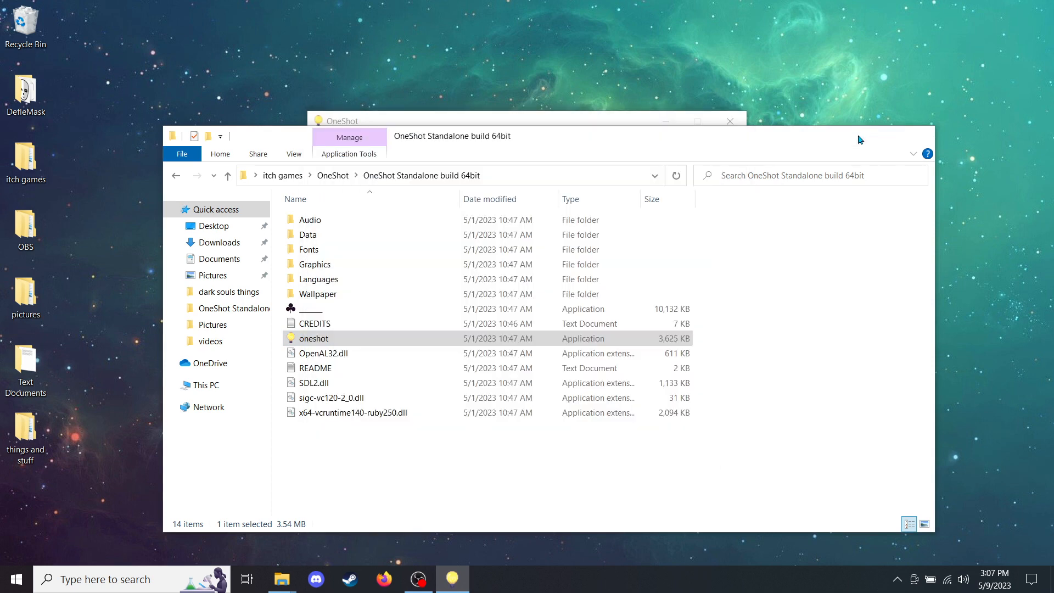
pyautogui.doubleClick(313, 339)
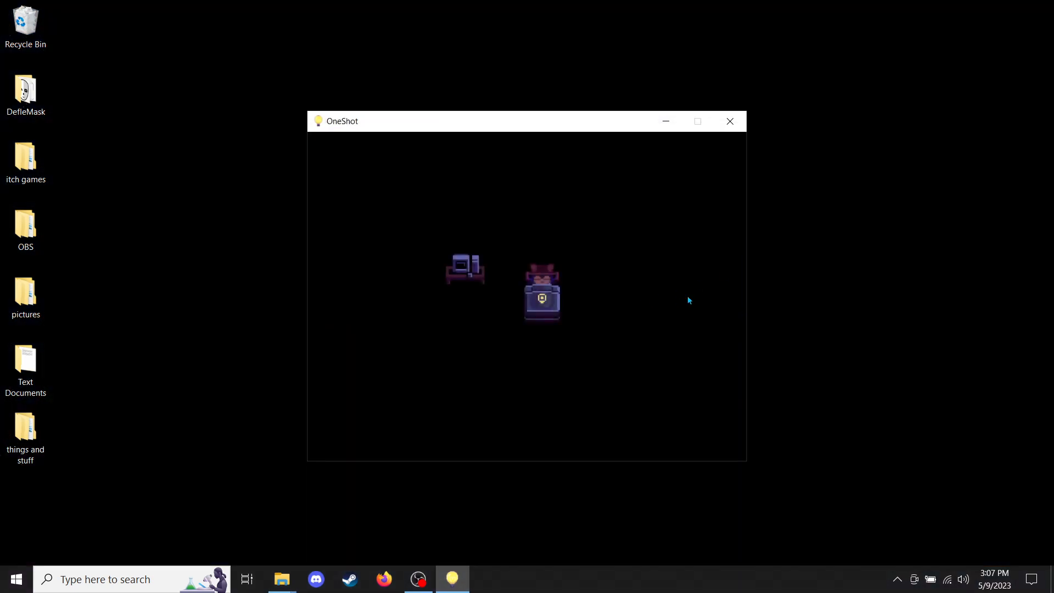
pyautogui.moveTo(1015, 322)
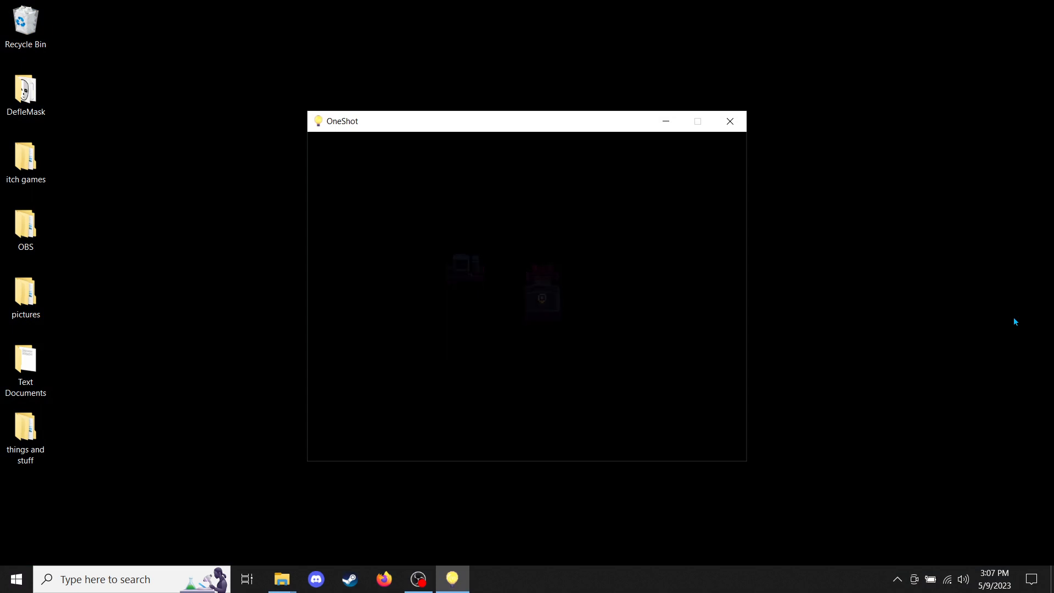
pyautogui.click(730, 121)
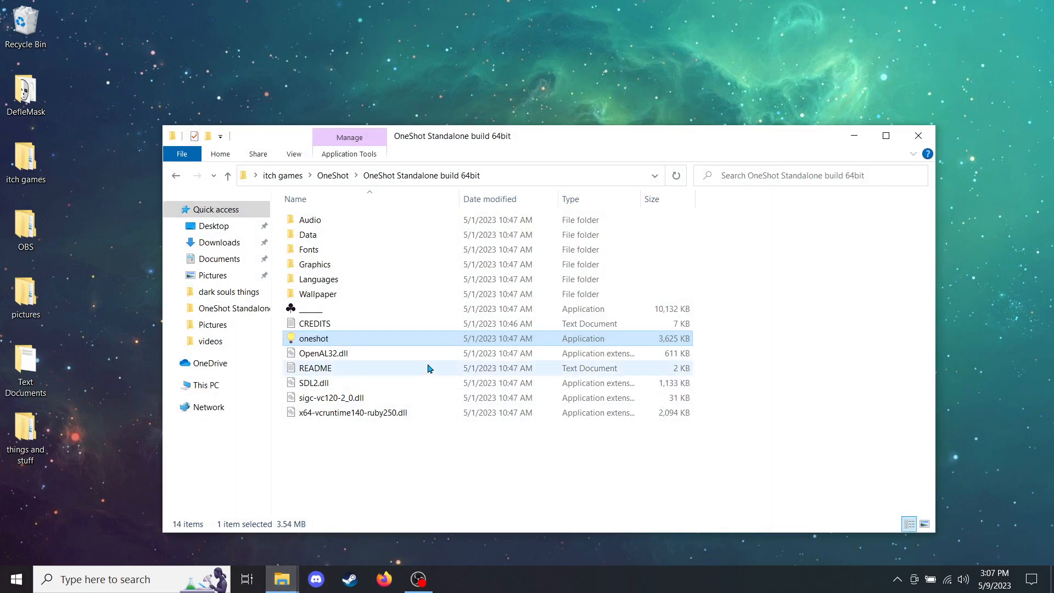
# Step: Relaunch oneshot to reveal the 'This is not over' note, then pick the pictures desktop icon
pyautogui.doubleClick(315, 338)
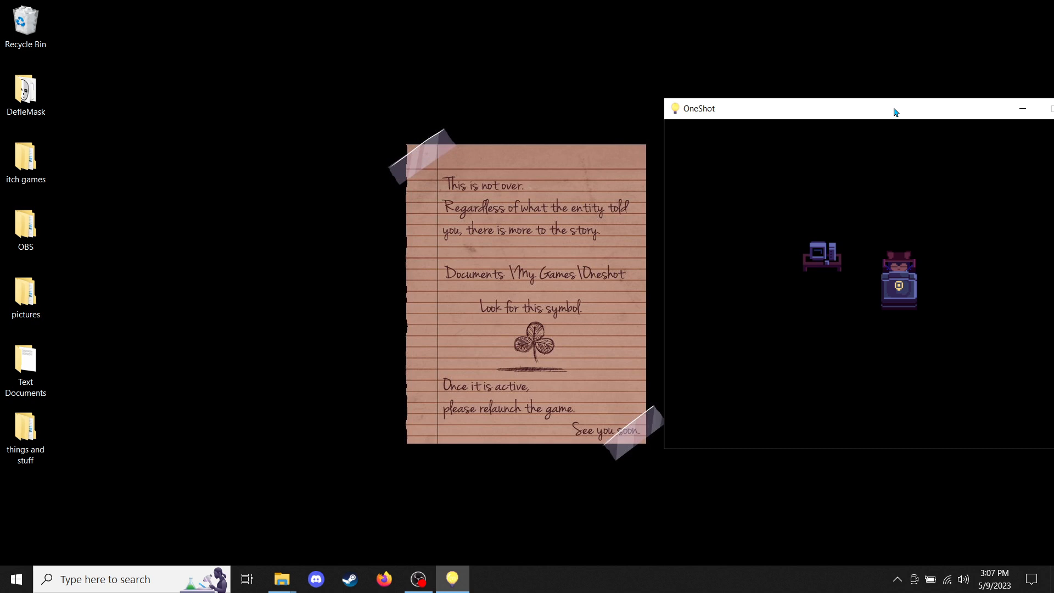
pyautogui.moveTo(897, 119)
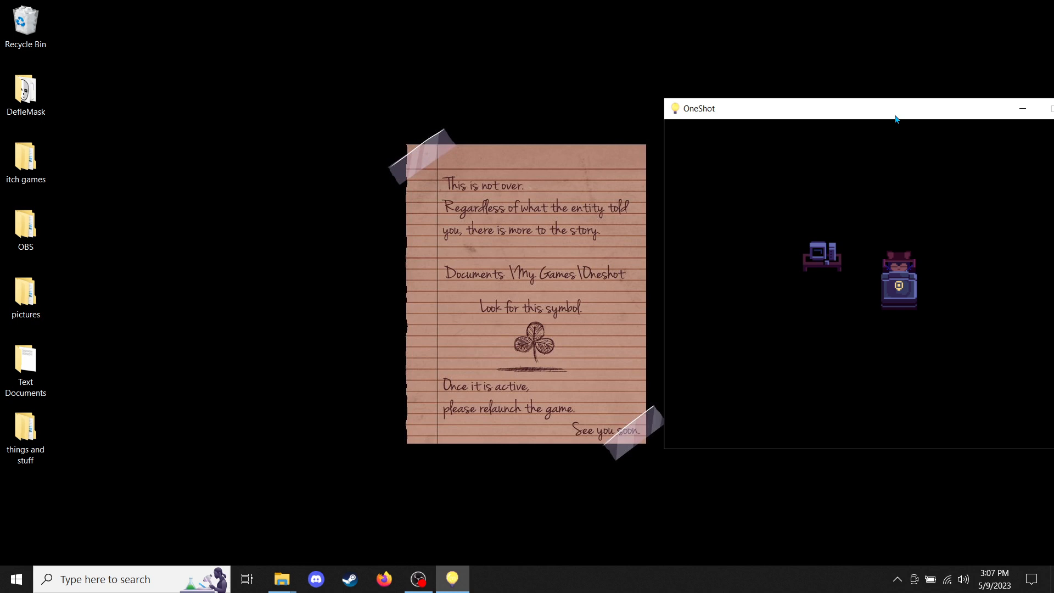
pyautogui.moveTo(871, 125)
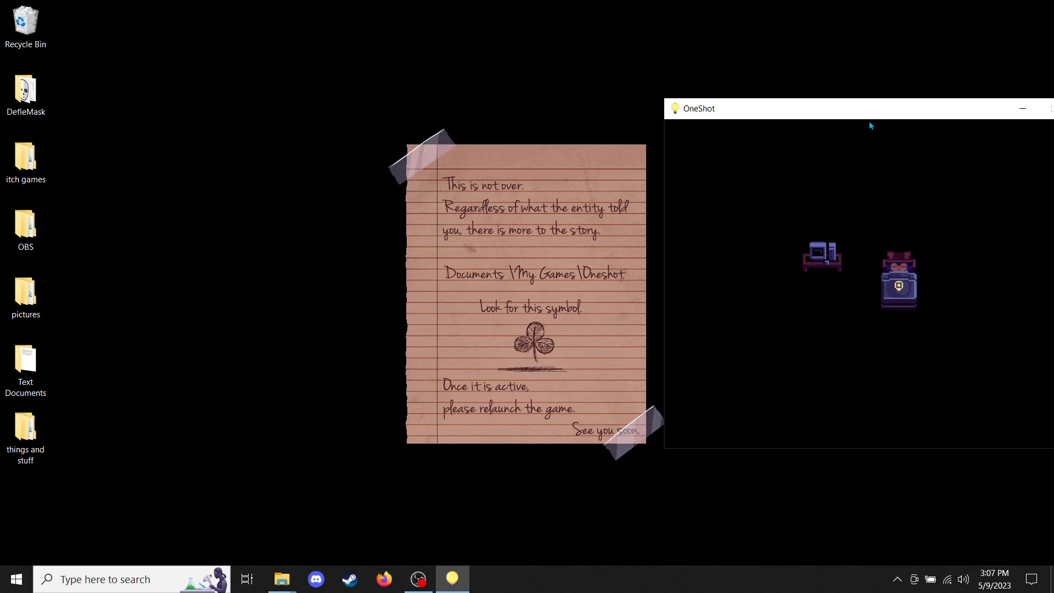
pyautogui.click(25, 295)
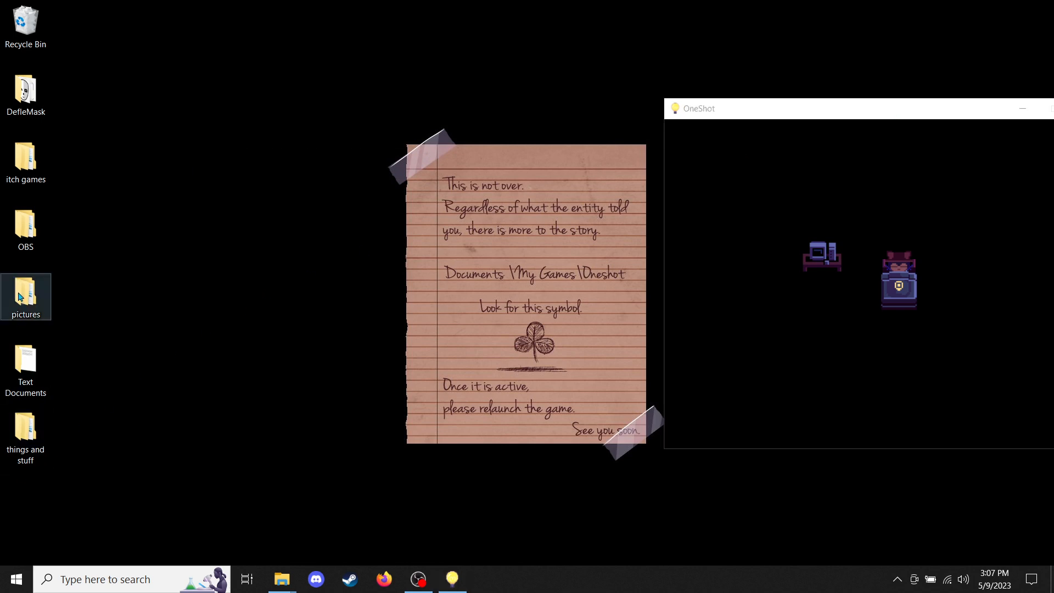
# Step: Navigate into the Oneshot folder under Documents\My Games
pyautogui.doubleClick(25, 292)
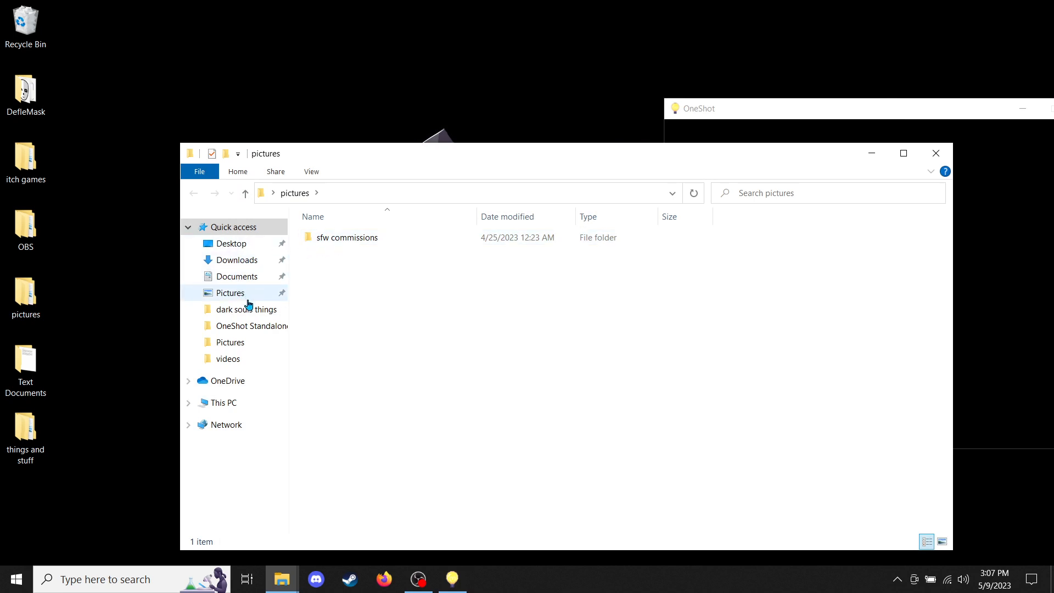
pyautogui.moveTo(238, 277)
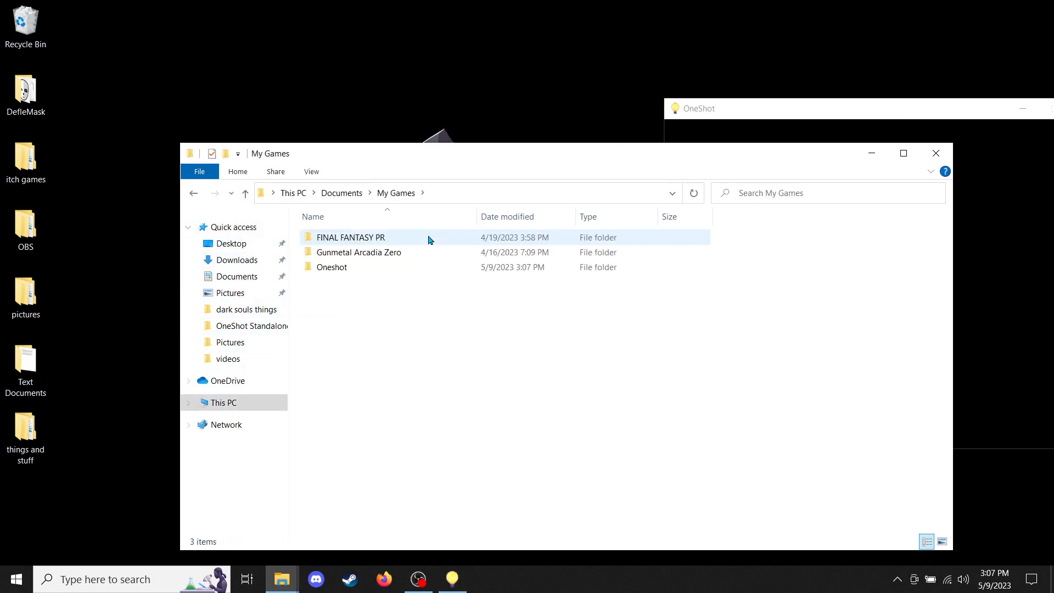
pyautogui.doubleClick(332, 267)
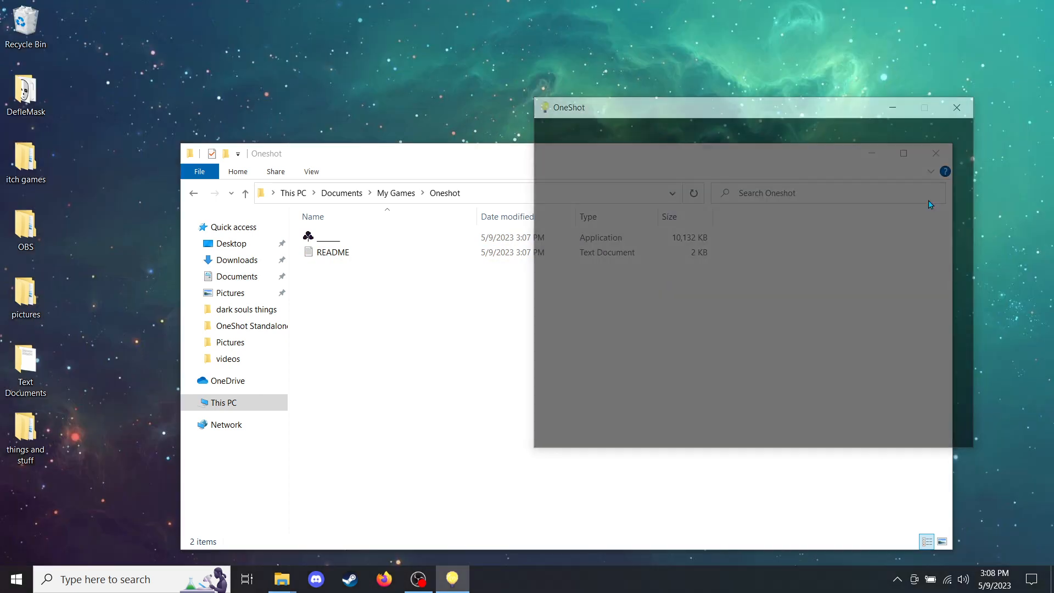
# Step: Read through the folder's README in Notepad and close it
pyautogui.doubleClick(334, 251)
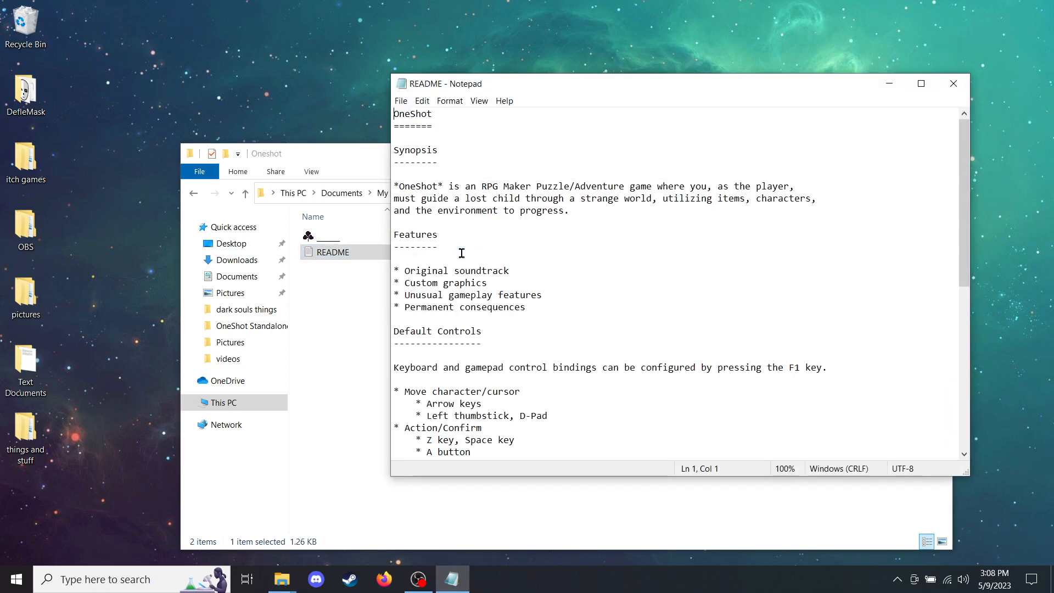
pyautogui.scroll(-3)
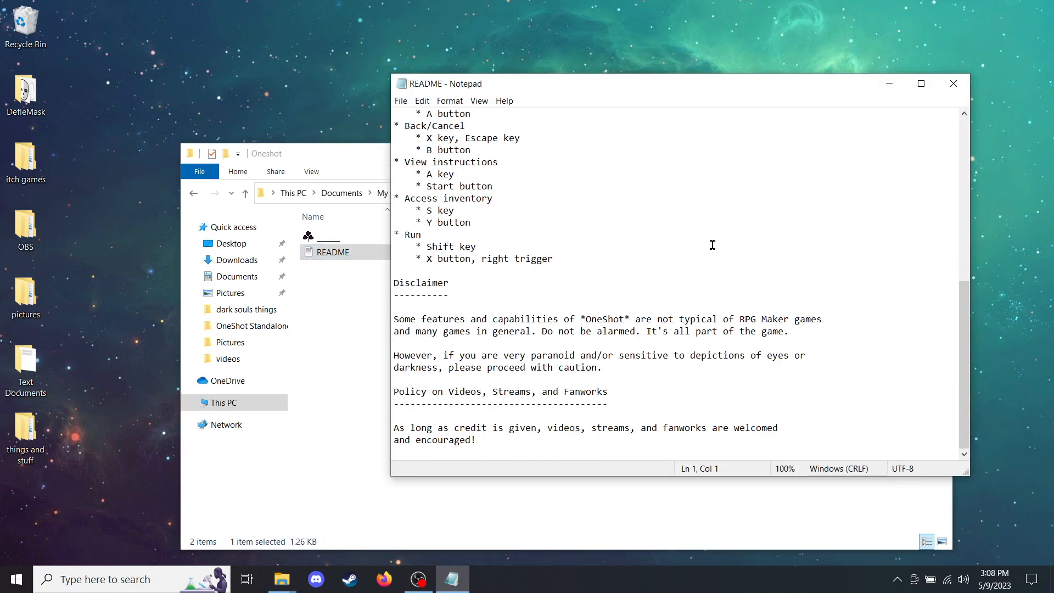
pyautogui.click(953, 84)
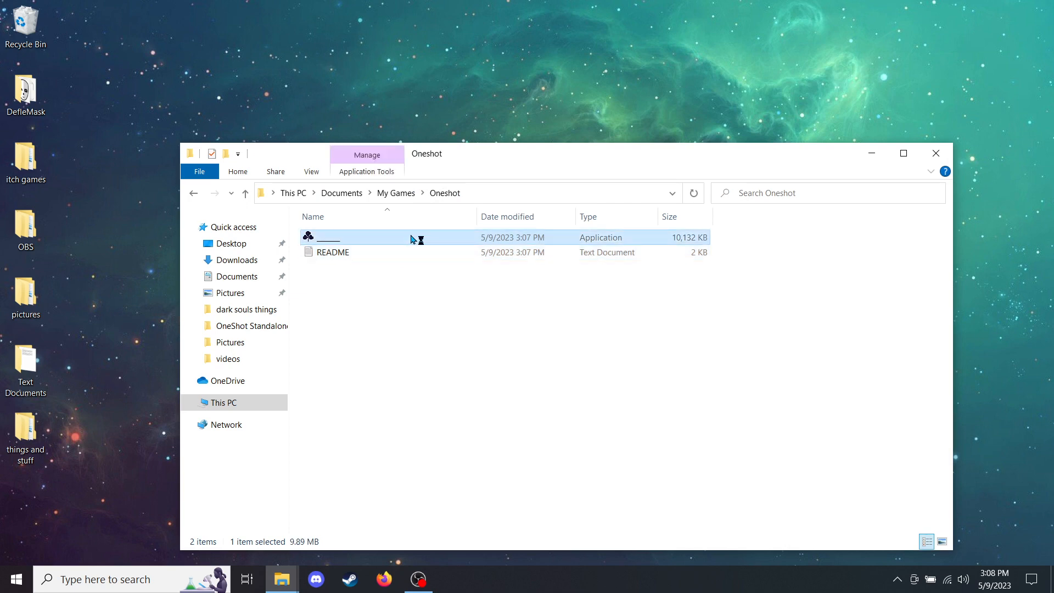
# Step: Run the clover-symbol application, then relaunch oneshot from the Standalone build folder
pyautogui.doubleClick(327, 238)
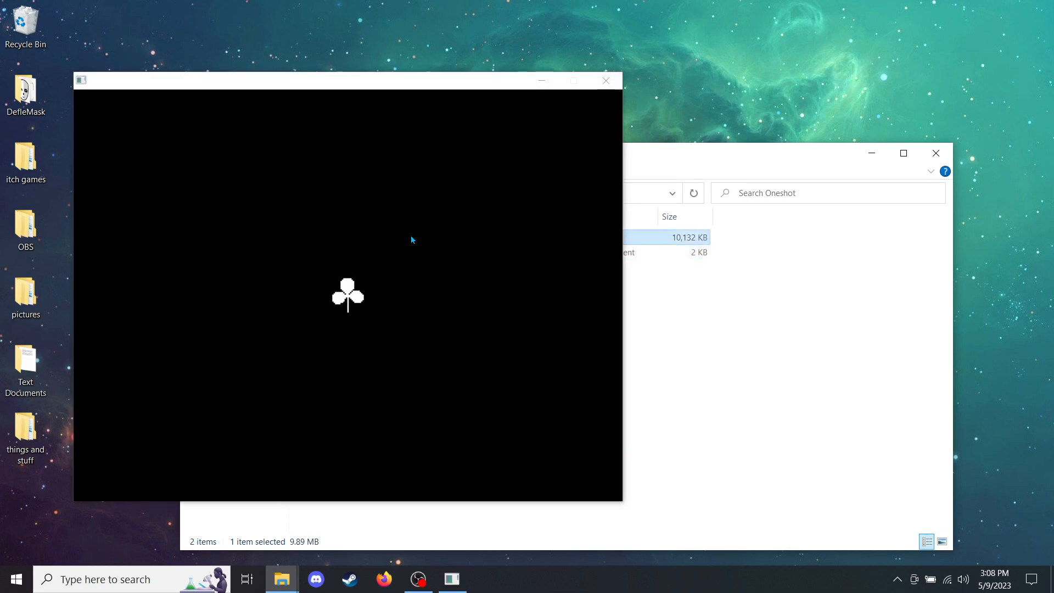
pyautogui.click(936, 152)
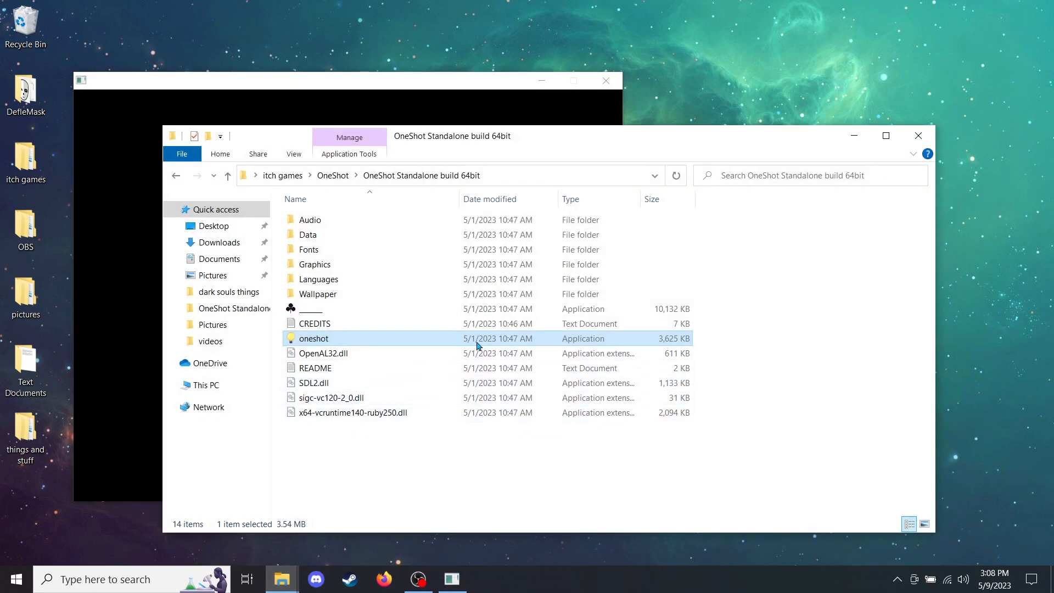
pyautogui.doubleClick(316, 338)
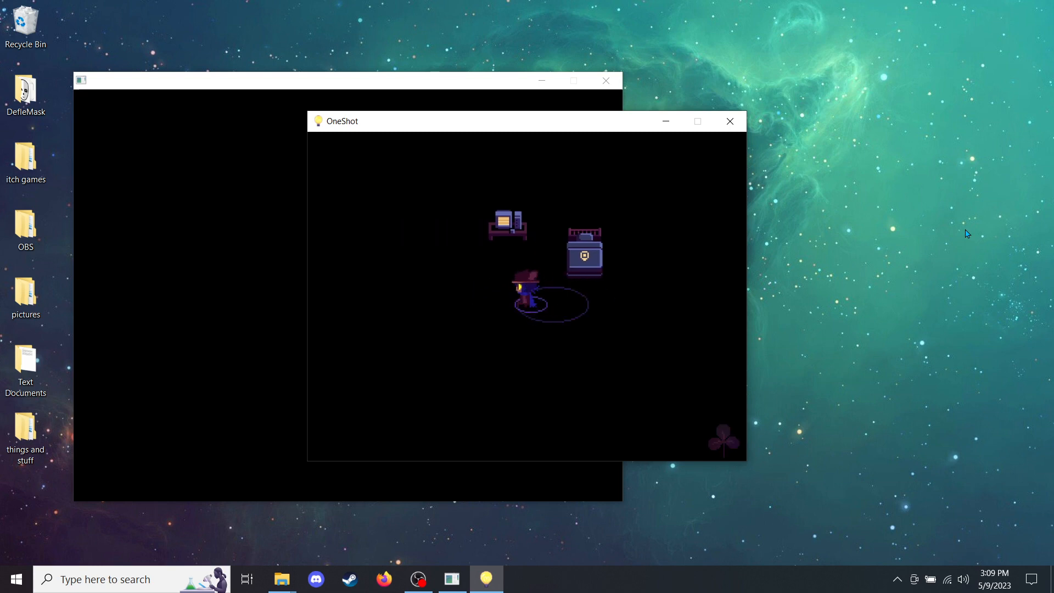
# Step: Acknowledge each angry Entity message in turn, from the coming-back question through the 'FINE.' box
pyautogui.press('up')
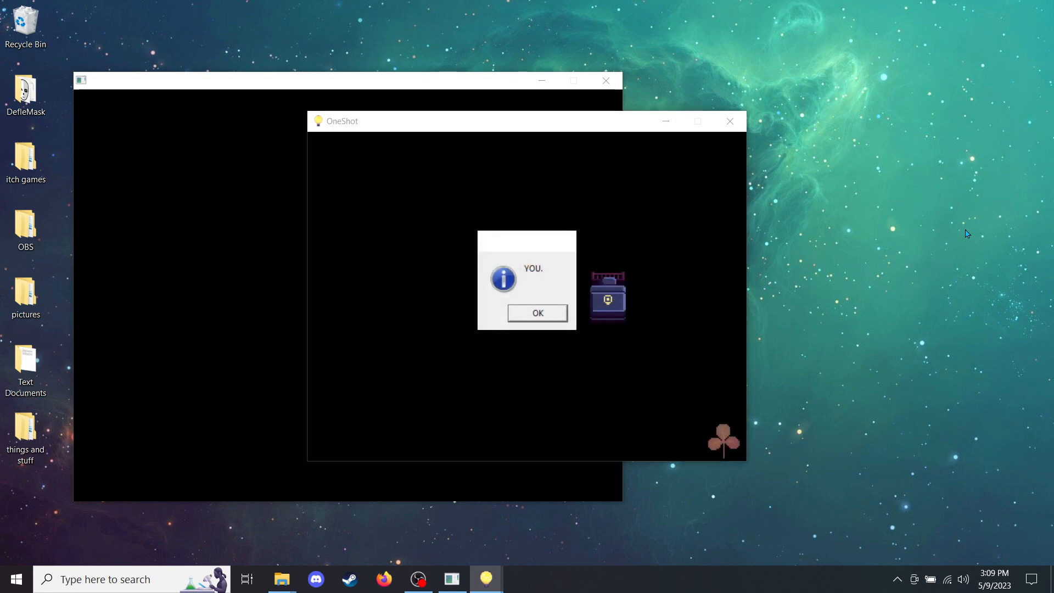
pyautogui.moveTo(555, 317)
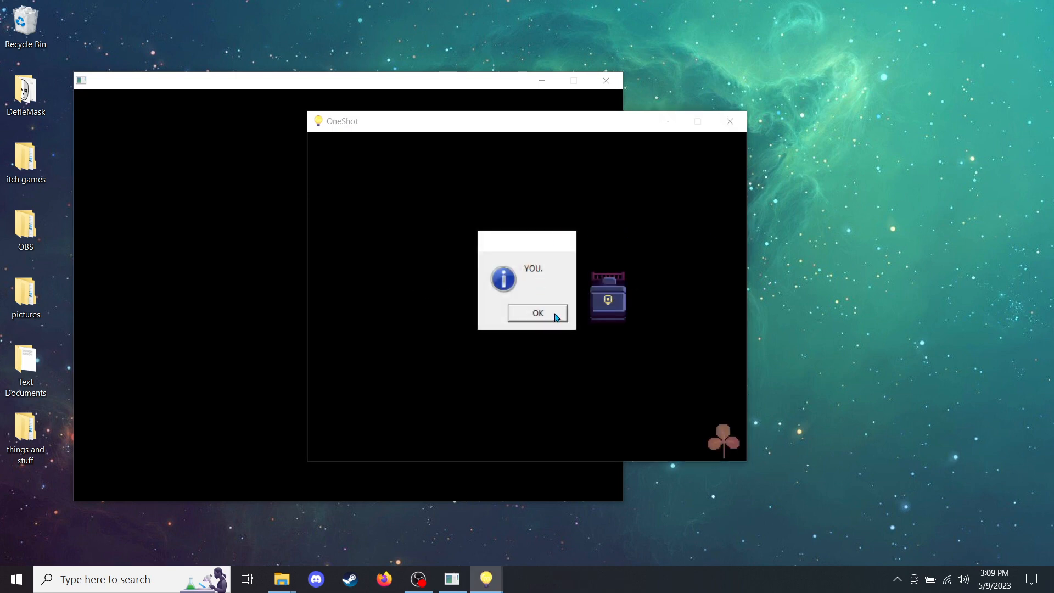
pyautogui.click(537, 313)
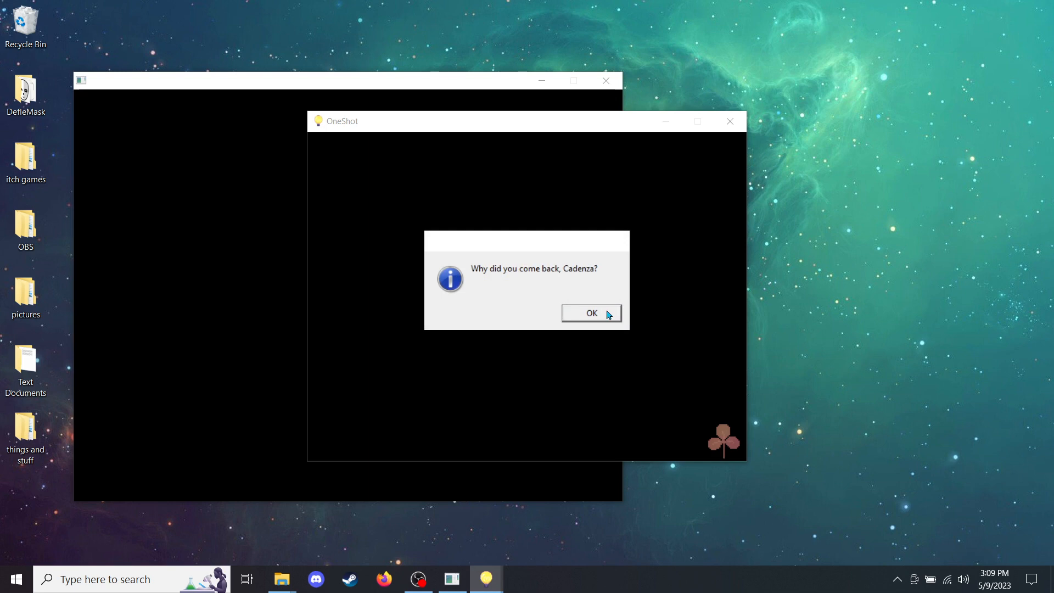
pyautogui.click(591, 313)
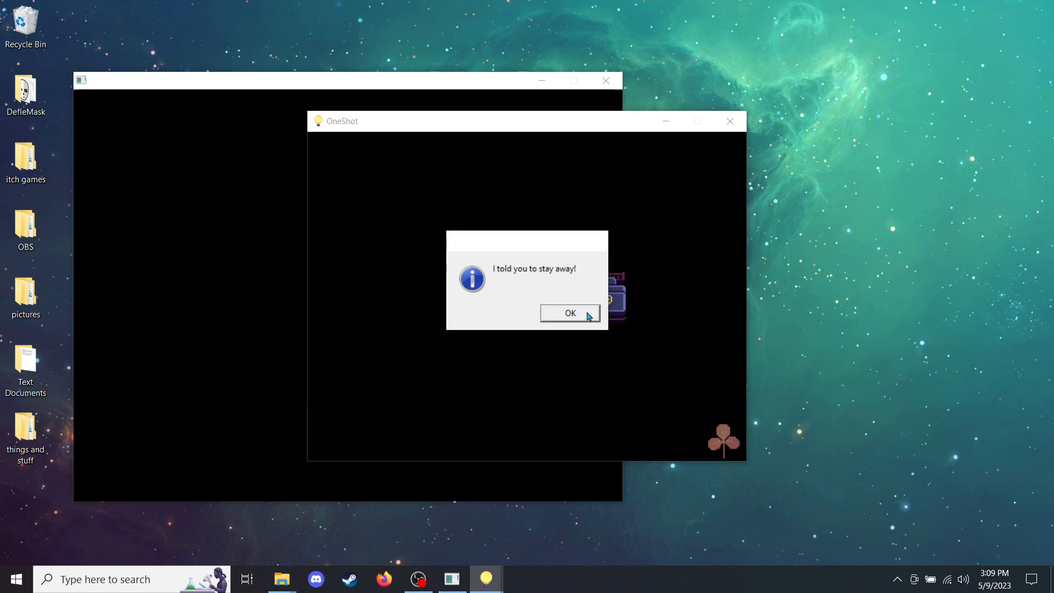
pyautogui.click(569, 313)
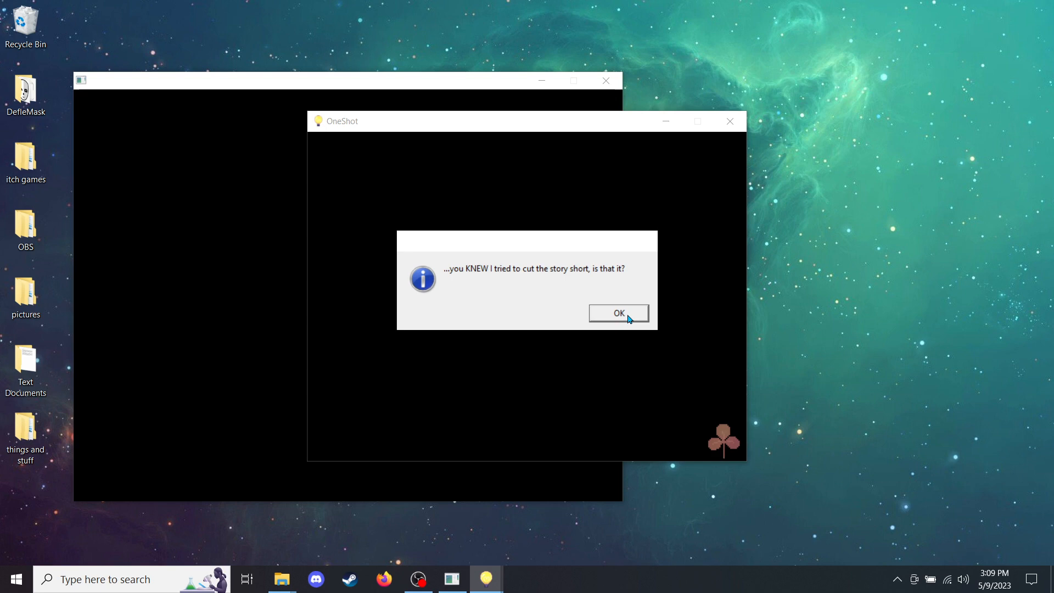
pyautogui.click(618, 313)
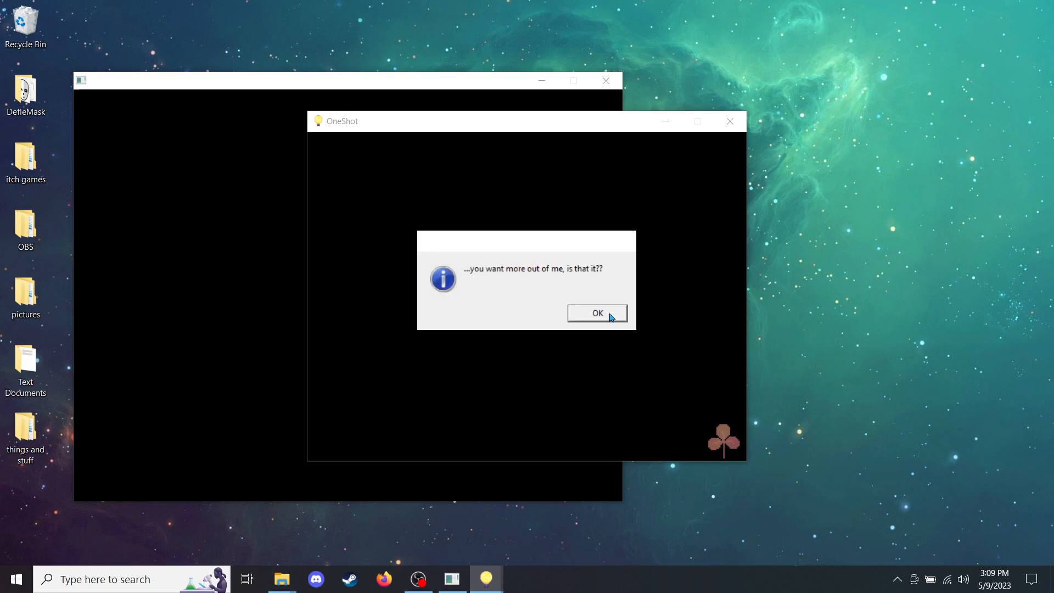
pyautogui.click(596, 313)
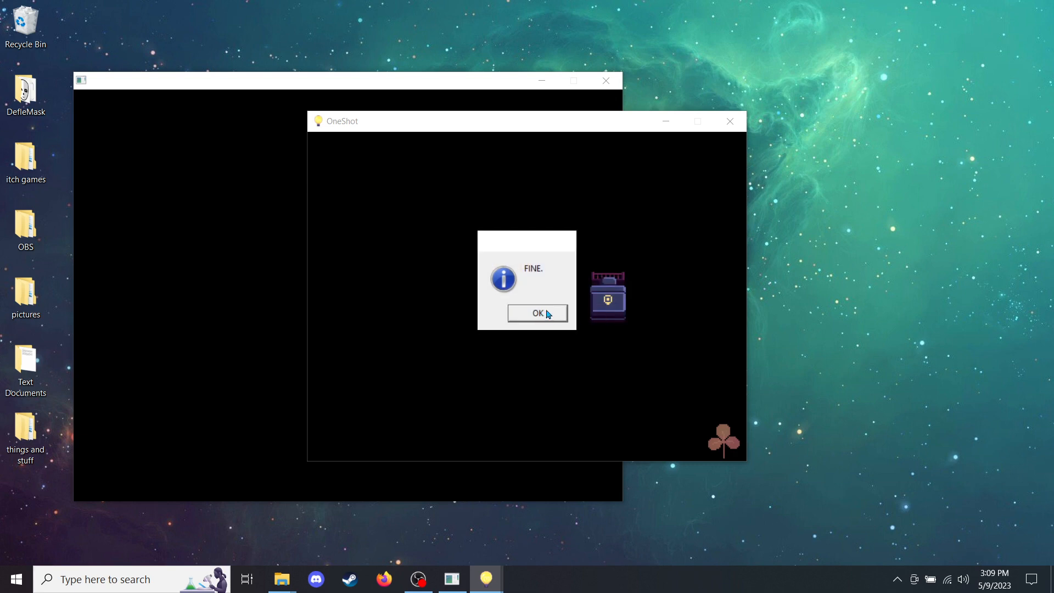
pyautogui.click(537, 313)
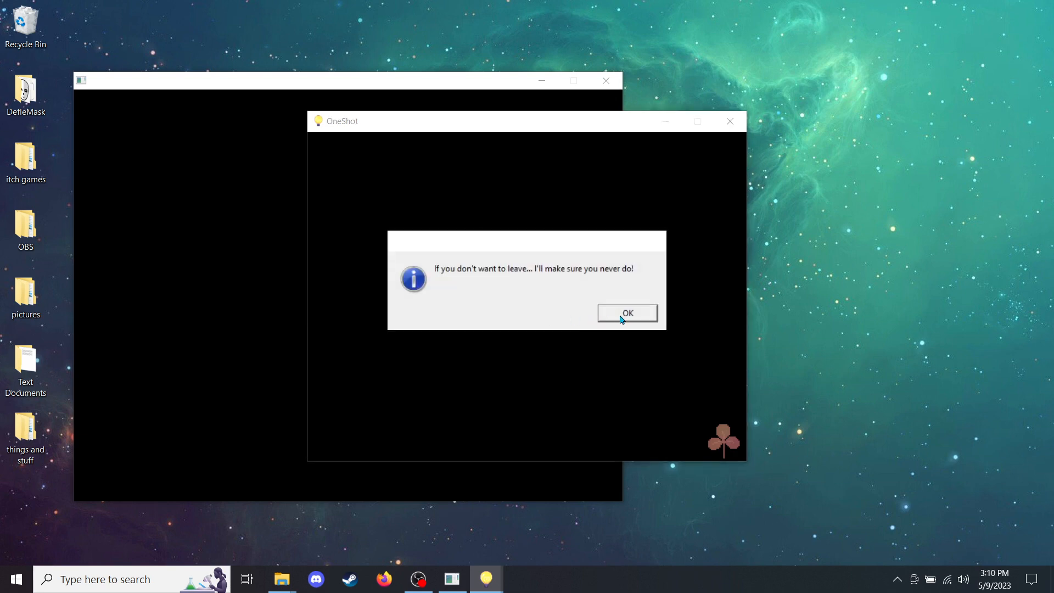
pyautogui.moveTo(633, 319)
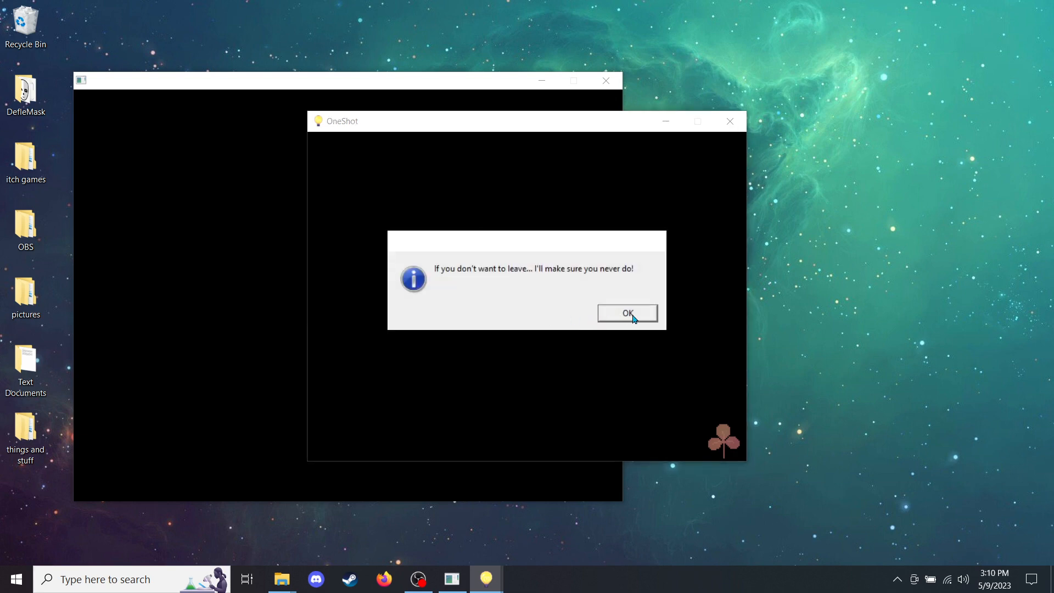
pyautogui.moveTo(640, 319)
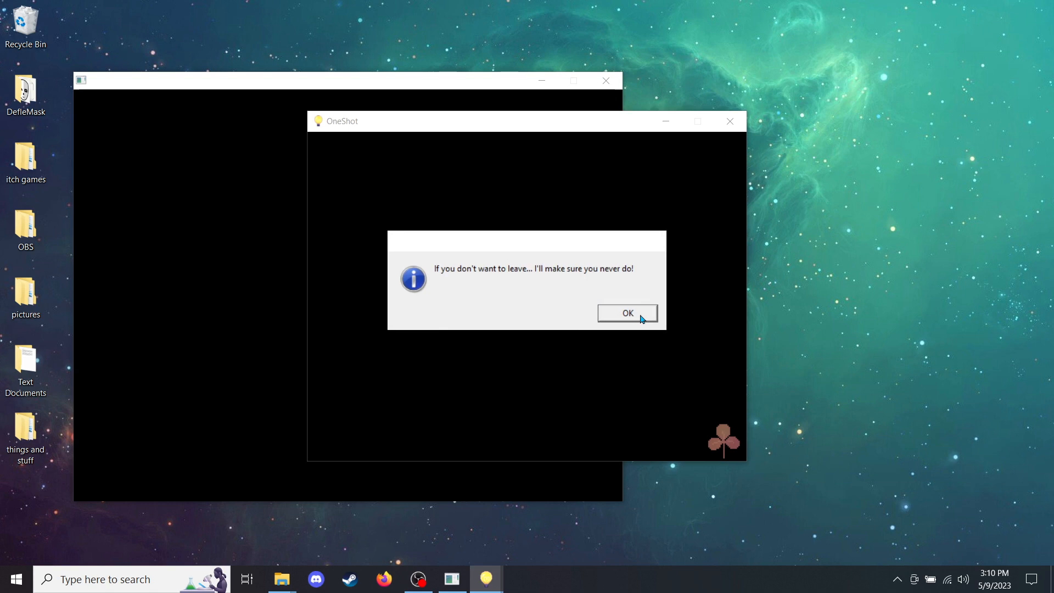
# Step: Acknowledge the 'I'll make sure you never do!' message to return to the dark corridor
pyautogui.click(626, 313)
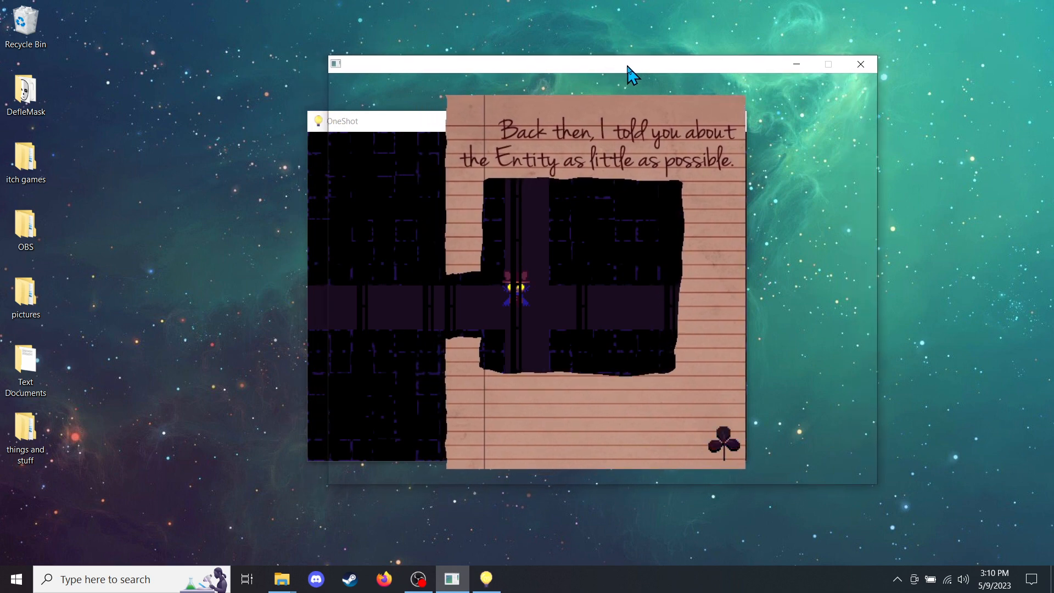
pyautogui.moveTo(975, 215)
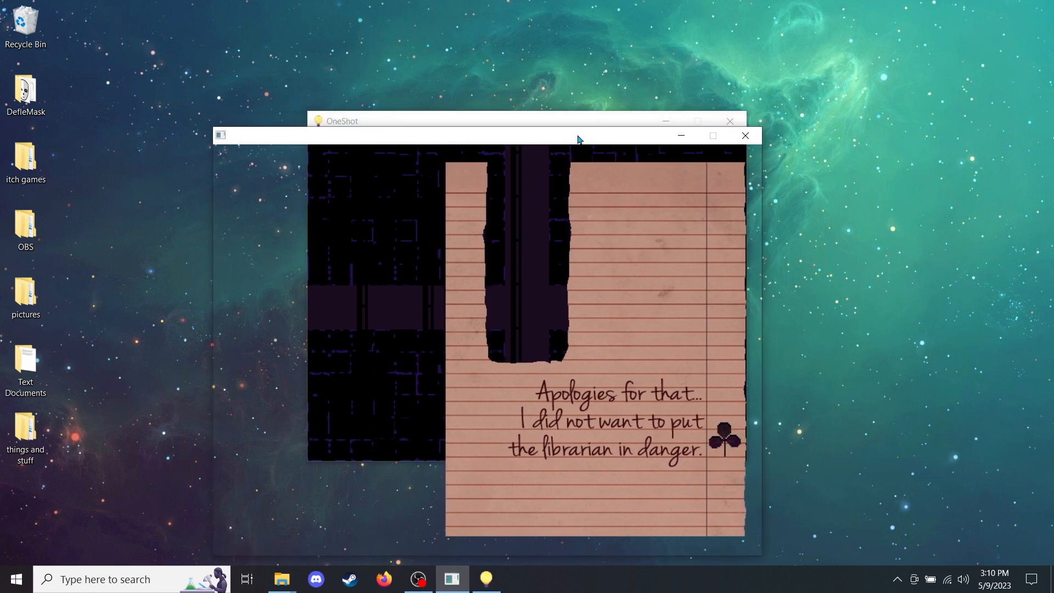
pyautogui.moveTo(422, 119)
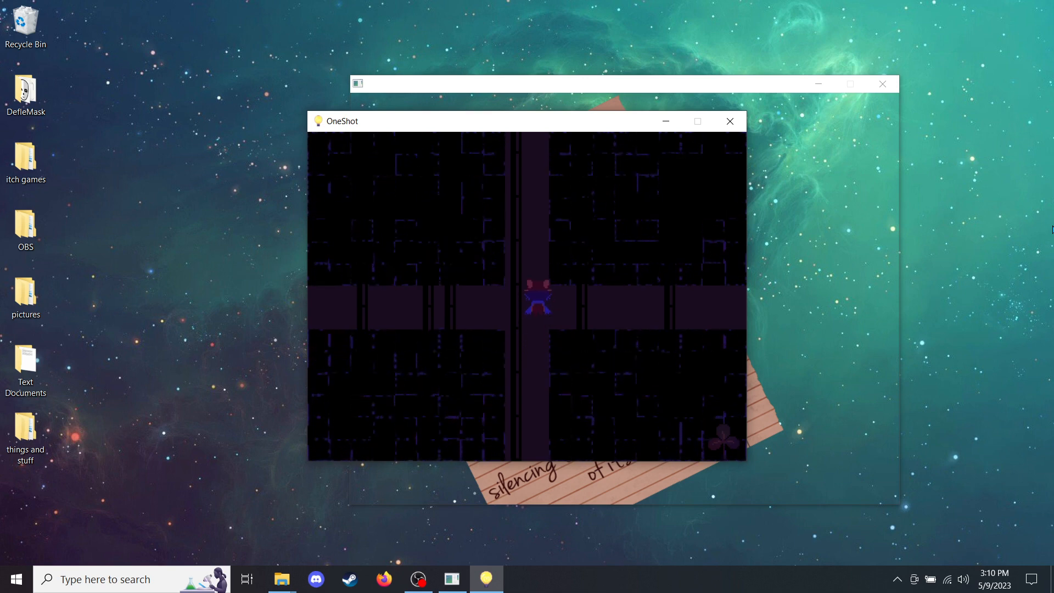
# Step: Walk the character onward from the corridor after the journal's notes about the Entity
pyautogui.press('up')
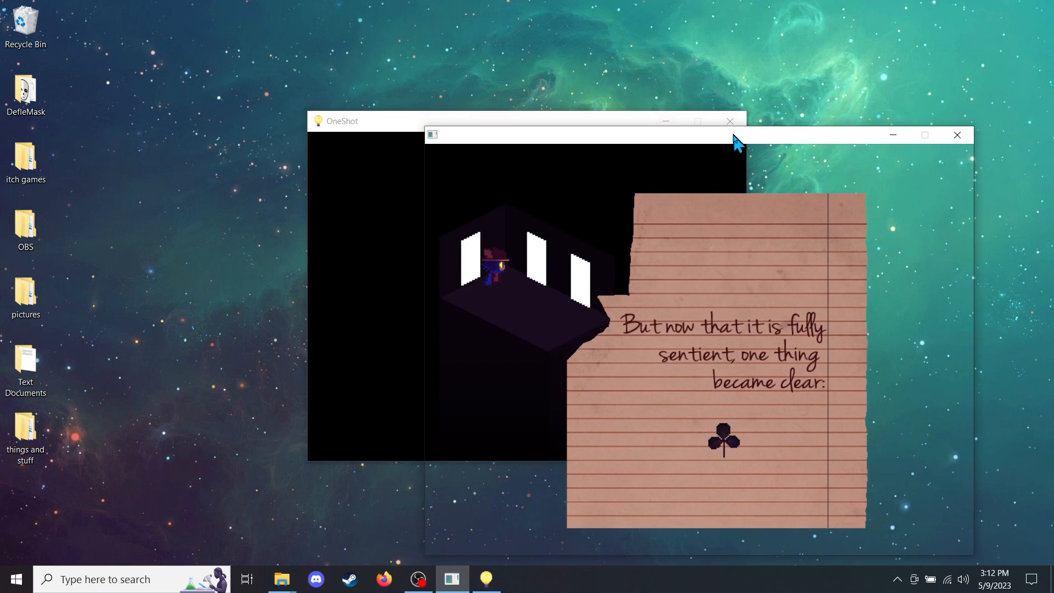
pyautogui.moveTo(1008, 196)
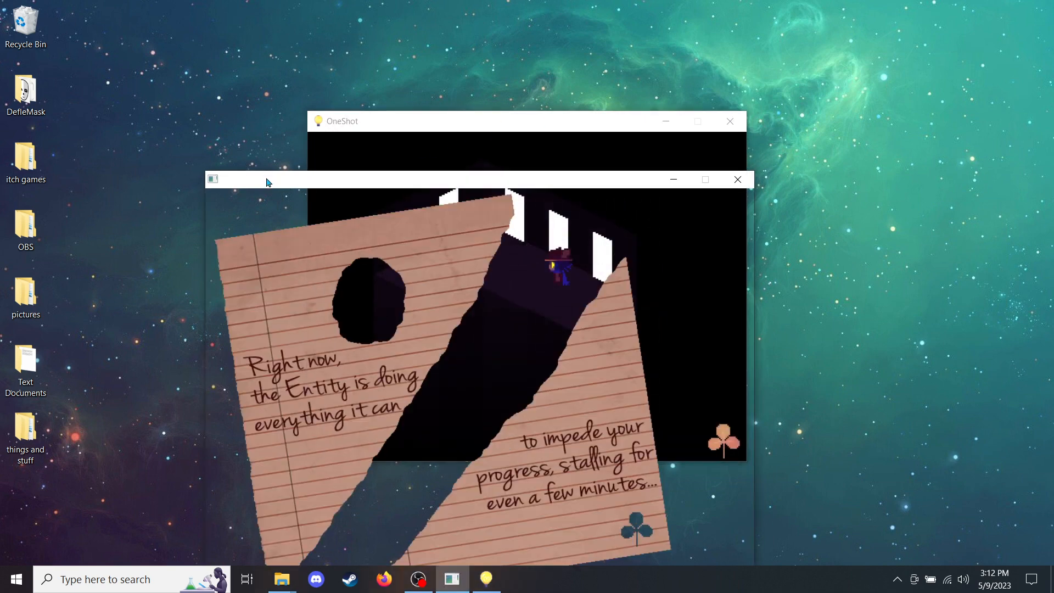
# Step: Move the journal window aside so the note about the Entity impeding progress is readable
pyautogui.moveTo(265, 179); pyautogui.dragTo(367, 100)
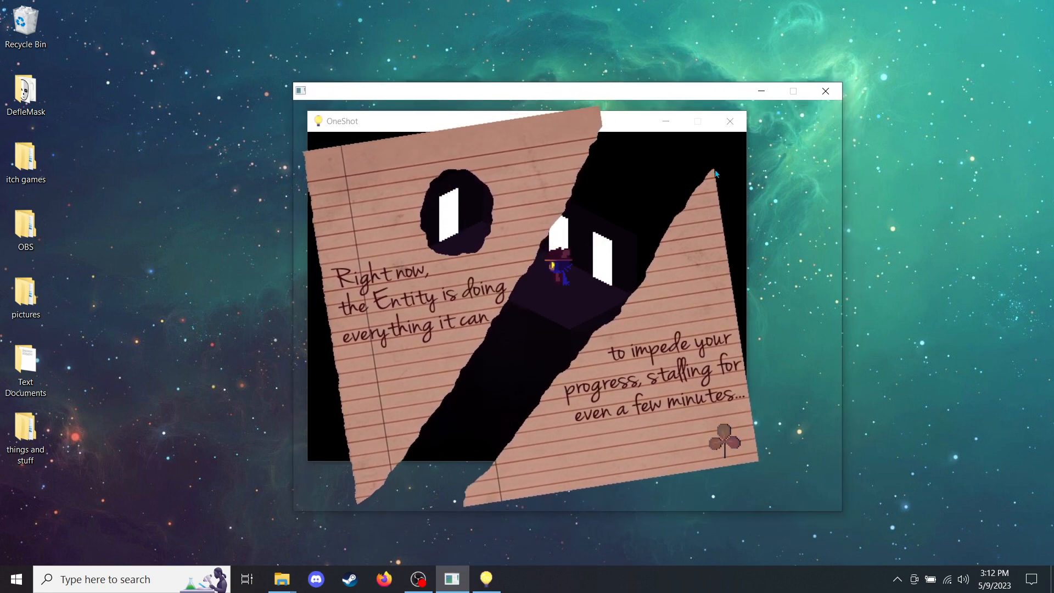
pyautogui.moveTo(958, 245)
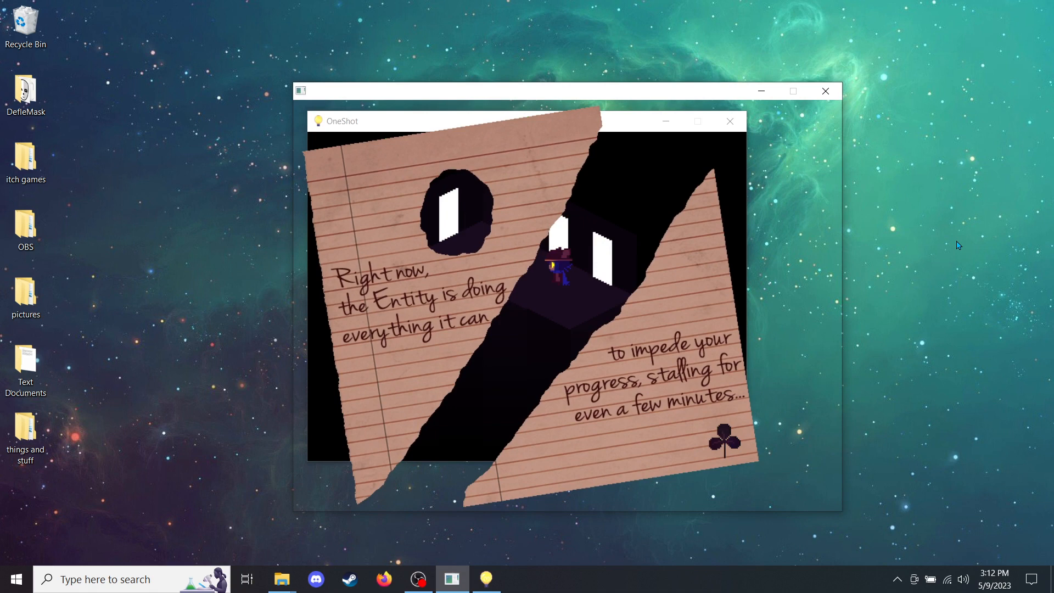
pyautogui.moveTo(498, 509)
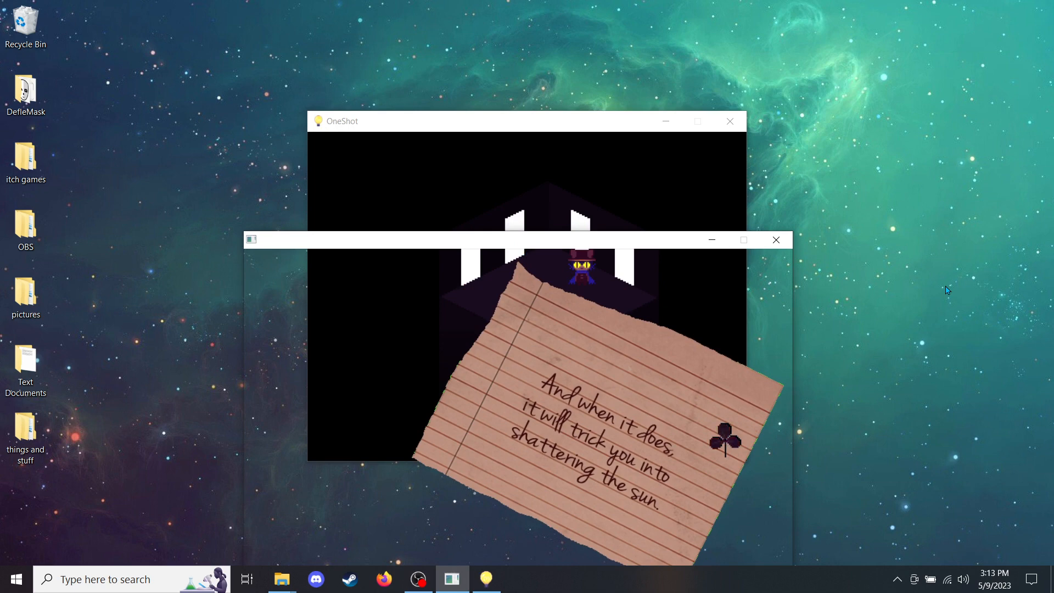
pyautogui.moveTo(513, 128)
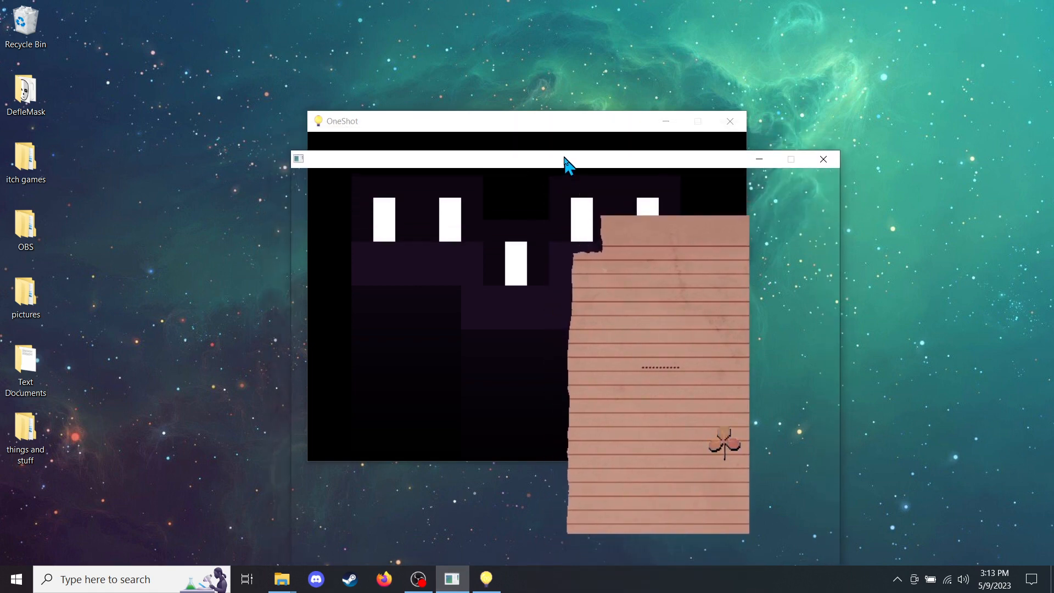
pyautogui.moveTo(466, 123)
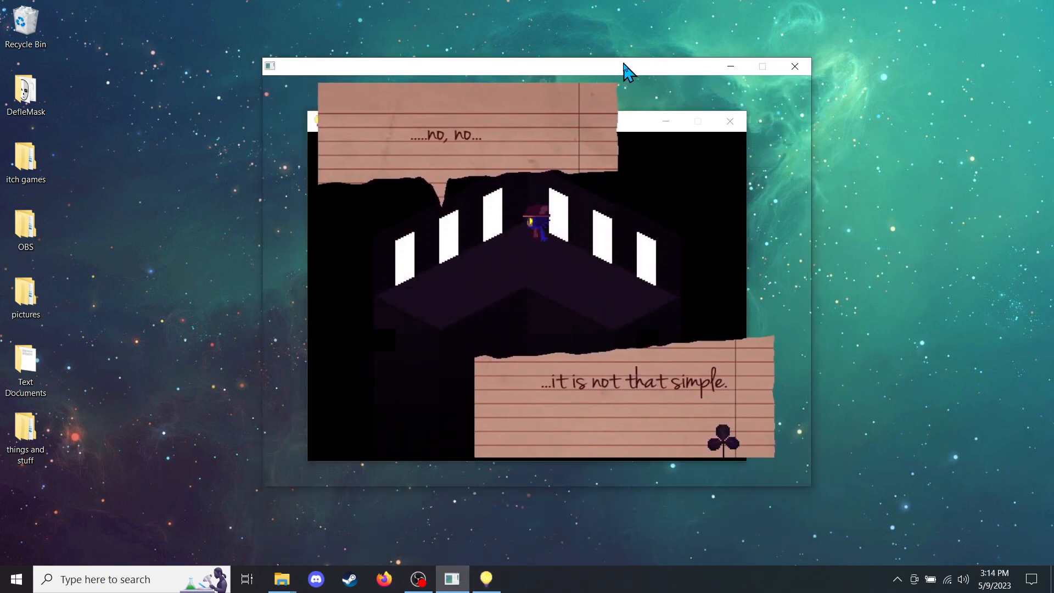
pyautogui.moveTo(889, 266)
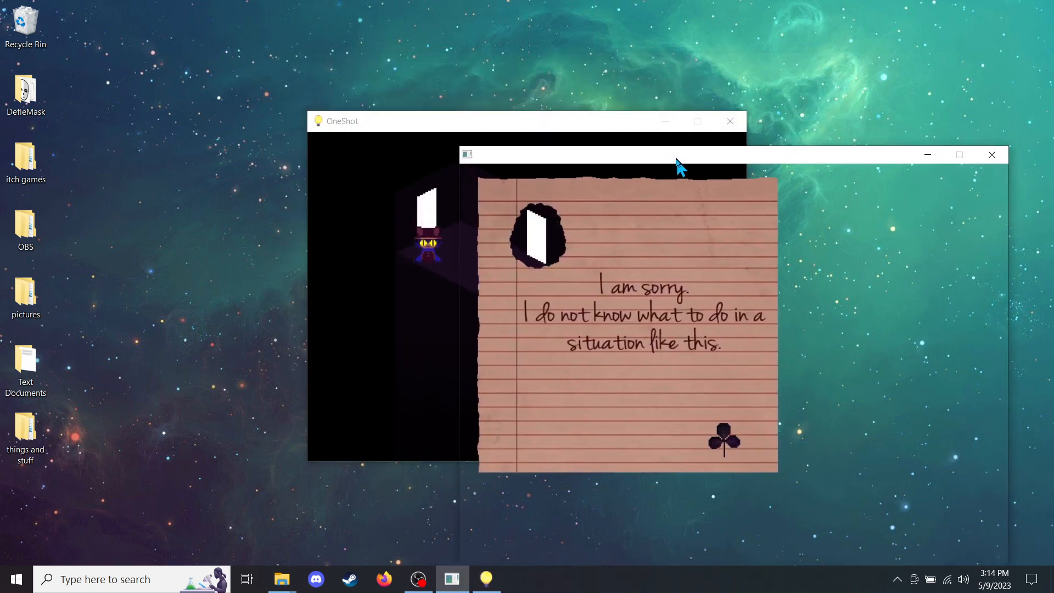
pyautogui.moveTo(678, 163)
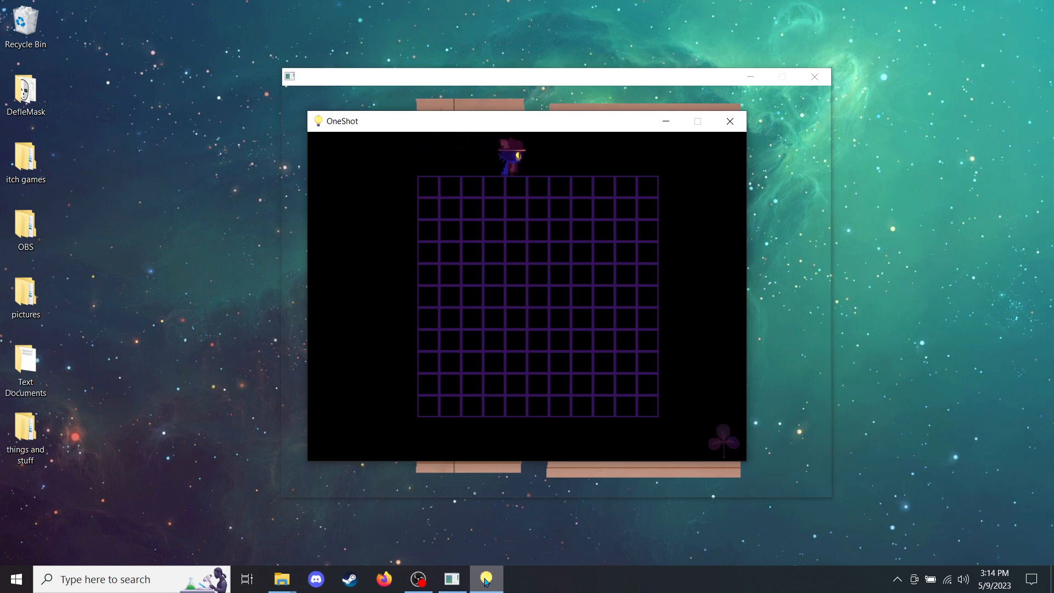
# Step: Walk Niko down across the purple grid room toward the top row of tiles
pyautogui.press('down')
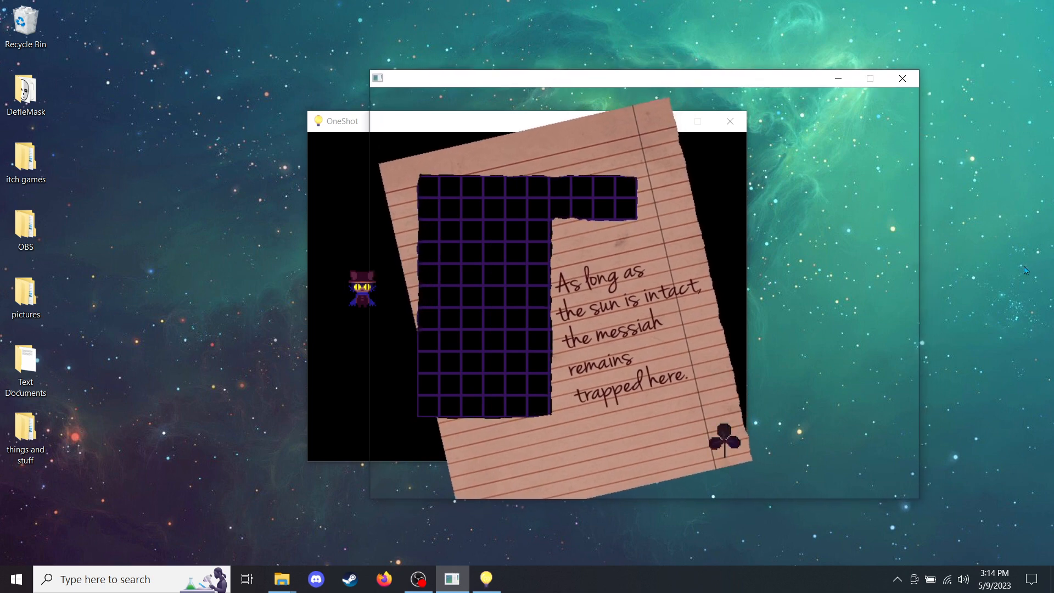
pyautogui.moveTo(417, 406)
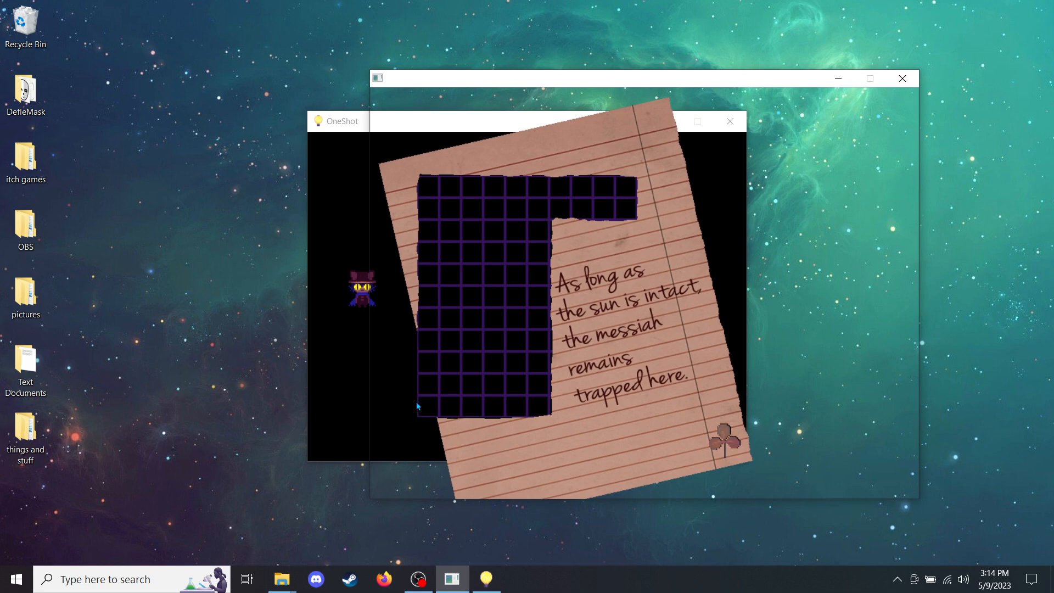
pyautogui.moveTo(531, 406)
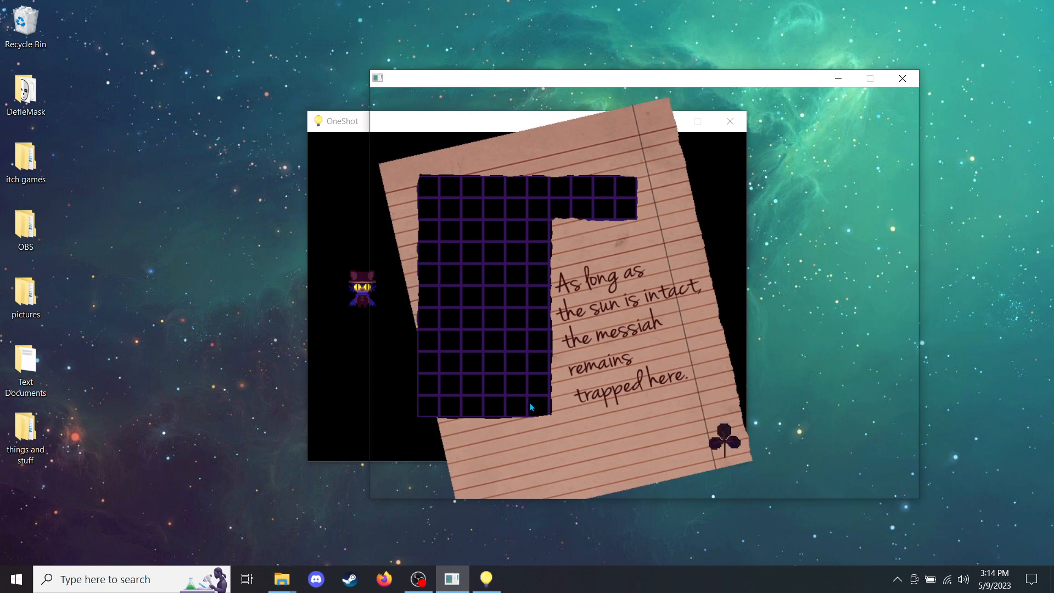
pyautogui.moveTo(336, 92)
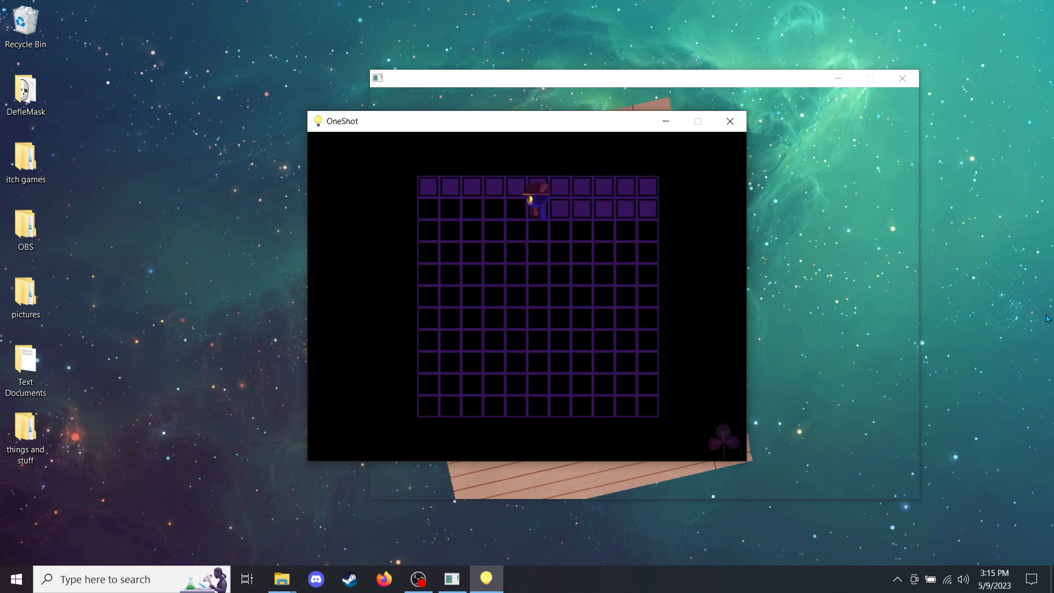
# Step: Trace the first note's tile pattern across the top row and down the left block until the shattering-the-sun note appears
pyautogui.press('Left')
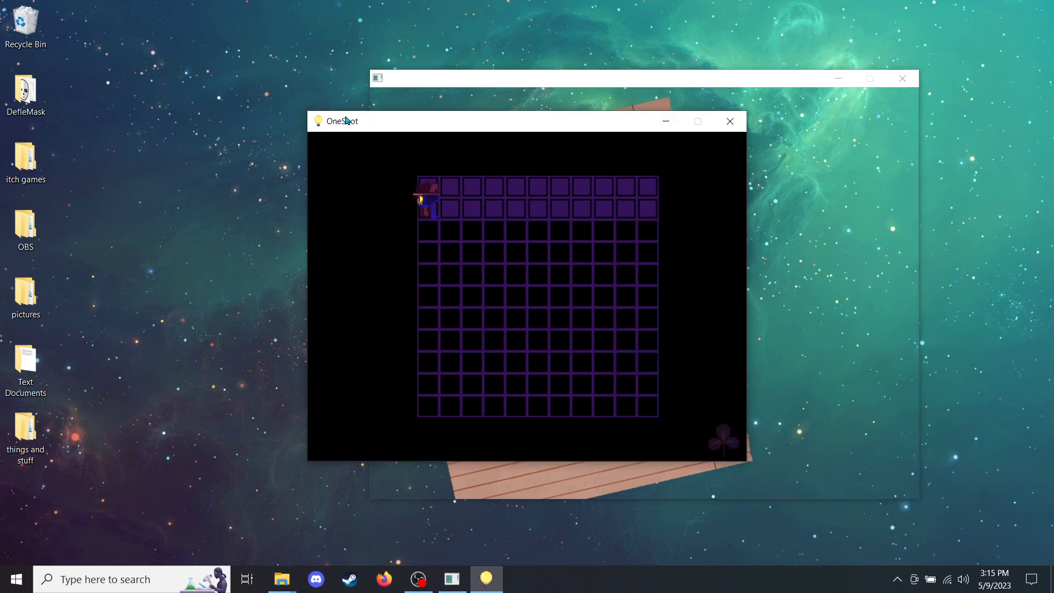
pyautogui.press('right')
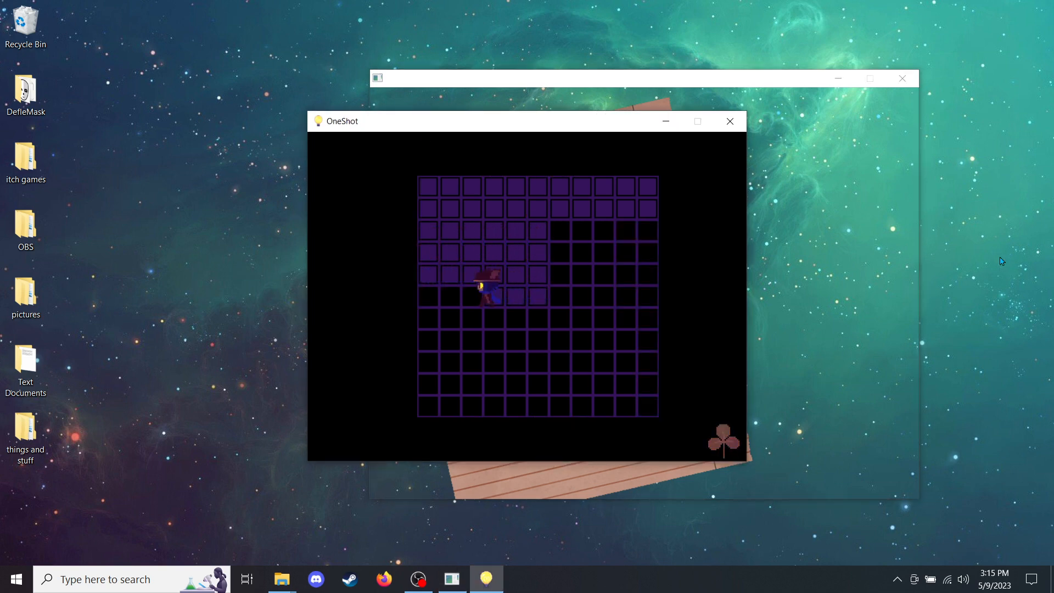
pyautogui.press('down')
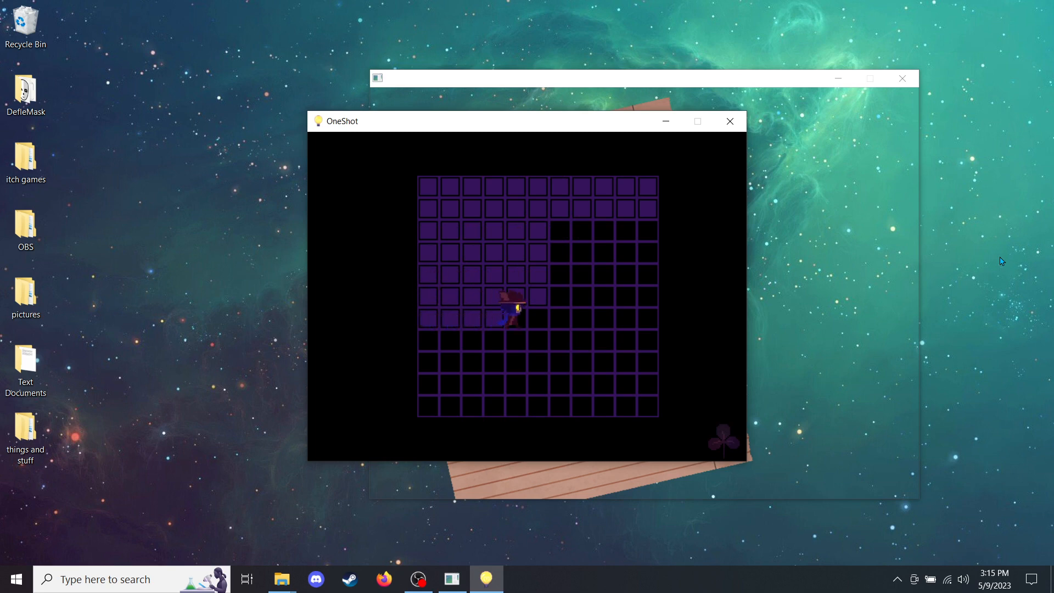
pyautogui.press('Left')
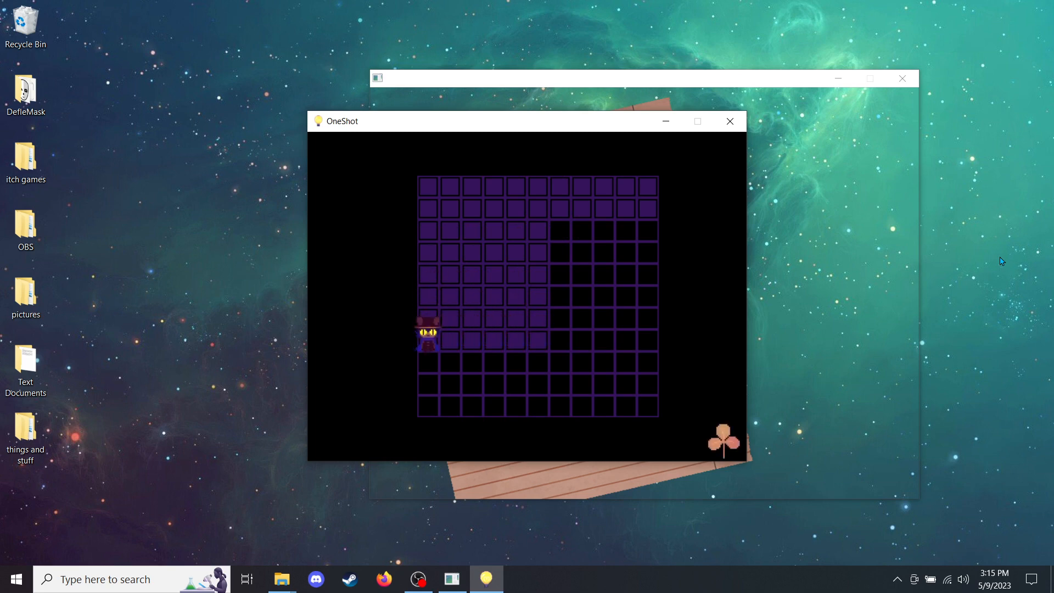
pyautogui.press('right')
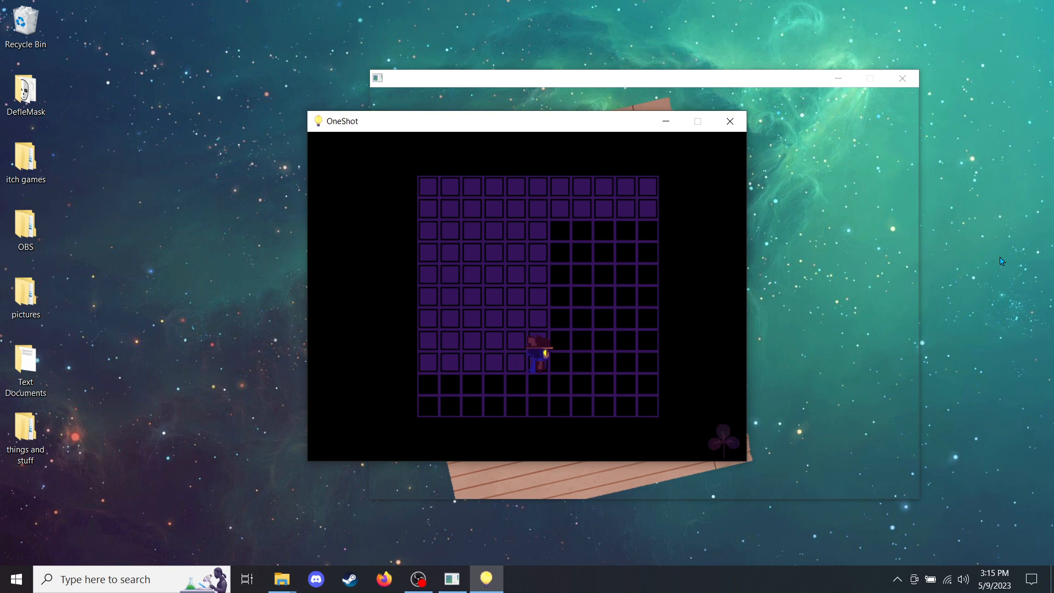
pyautogui.press('Down')
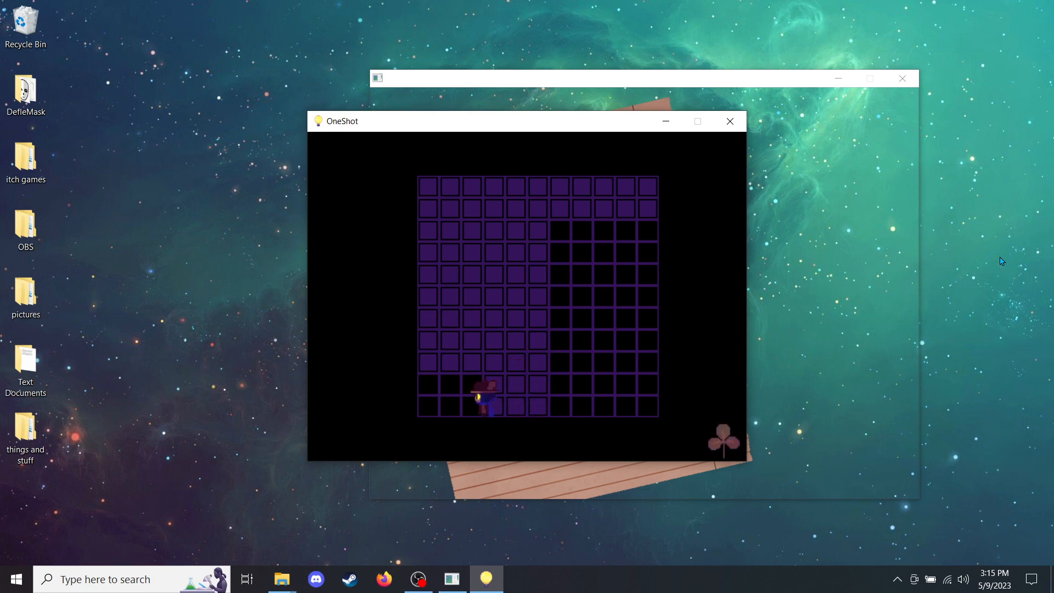
pyautogui.press('Left')
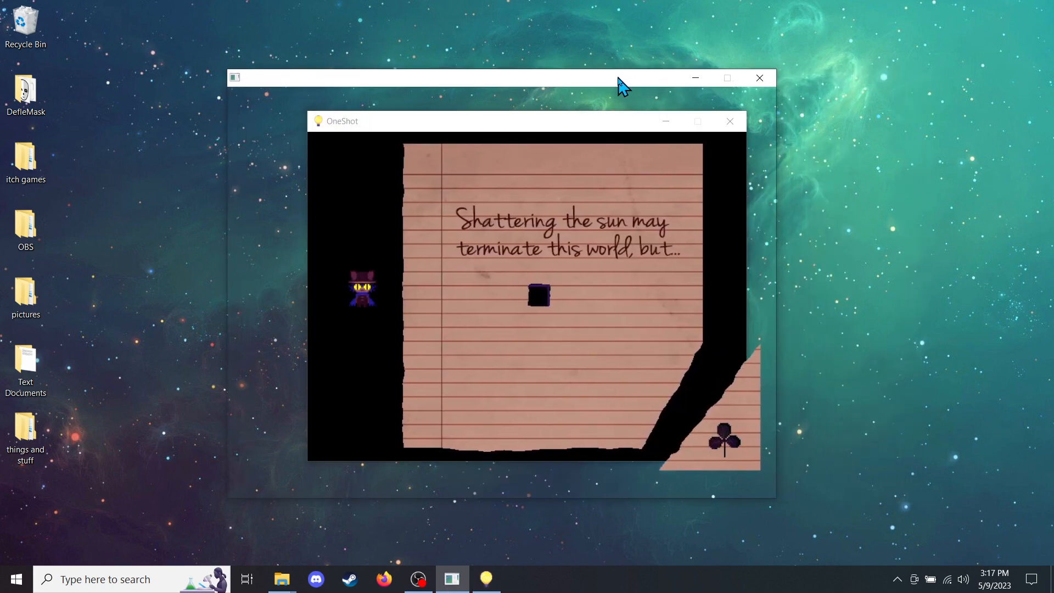
pyautogui.moveTo(955, 236)
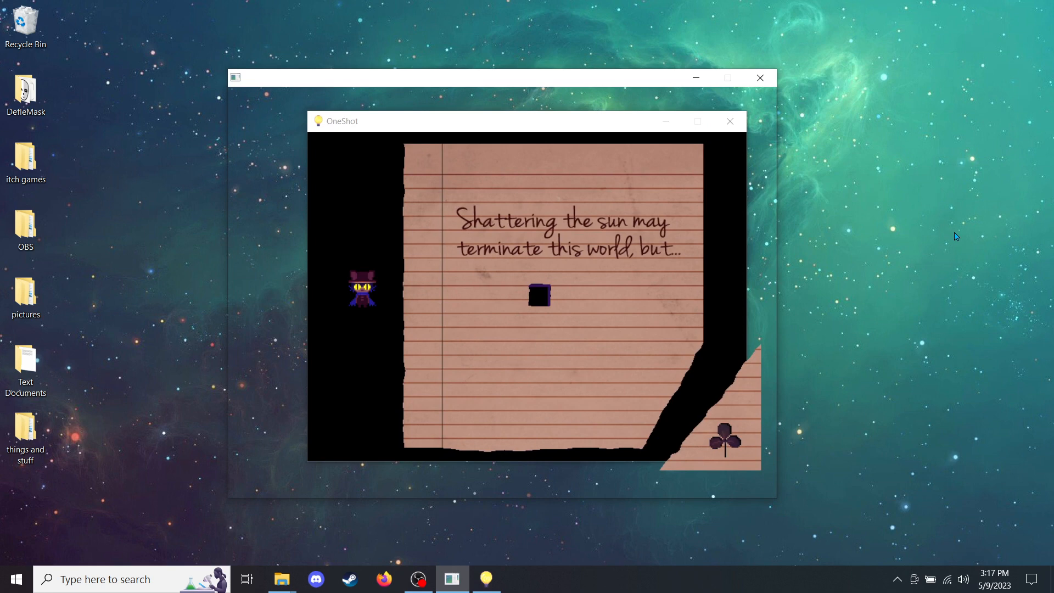
pyautogui.moveTo(559, 221)
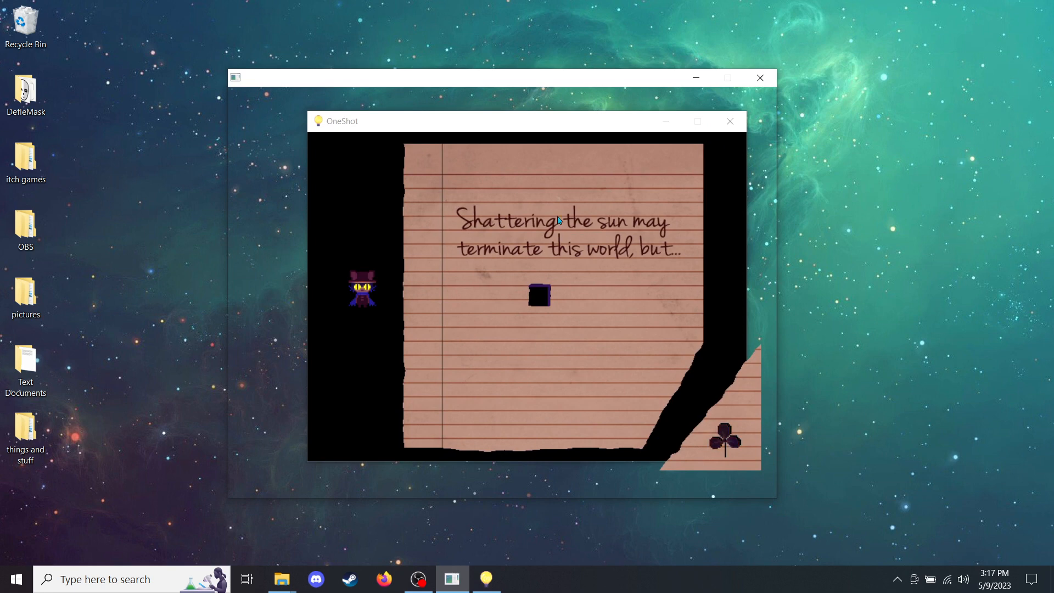
pyautogui.moveTo(382, 130)
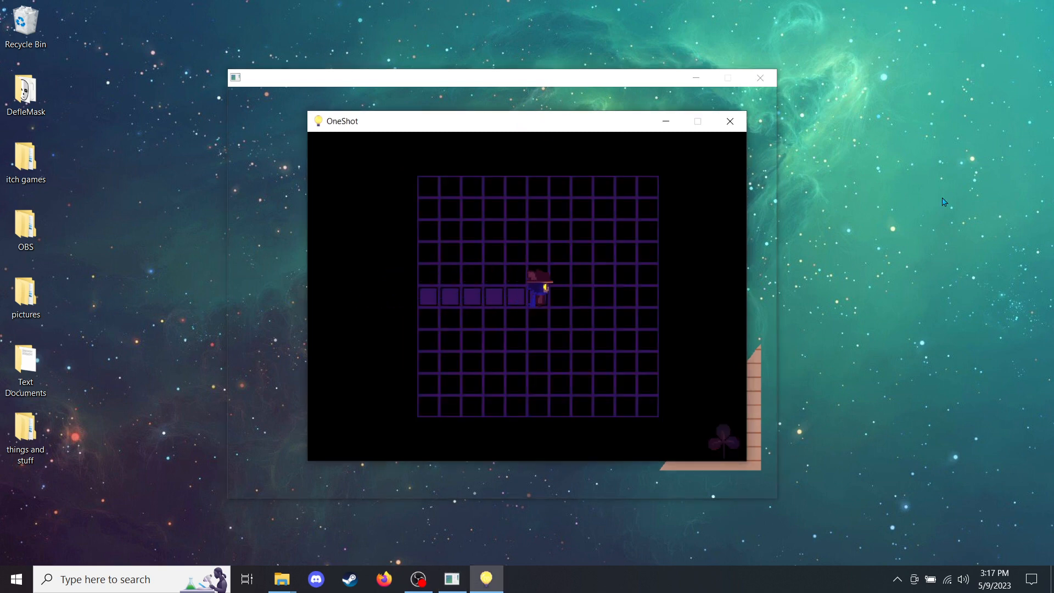
# Step: Light the grid's middle row of tiles to reveal the 'only way to return home' note
pyautogui.press('Left')
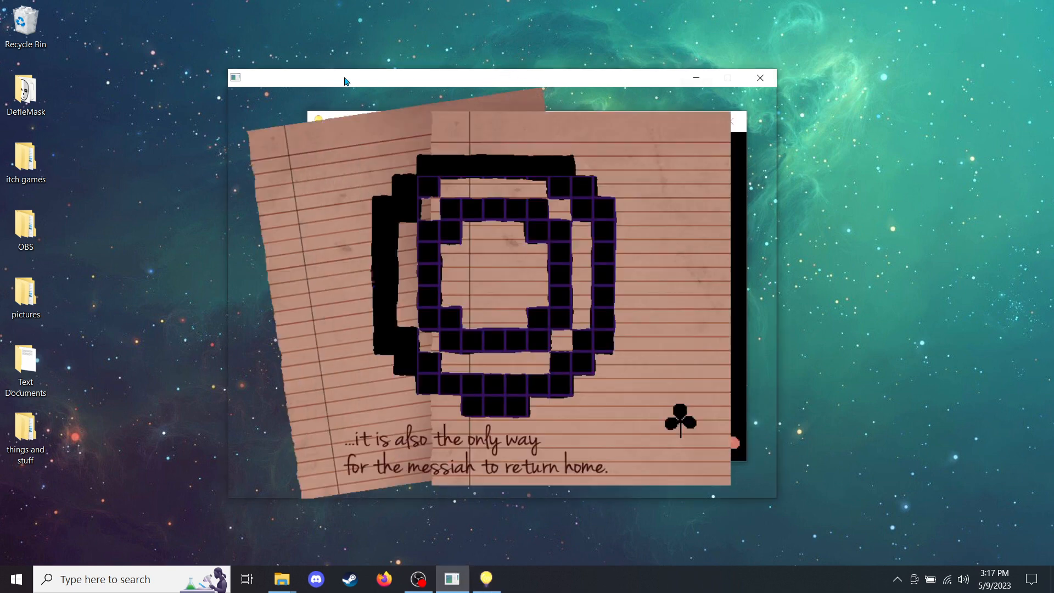
# Step: Move the note window aside and walk Niko up toward the grid to start the ring pattern
pyautogui.moveTo(343, 76); pyautogui.dragTo(393, 96)
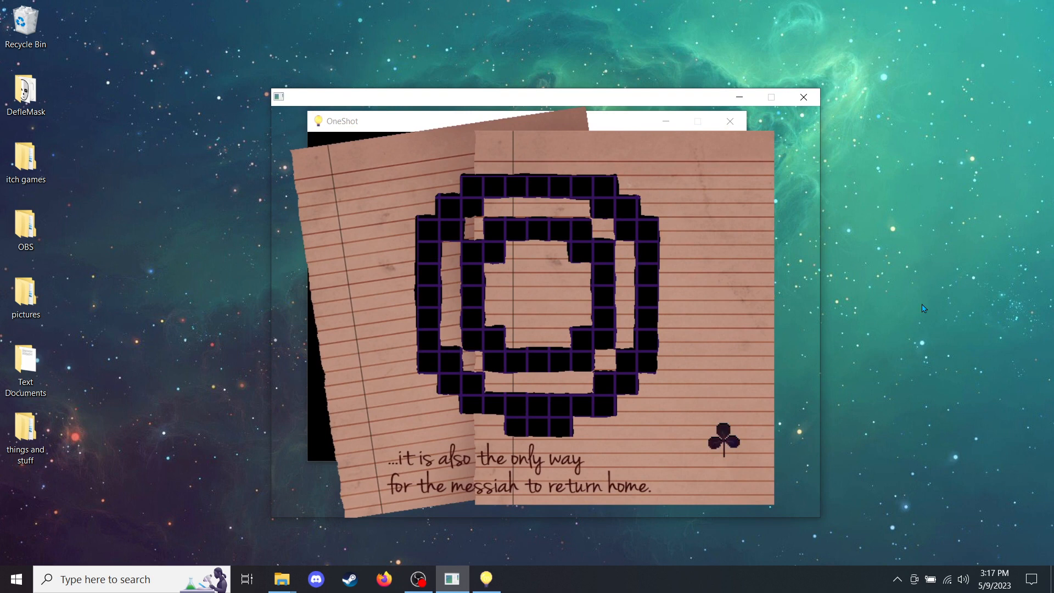
pyautogui.moveTo(352, 125)
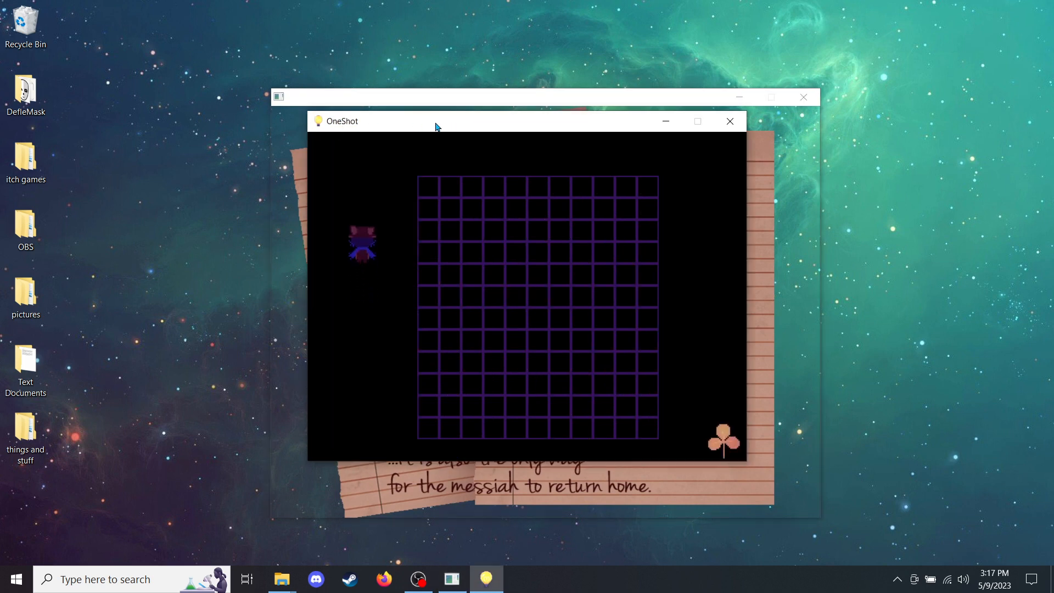
pyautogui.press('up')
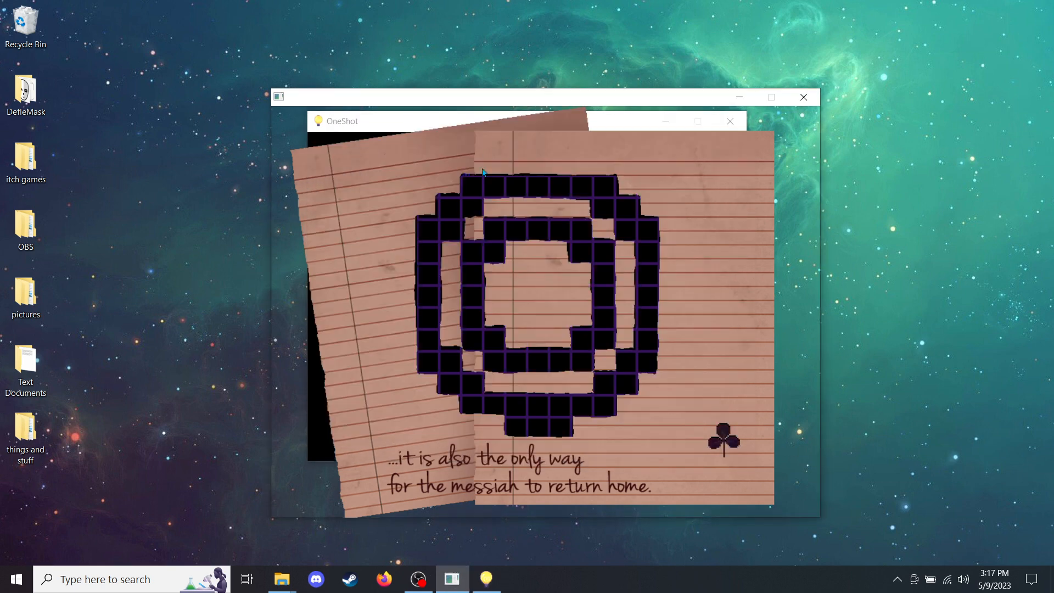
pyautogui.moveTo(584, 190)
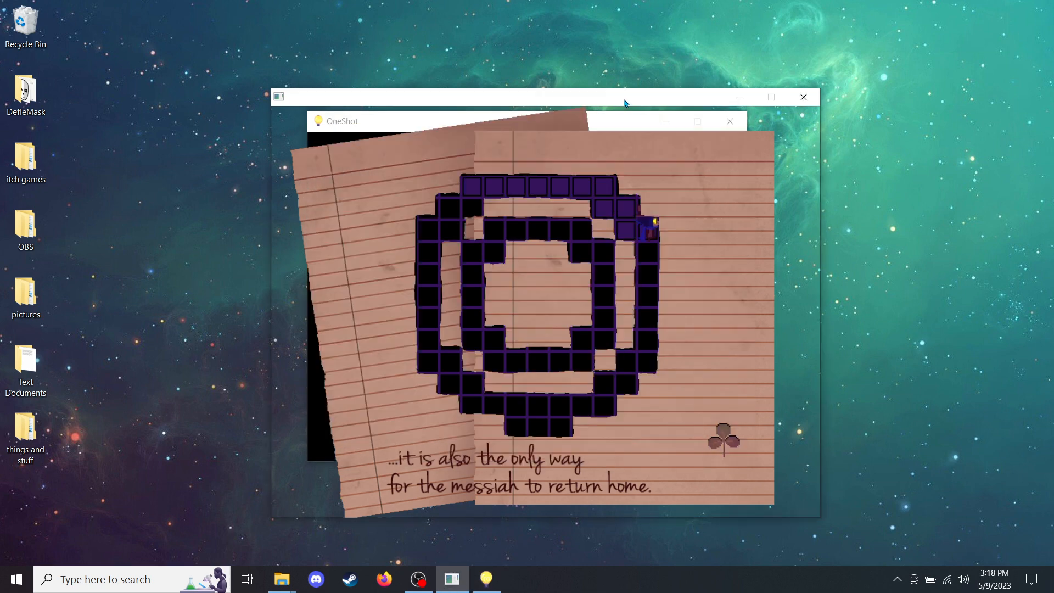
pyautogui.moveTo(651, 305)
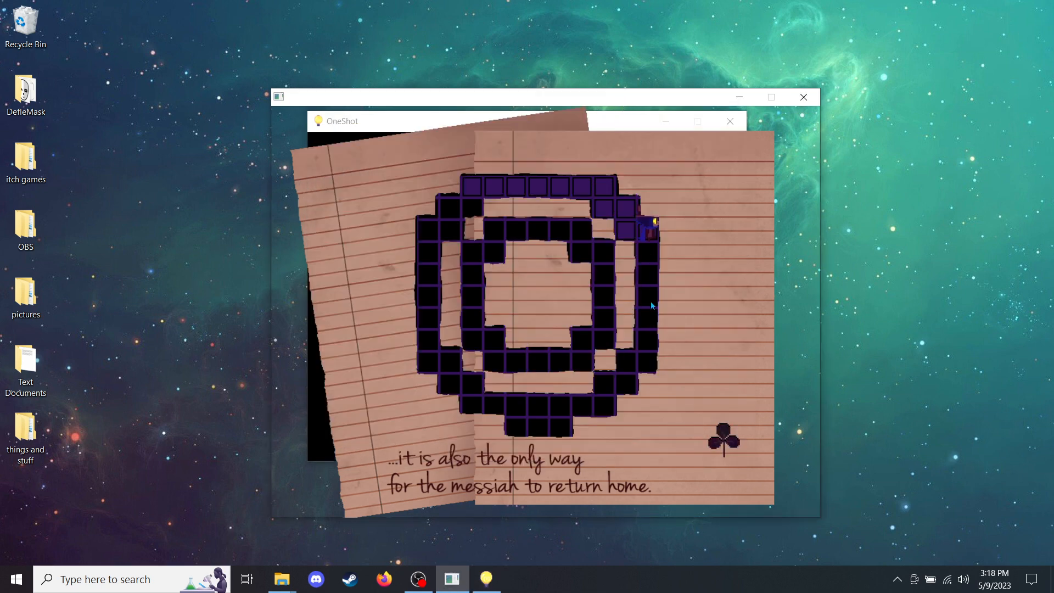
pyautogui.moveTo(599, 99)
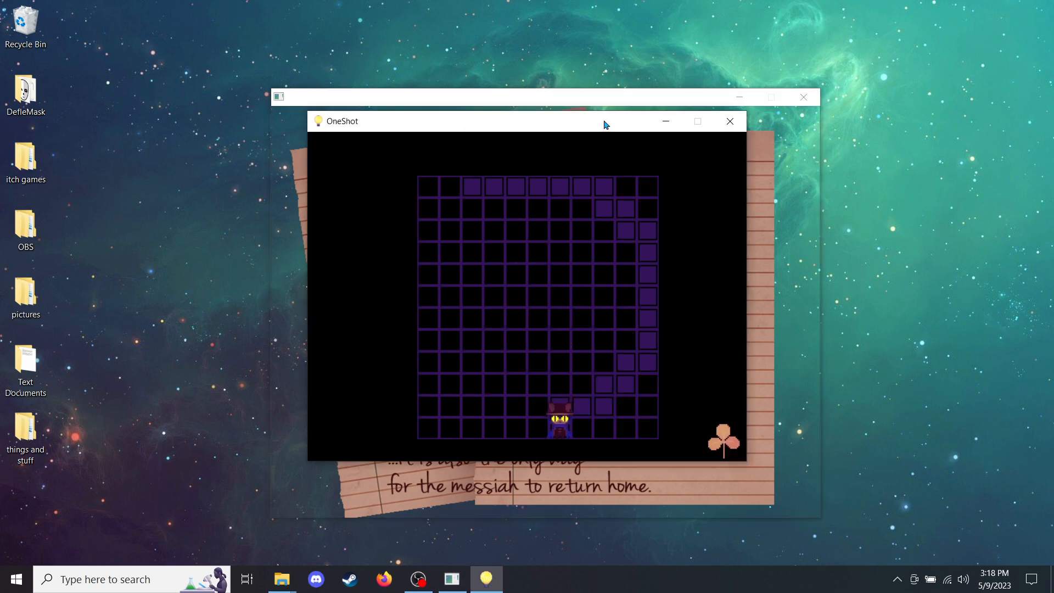
# Step: Light the remaining ring-pattern tiles around the grid until the 'I did not realize...' note appears
pyautogui.press('Left')
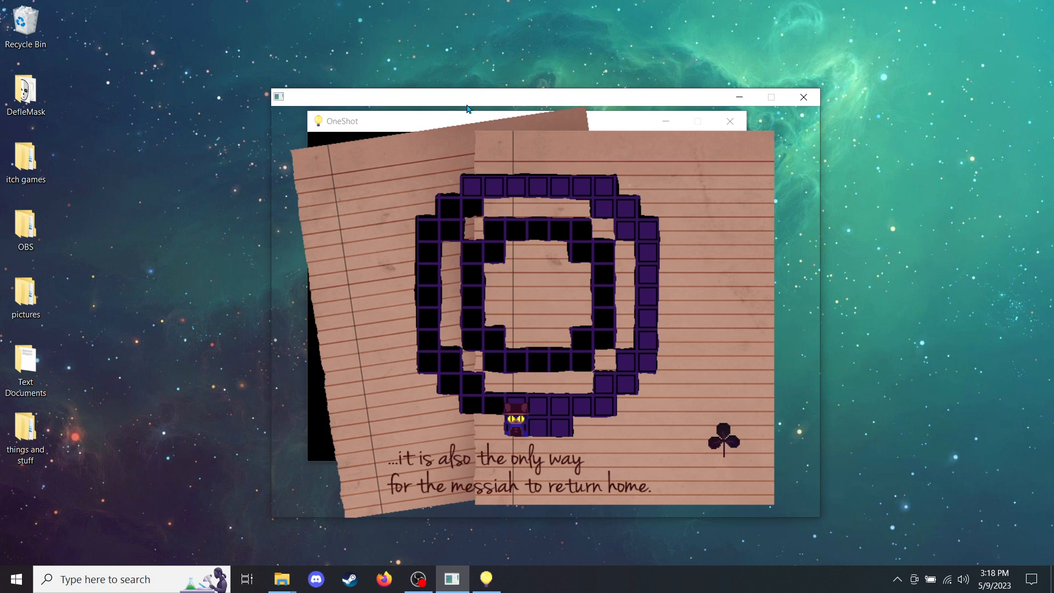
pyautogui.moveTo(451, 122)
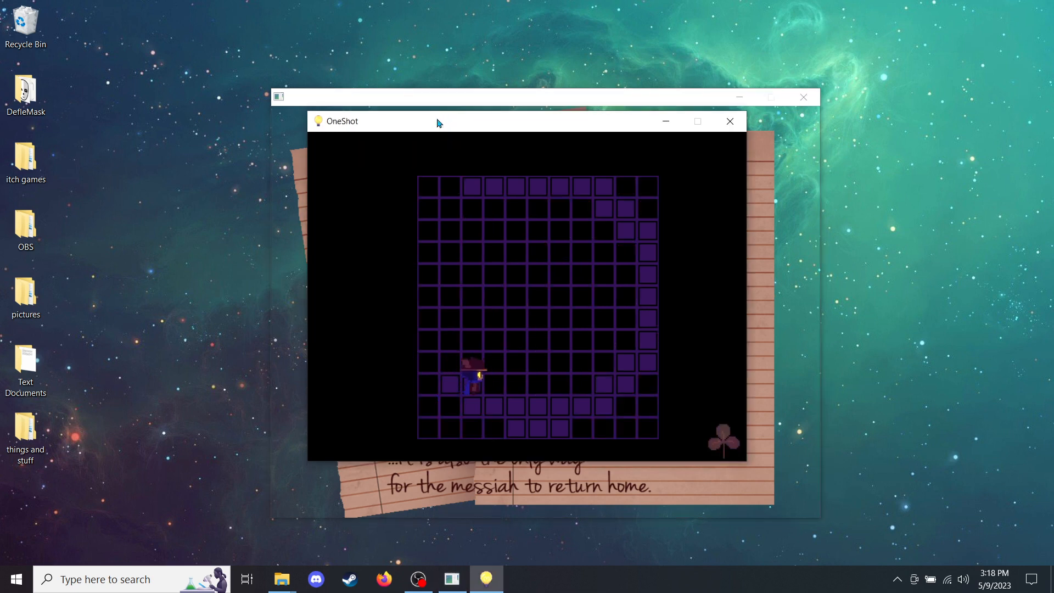
pyautogui.press('Up')
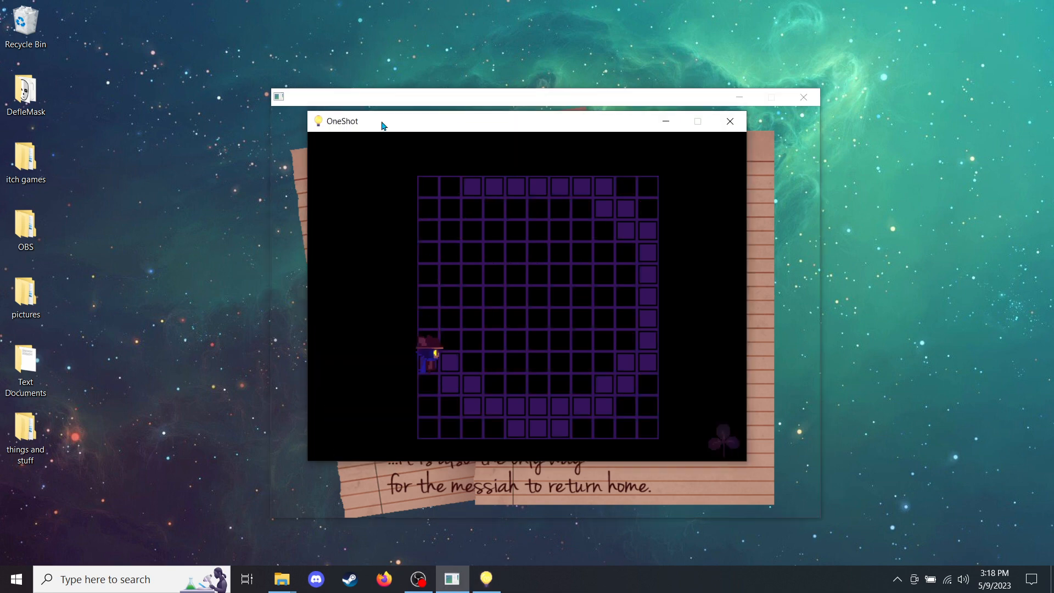
pyautogui.press('up')
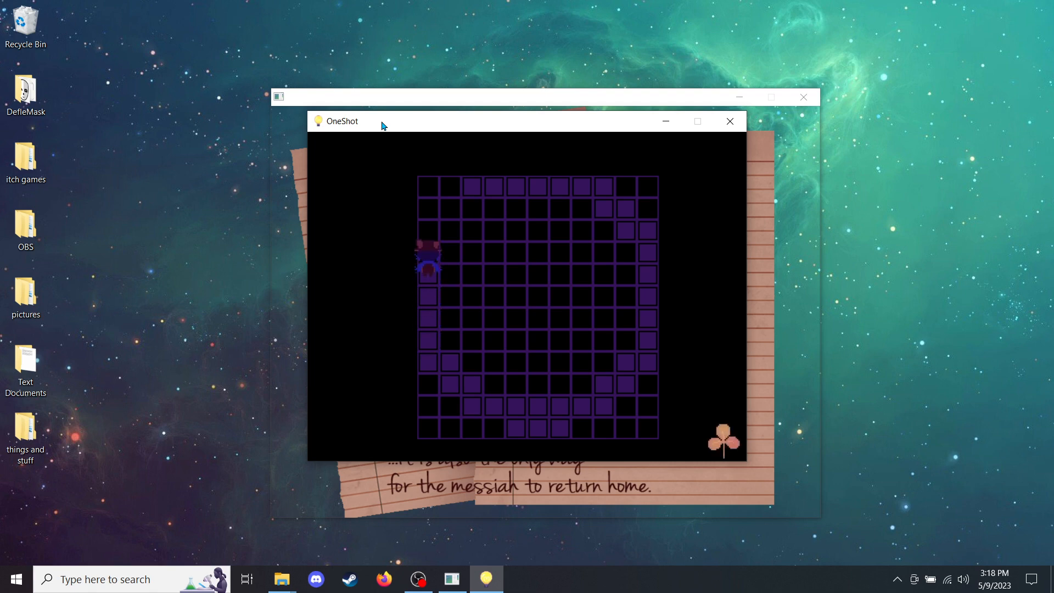
pyautogui.press('up')
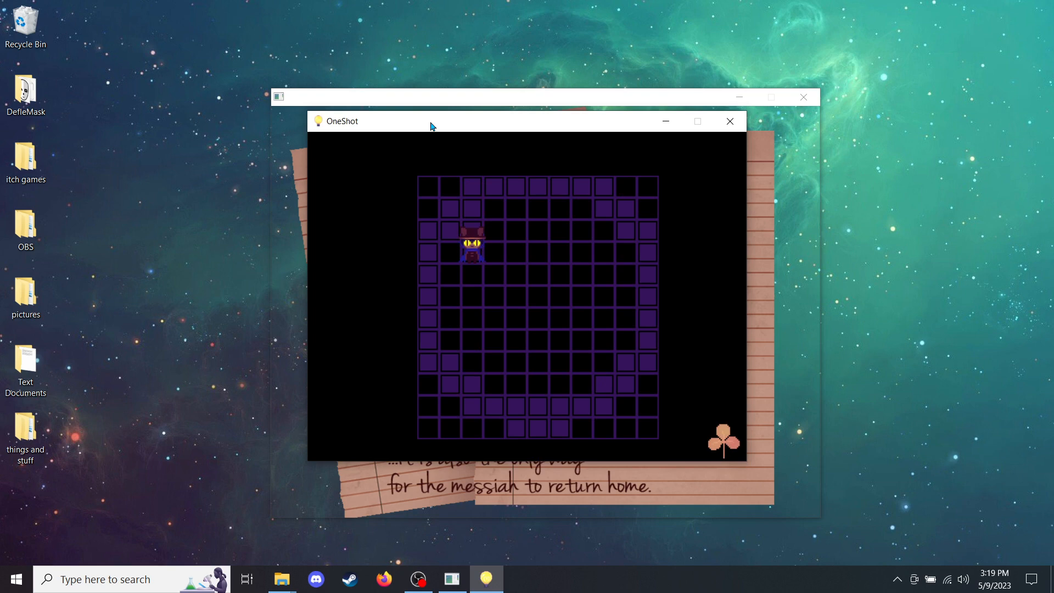
pyautogui.press('up')
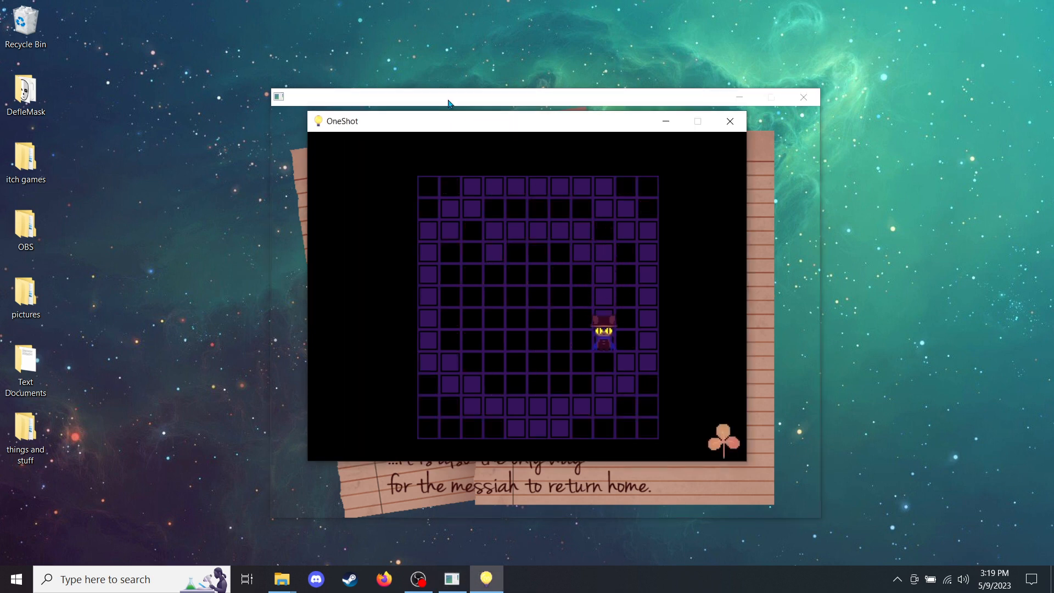
pyautogui.press('Down')
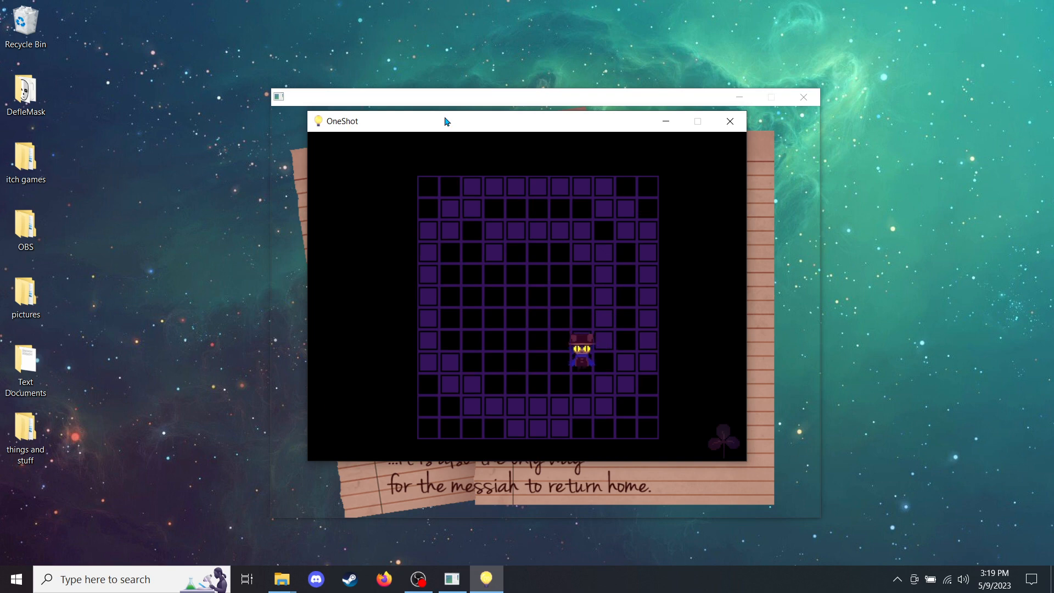
pyautogui.press('left')
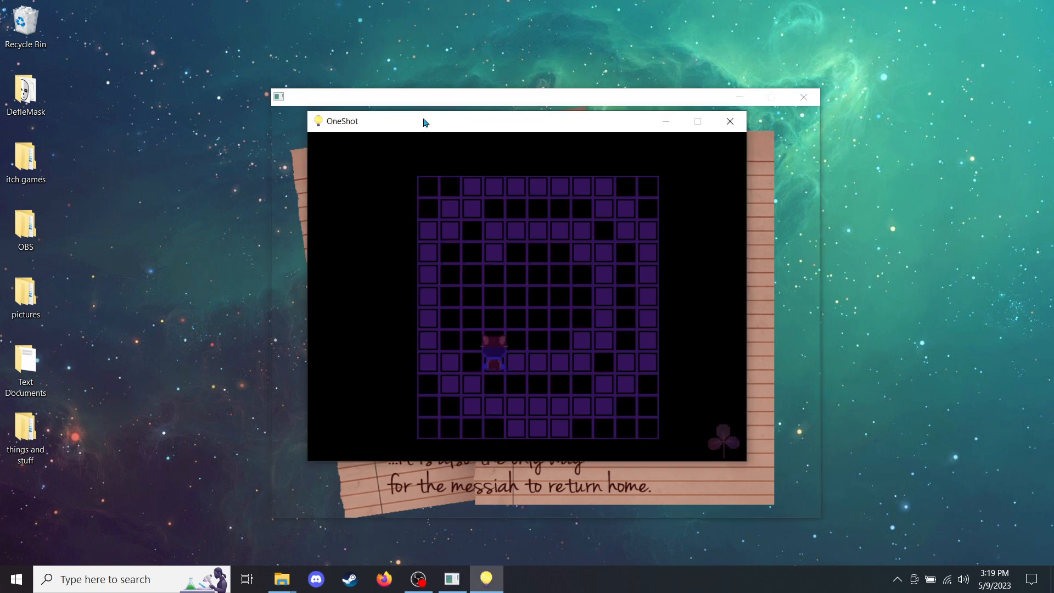
pyautogui.press('up')
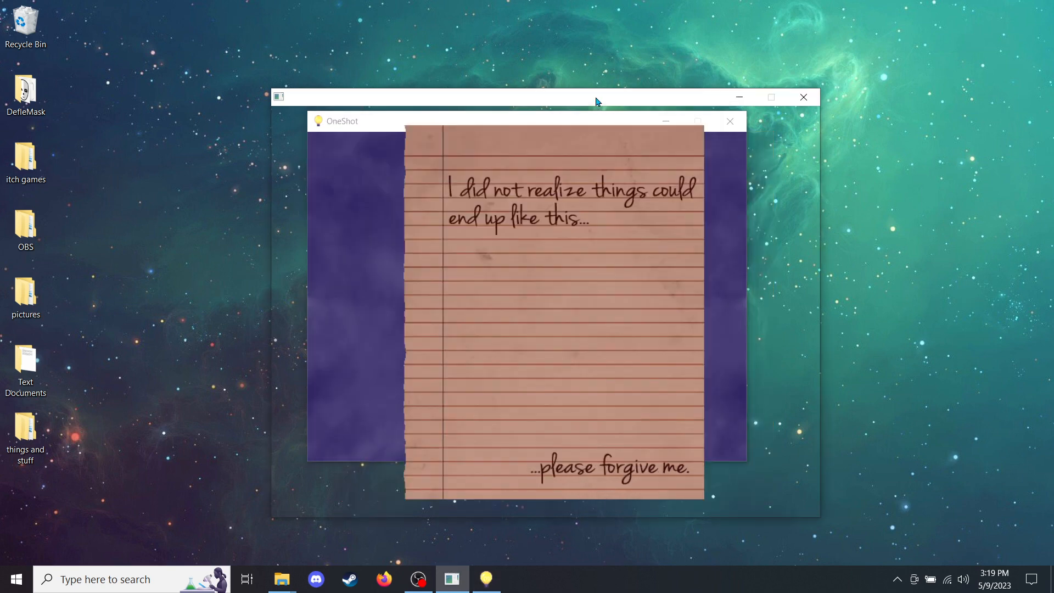
pyautogui.moveTo(847, 249)
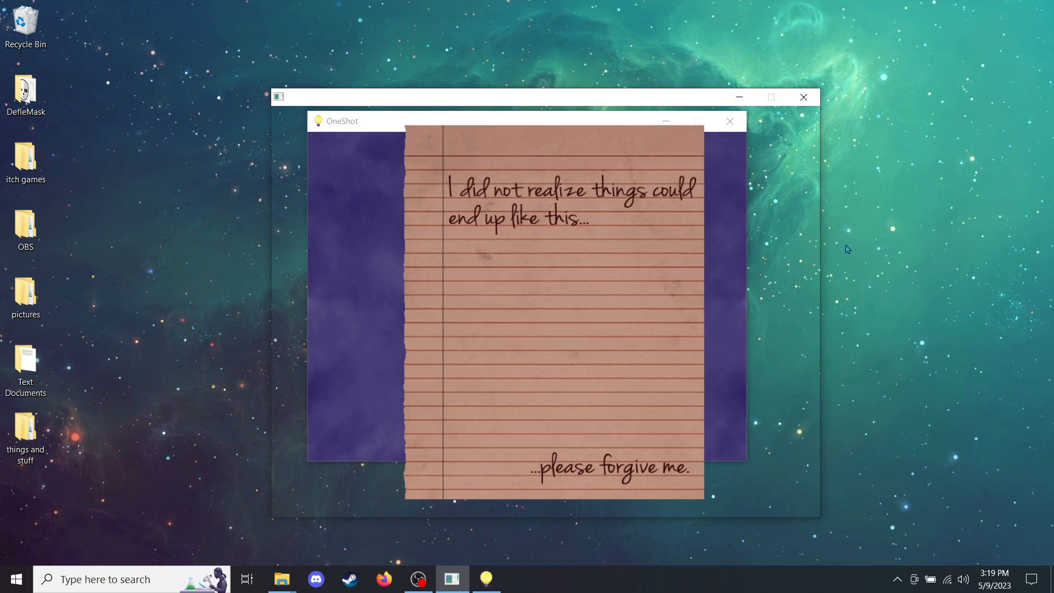
pyautogui.moveTo(813, 289)
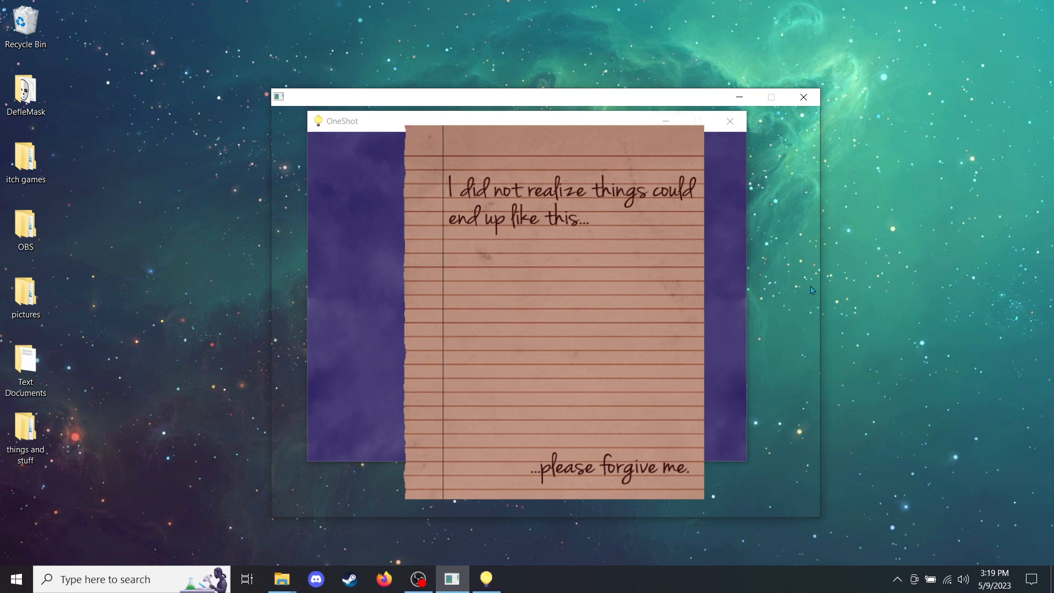
pyautogui.moveTo(518, 562)
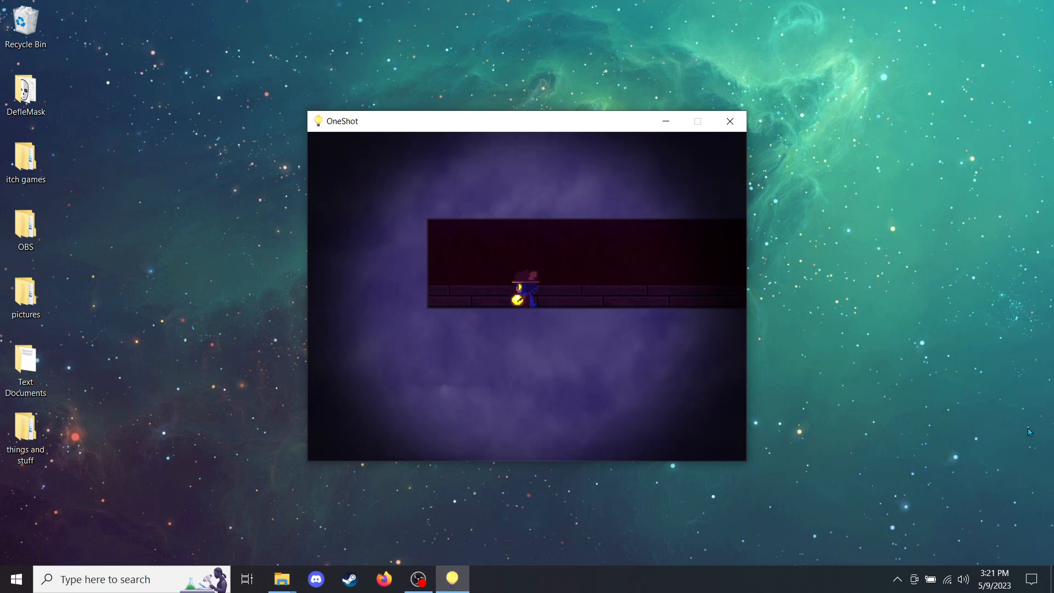
# Step: Walk along the dark corridor and up the brick stairs to the landing beneath the lit window
pyautogui.press('right')
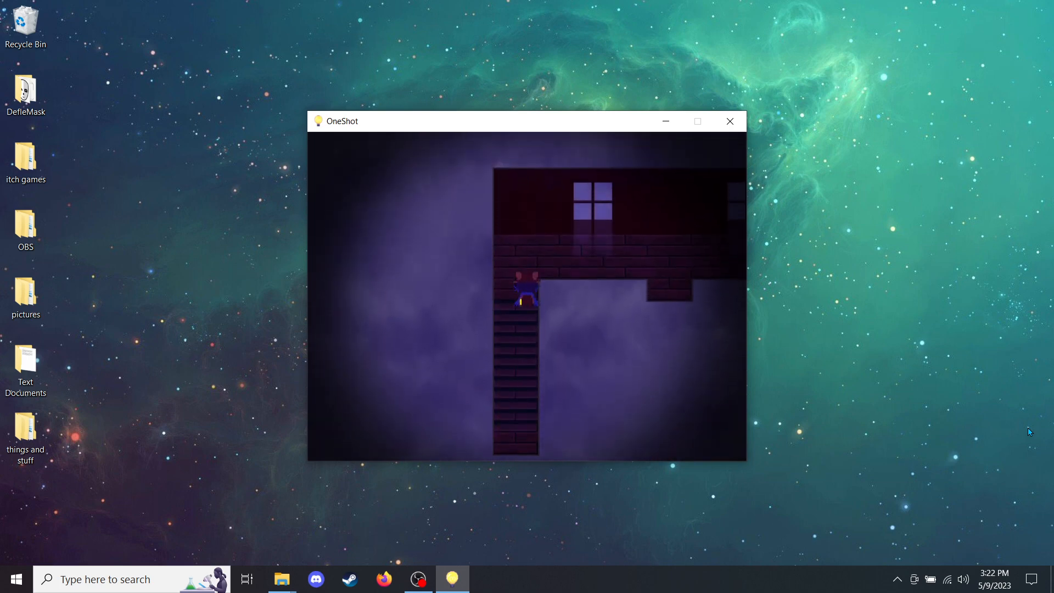
# Step: Step onto the landing and advance through the 'So you actually made it here.' messages up to '...I'm just humoring you.'
pyautogui.press('up')
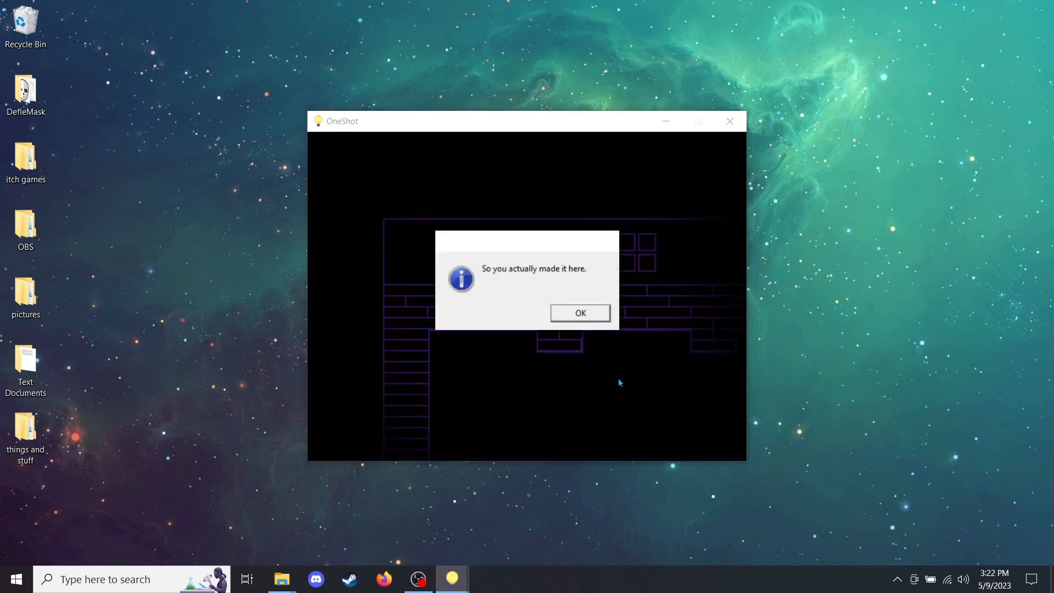
pyautogui.moveTo(594, 318)
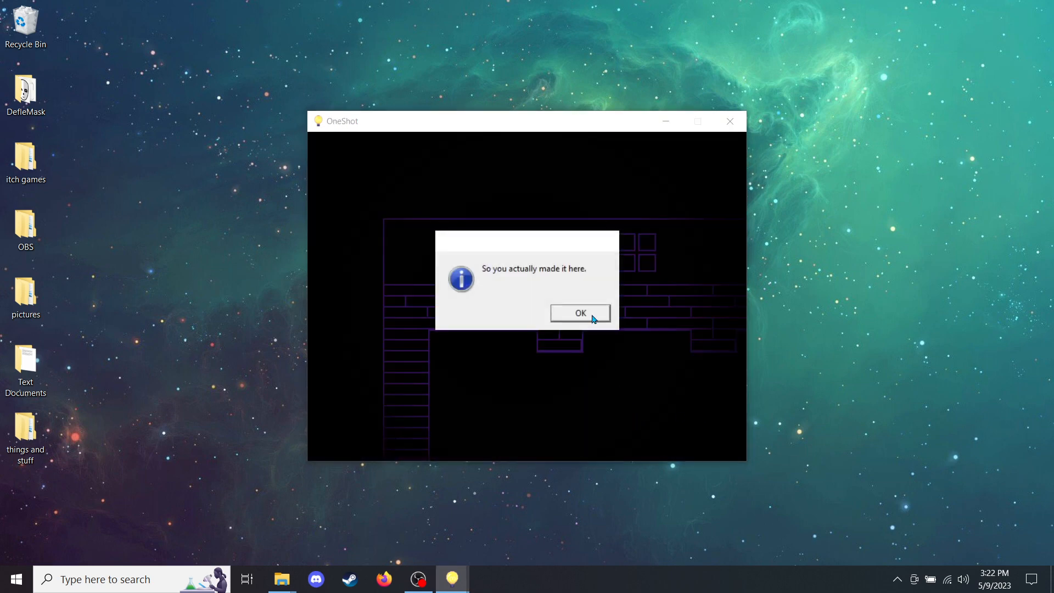
pyautogui.click(580, 313)
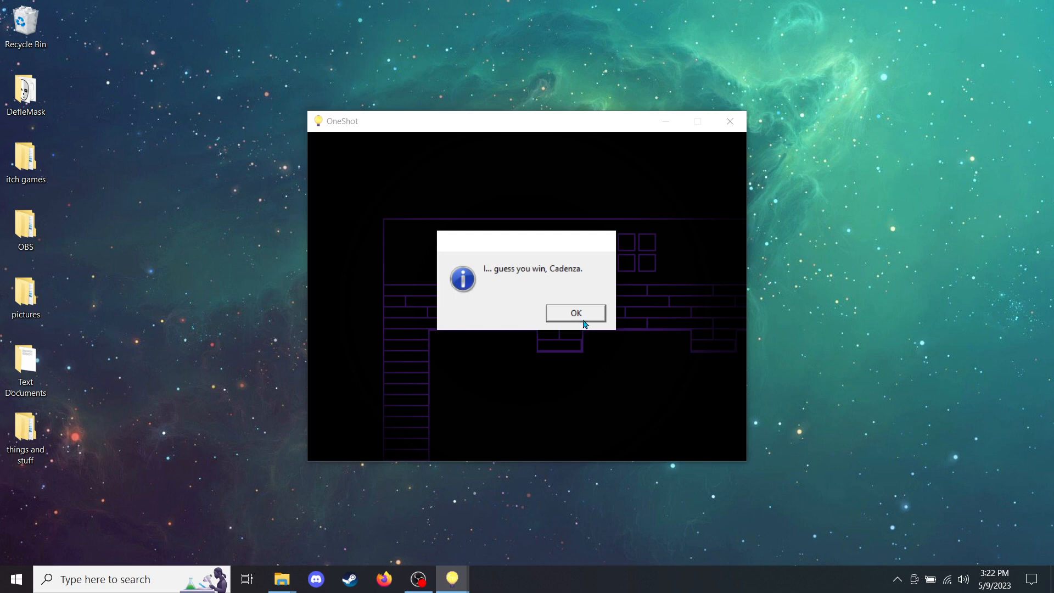
pyautogui.moveTo(583, 316)
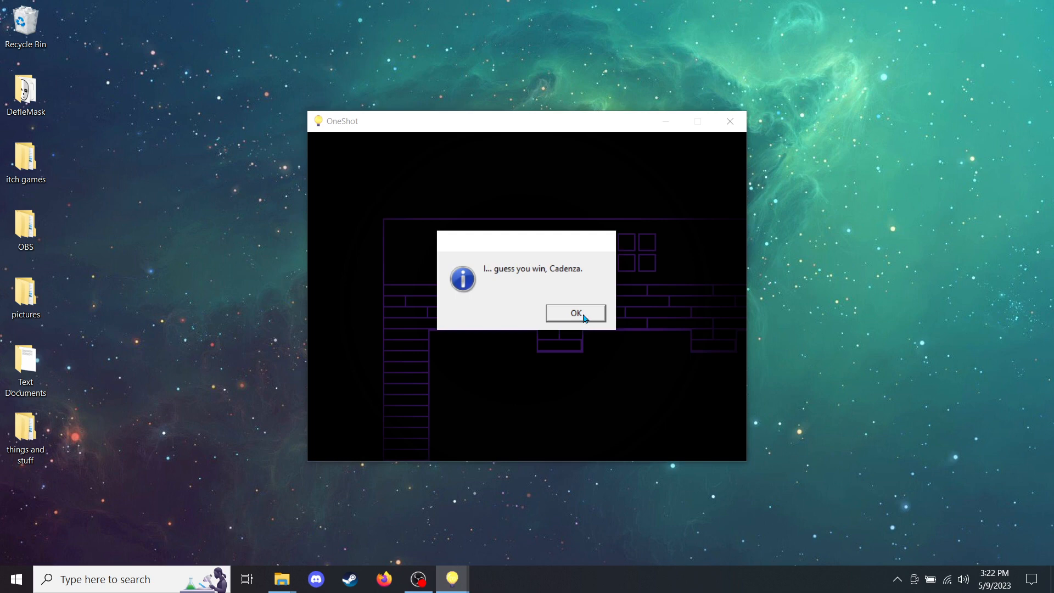
pyautogui.click(575, 313)
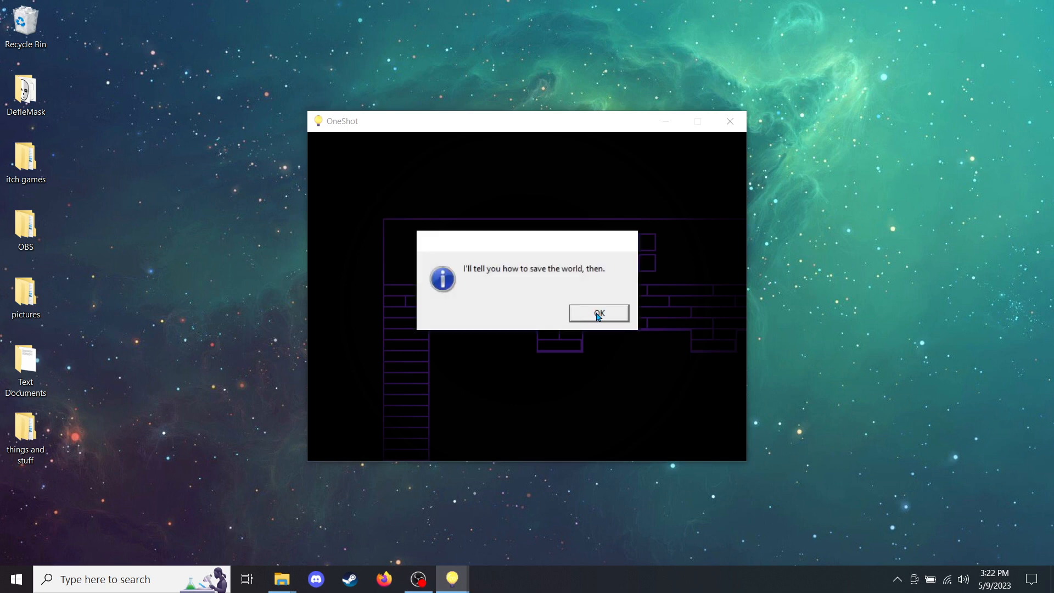
pyautogui.moveTo(608, 318)
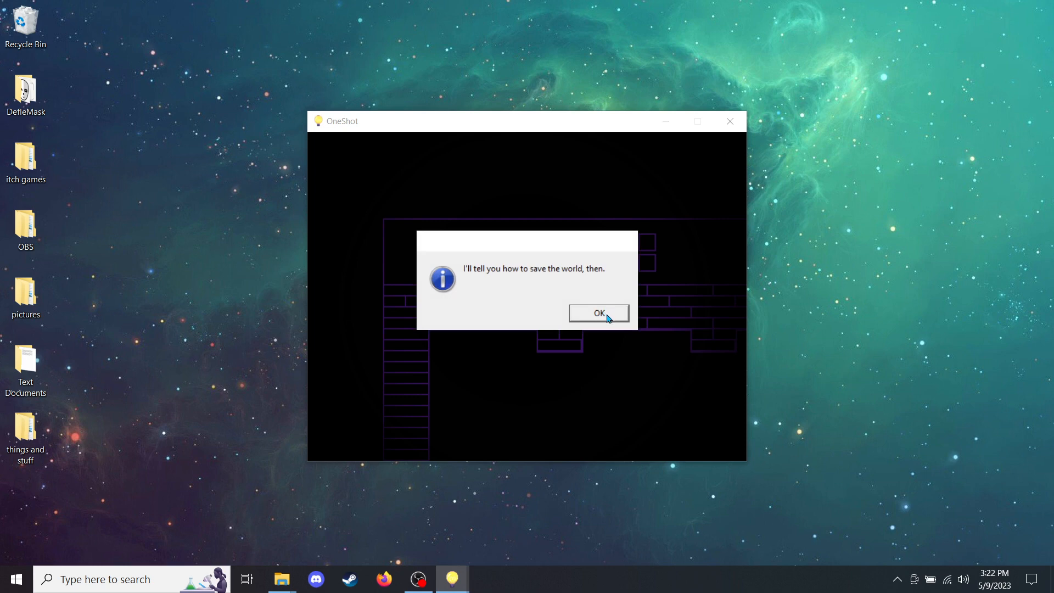
pyautogui.click(597, 313)
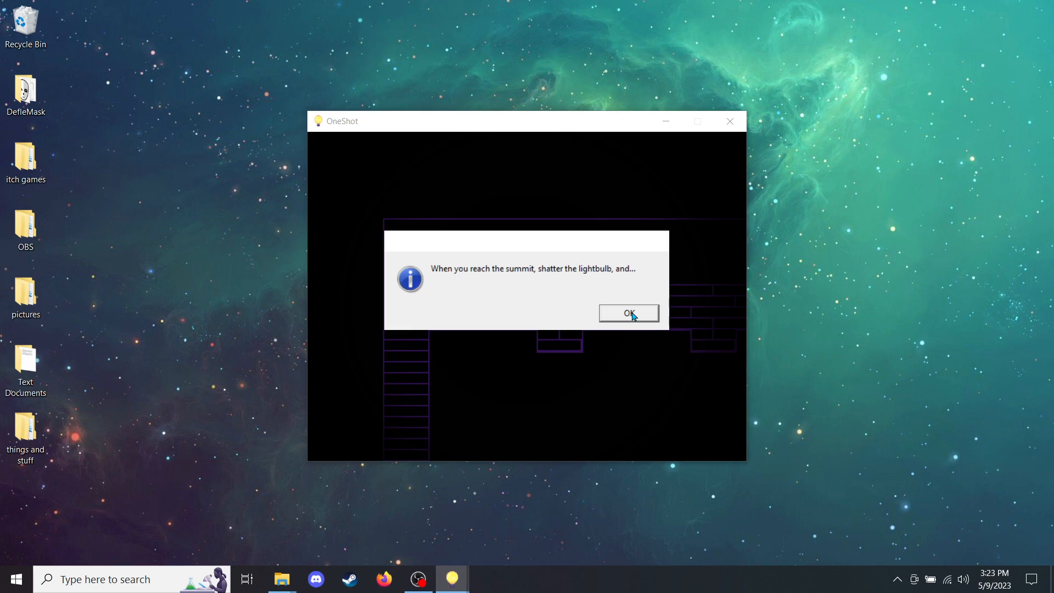
pyautogui.click(628, 313)
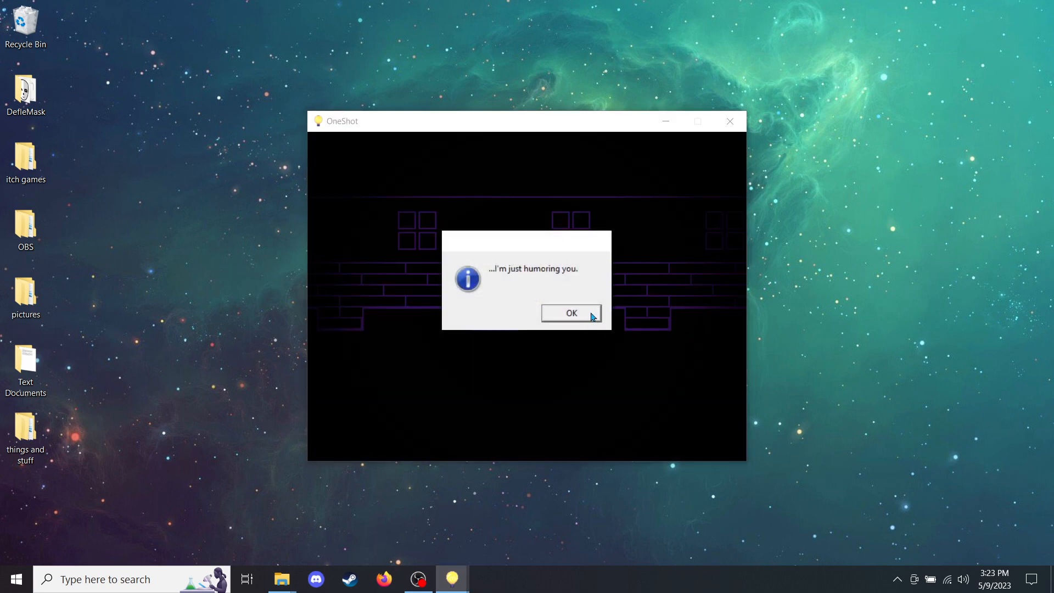
# Step: Advance through the game's questions about saving the world until 'your mission is to help Niko leave' appears
pyautogui.click(570, 313)
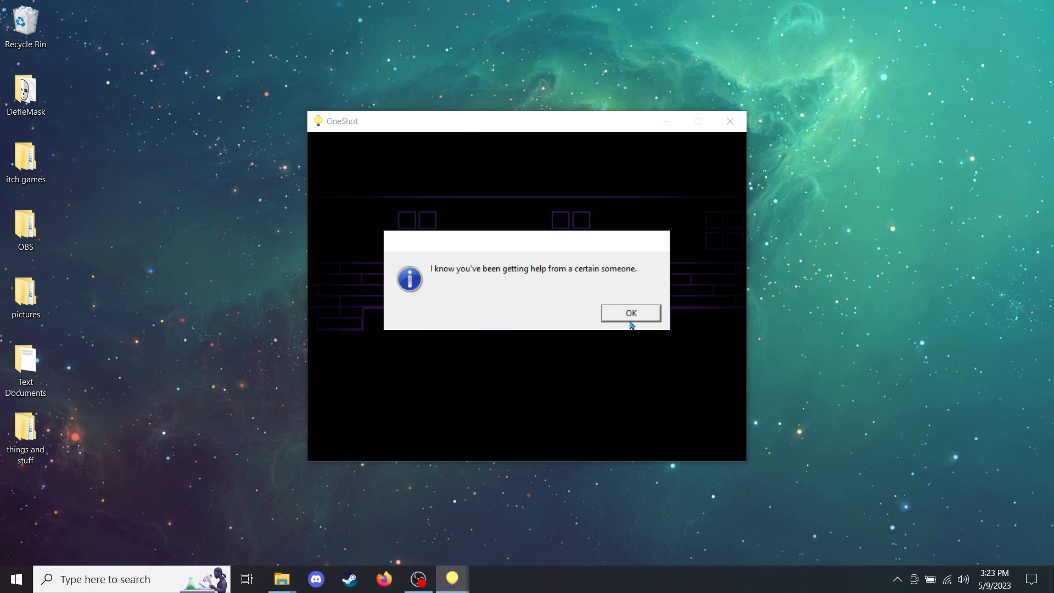
pyautogui.moveTo(633, 318)
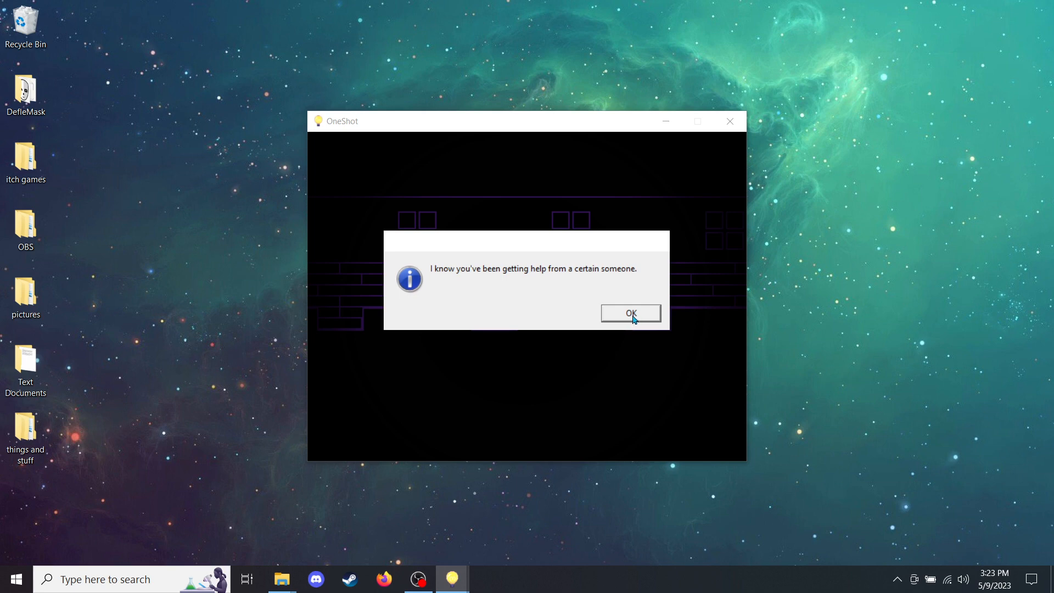
pyautogui.click(631, 313)
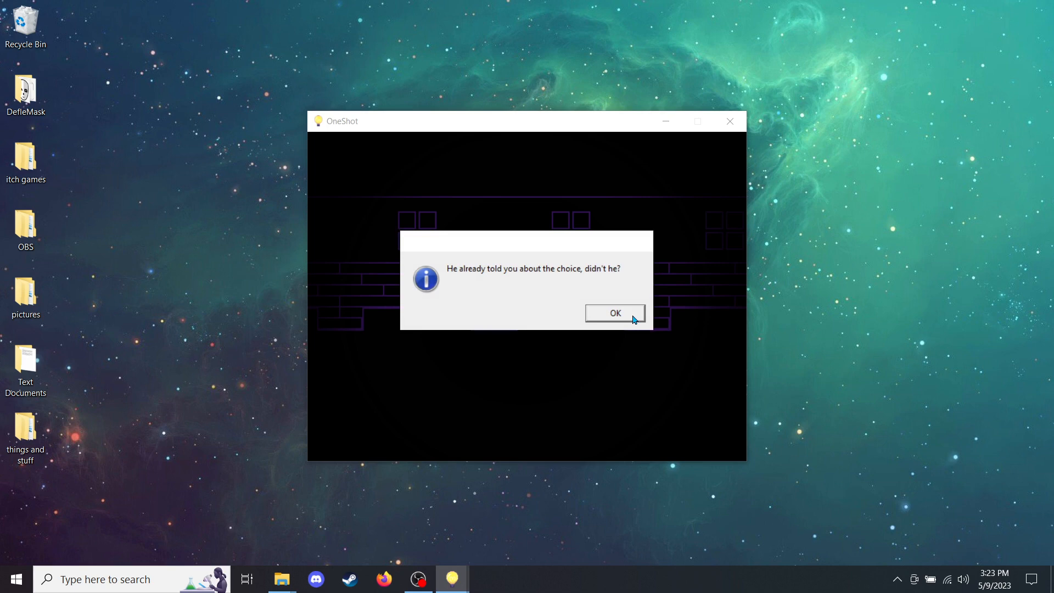
pyautogui.click(613, 313)
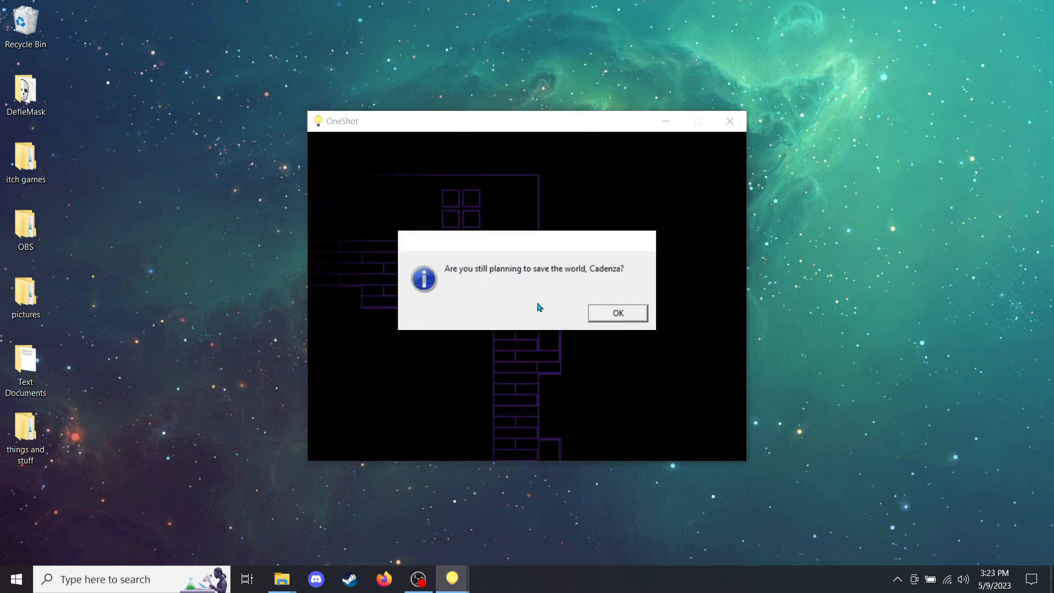
pyautogui.moveTo(633, 318)
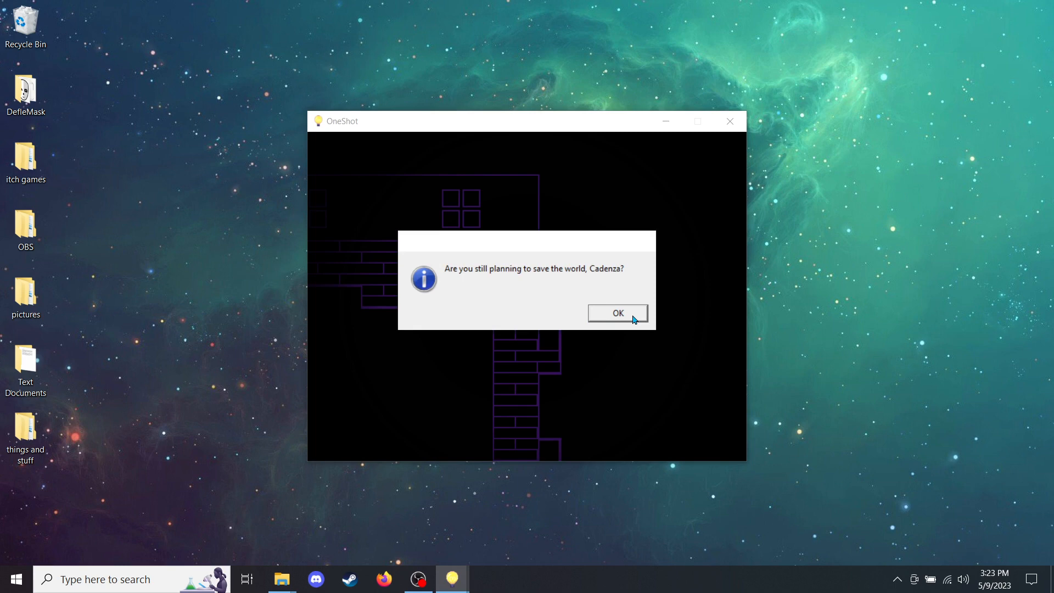
pyautogui.click(617, 313)
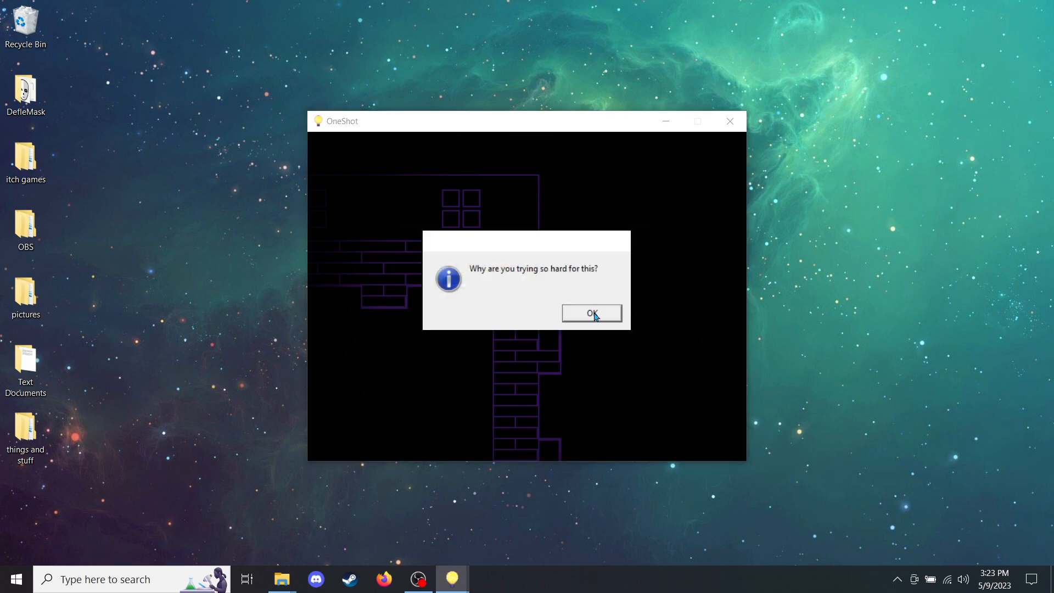
pyautogui.click(591, 314)
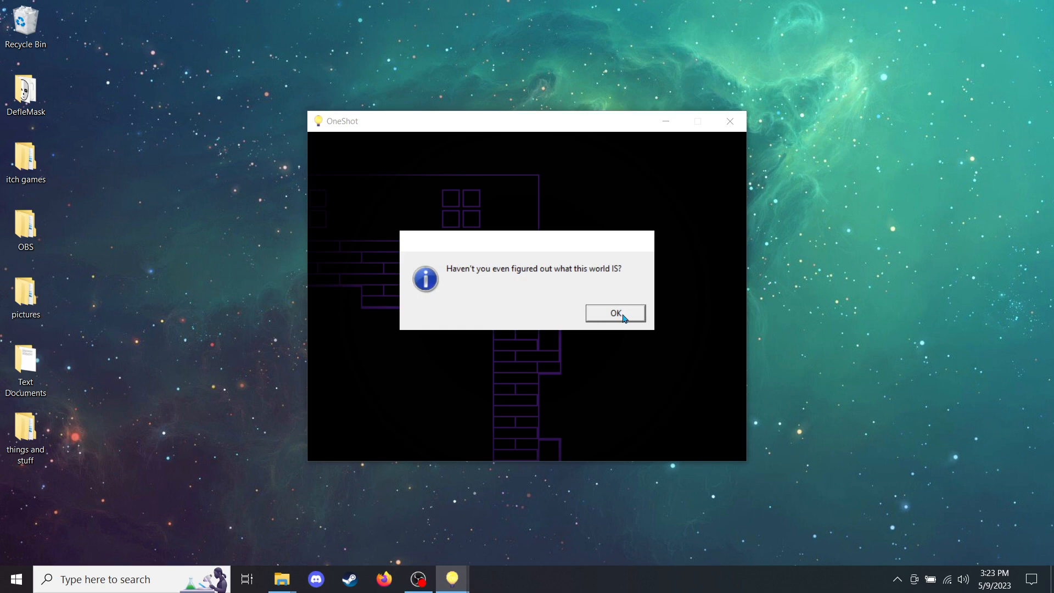
pyautogui.click(614, 313)
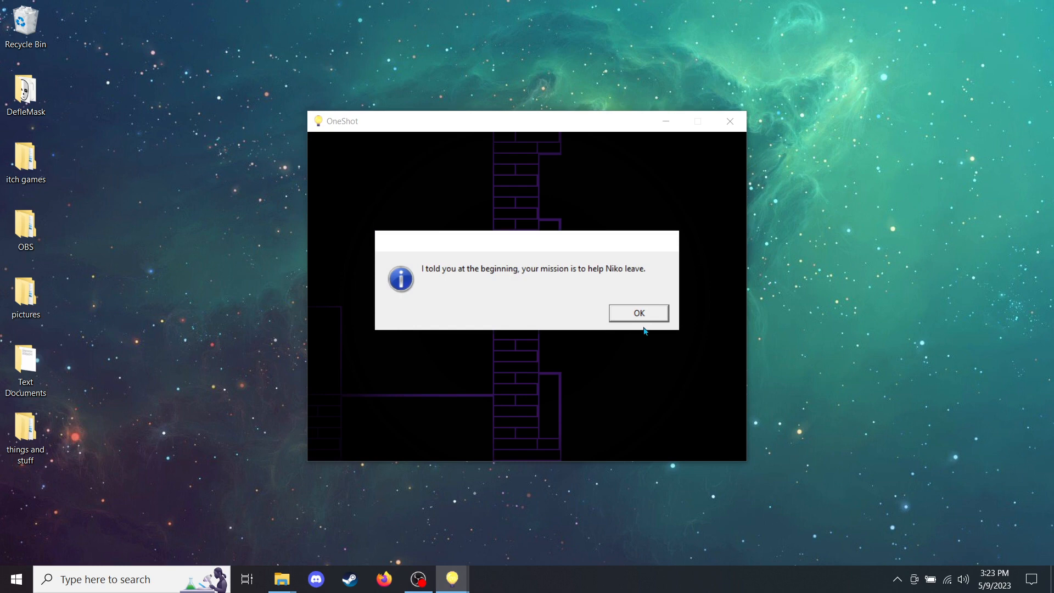
pyautogui.moveTo(648, 317)
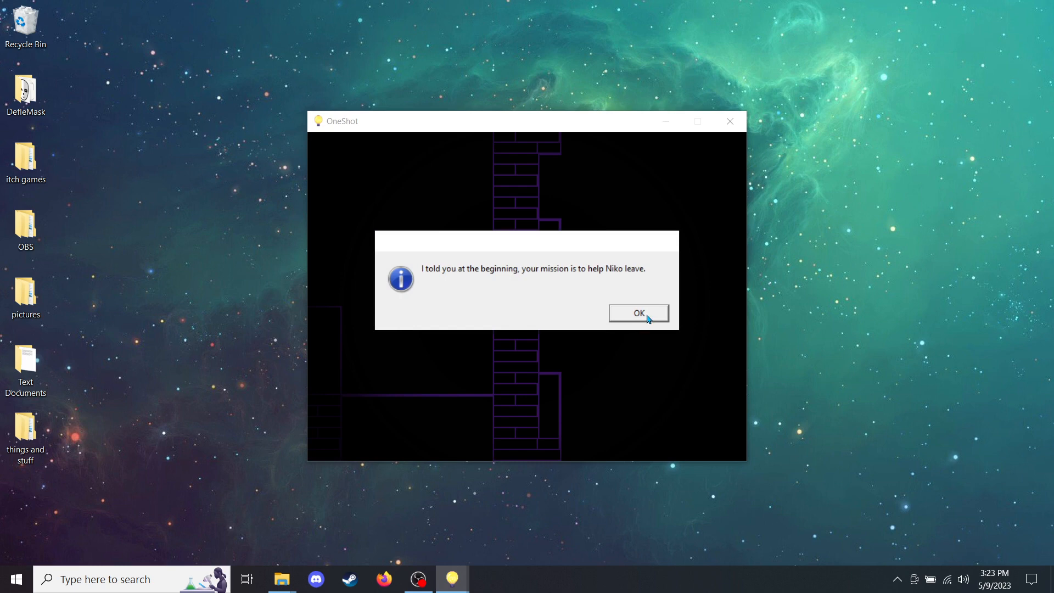
# Step: Advance through the messages that Niko is the only thing worth saving and the one-shot warning
pyautogui.click(637, 313)
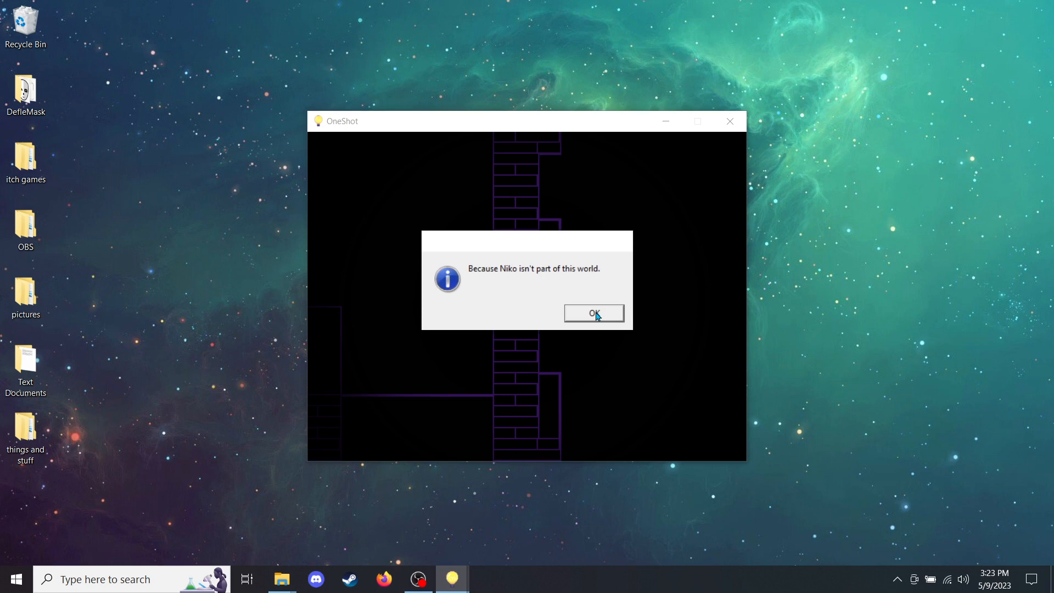
pyautogui.click(594, 313)
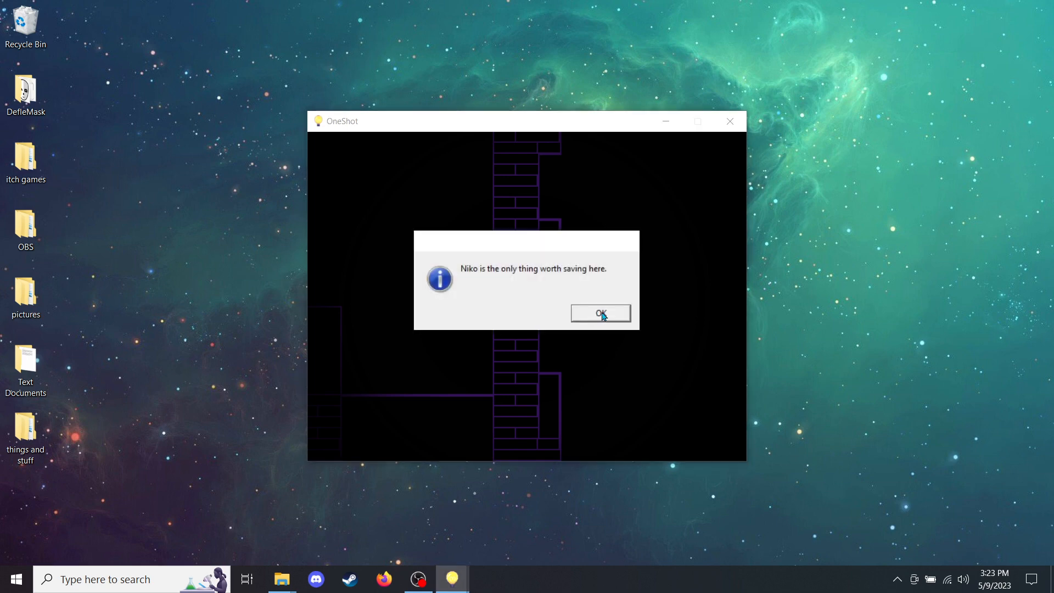
pyautogui.click(600, 313)
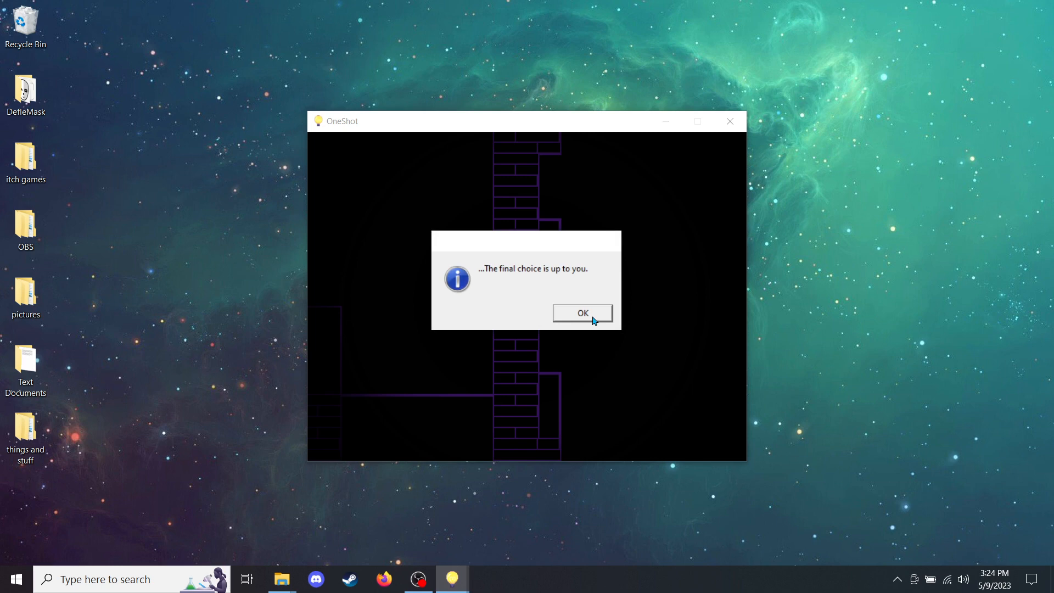
pyautogui.click(582, 313)
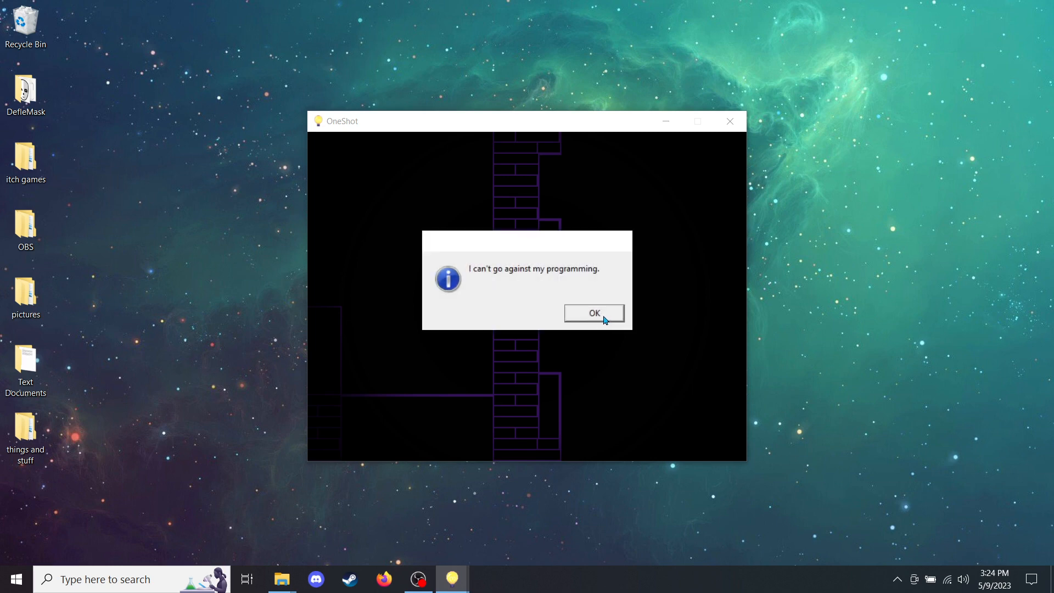
pyautogui.click(593, 313)
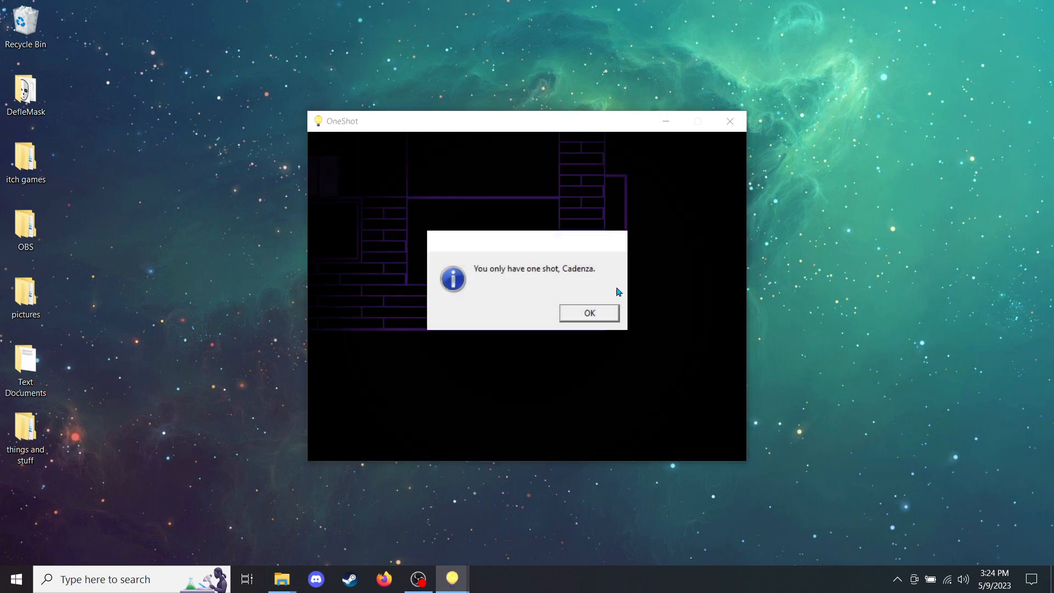
pyautogui.moveTo(599, 320)
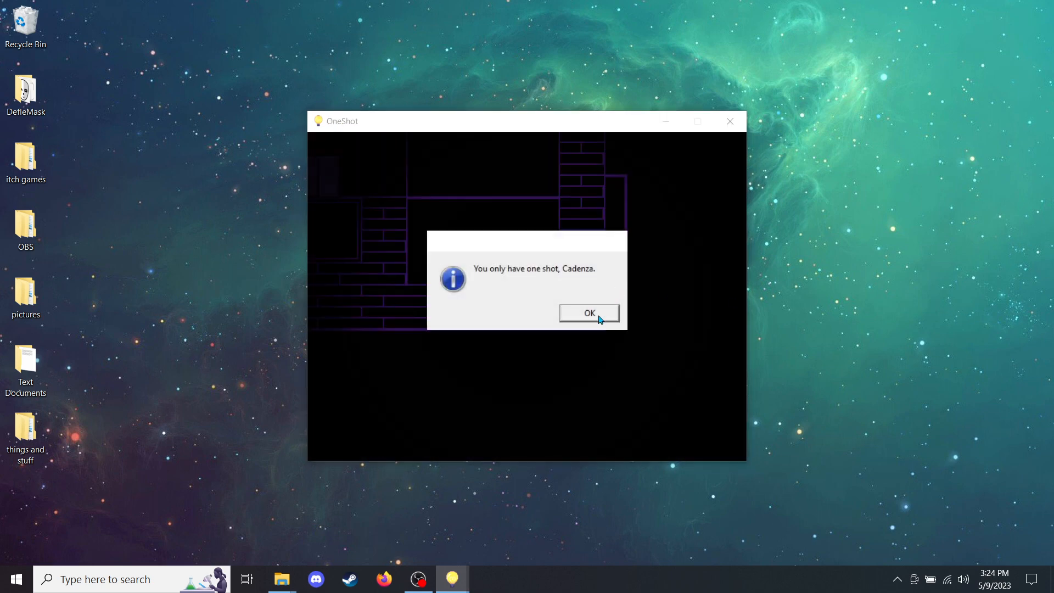
pyautogui.click(588, 313)
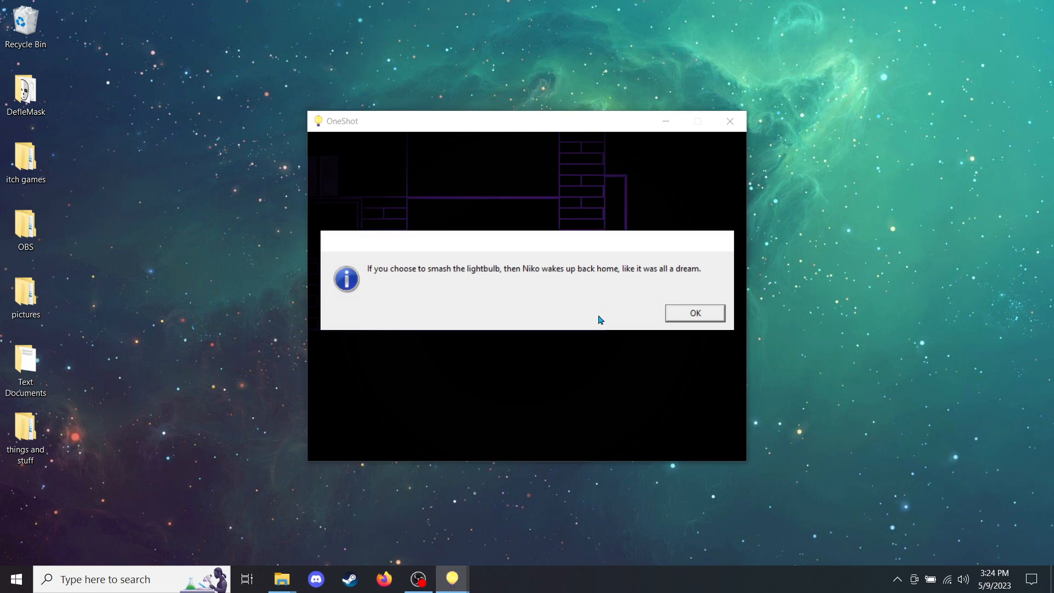
pyautogui.moveTo(697, 329)
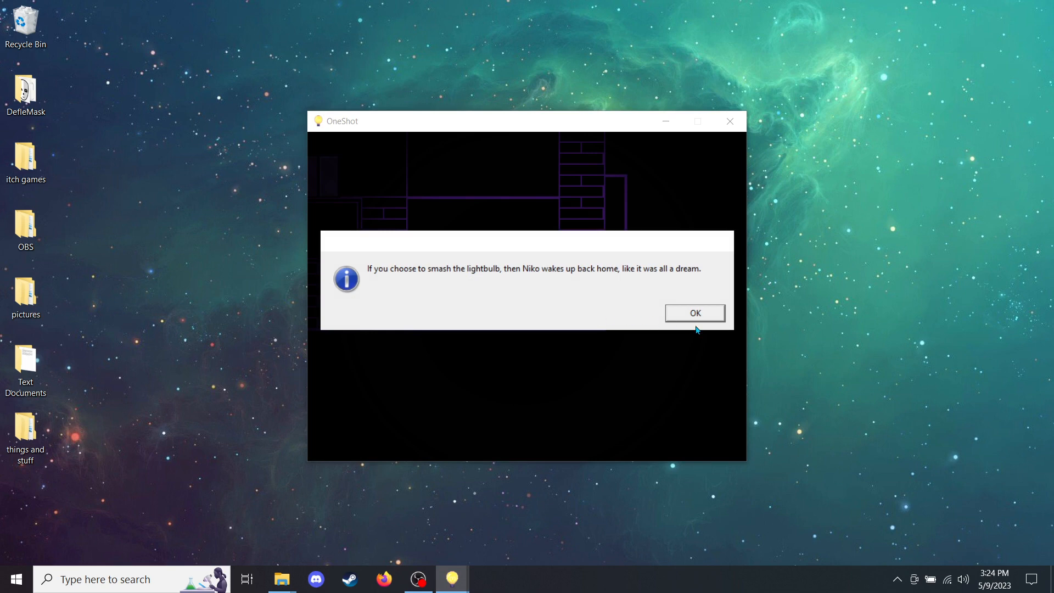
pyautogui.moveTo(700, 317)
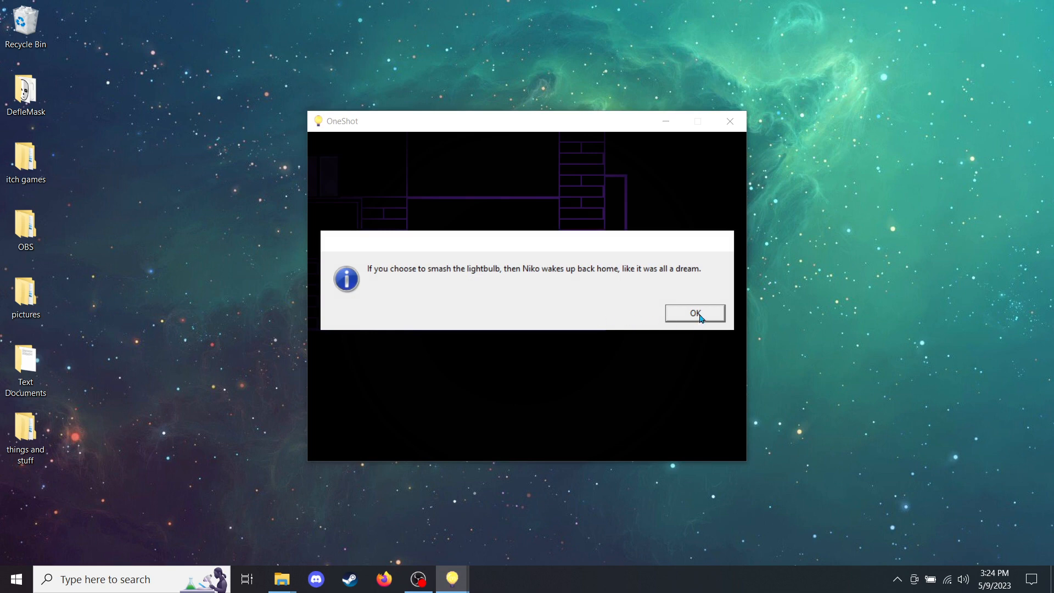
# Step: Read the explanations of smashing the lightbulb versus returning the sun and answer the question about caring for Niko
pyautogui.click(694, 313)
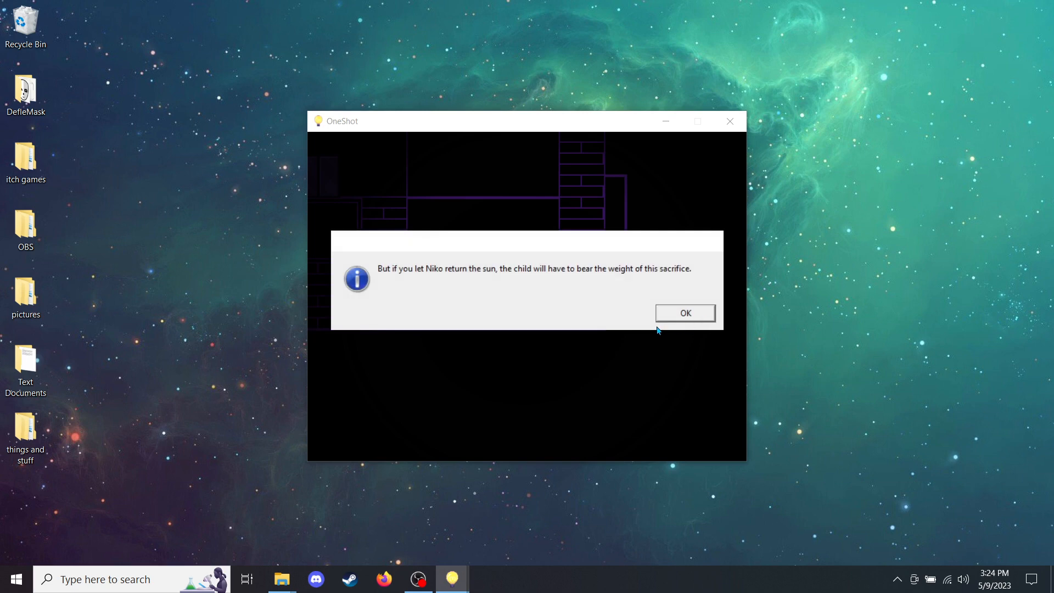
pyautogui.moveTo(687, 315)
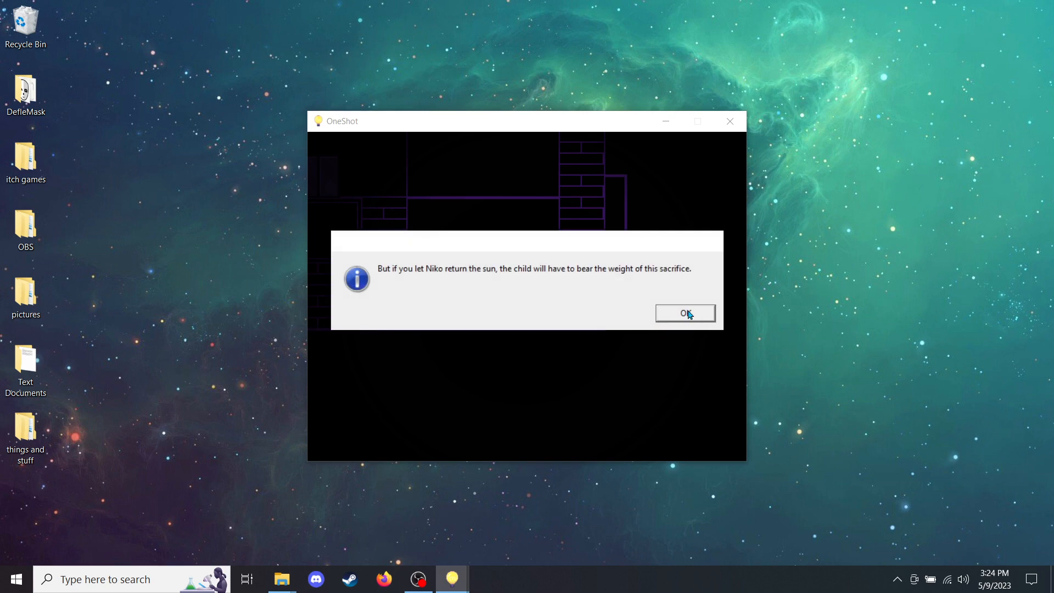
pyautogui.moveTo(697, 318)
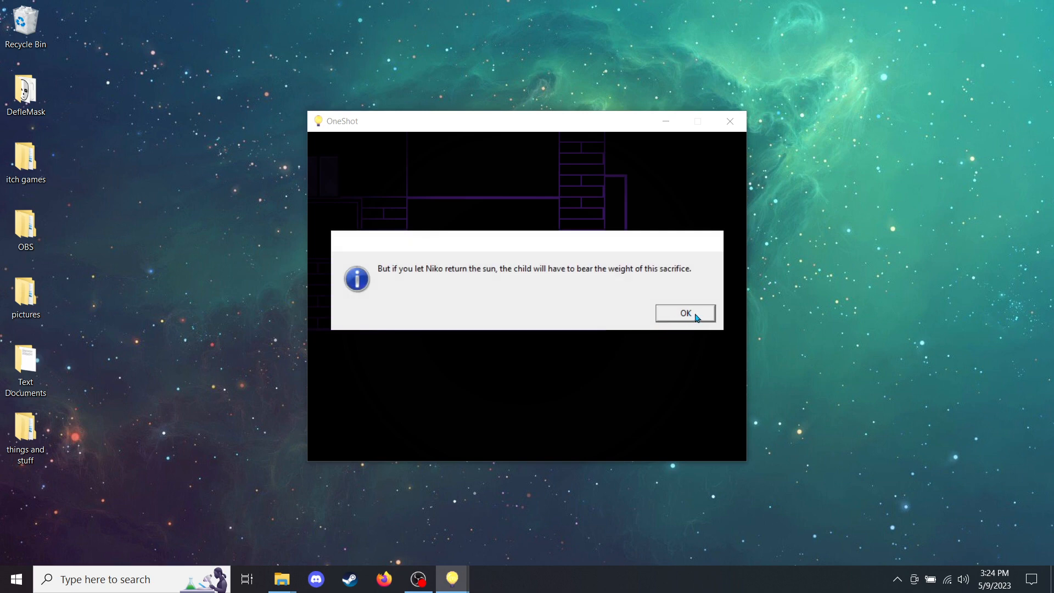
pyautogui.click(684, 313)
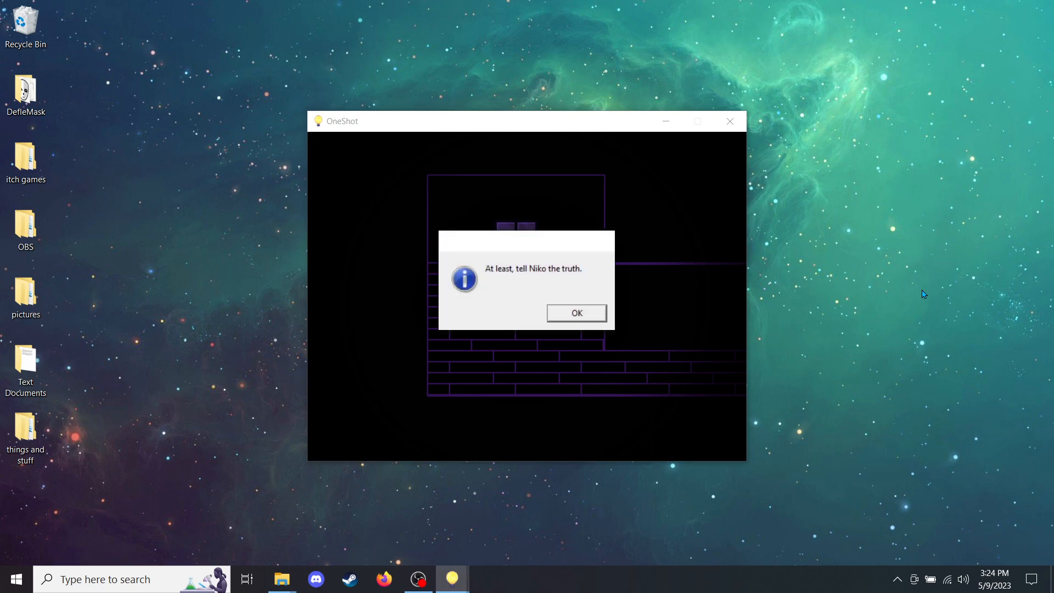
pyautogui.moveTo(592, 316)
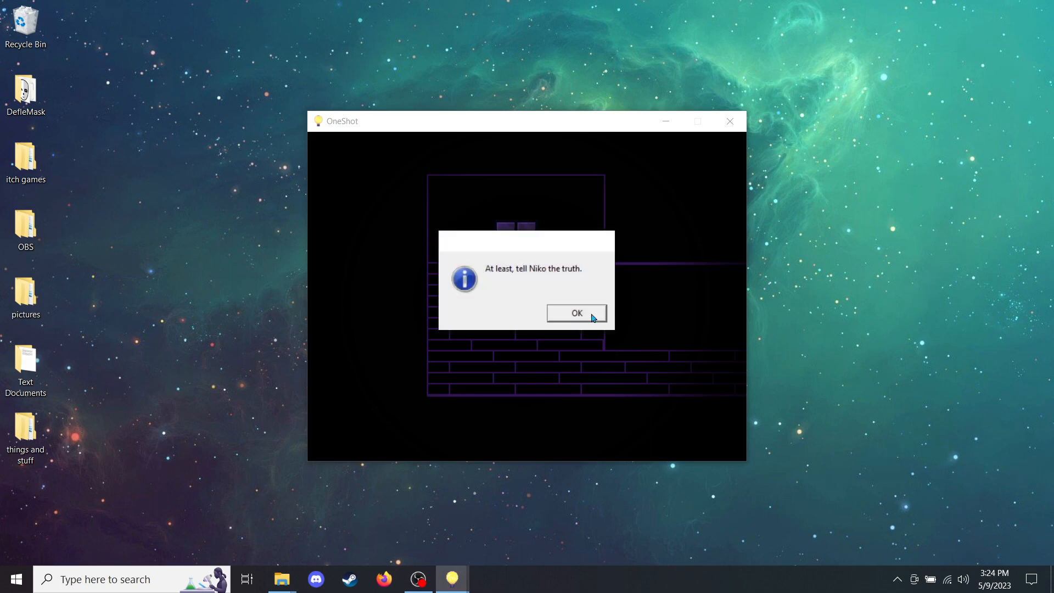
pyautogui.click(577, 313)
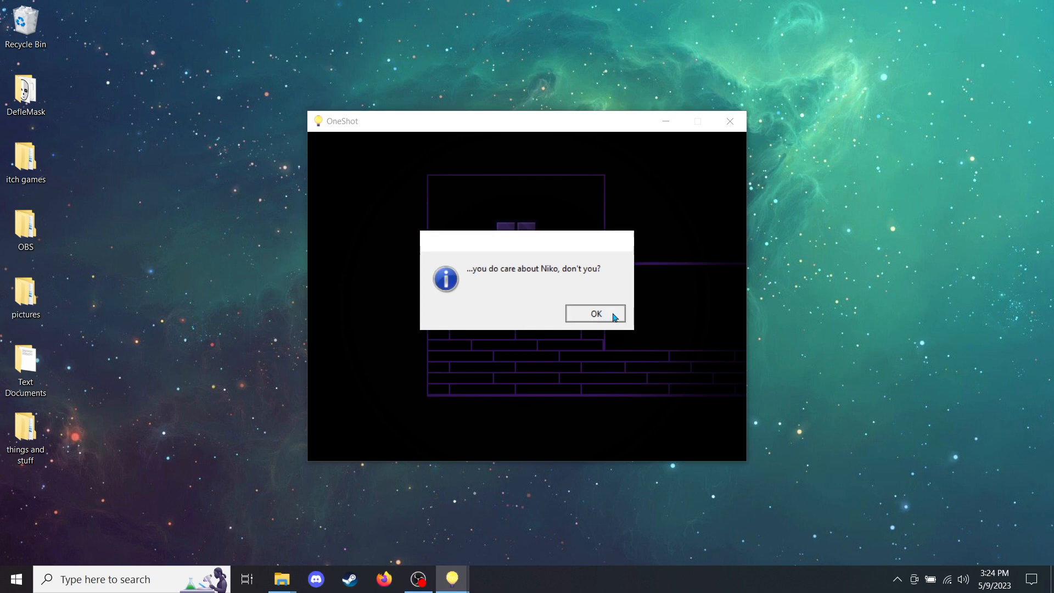
pyautogui.click(594, 313)
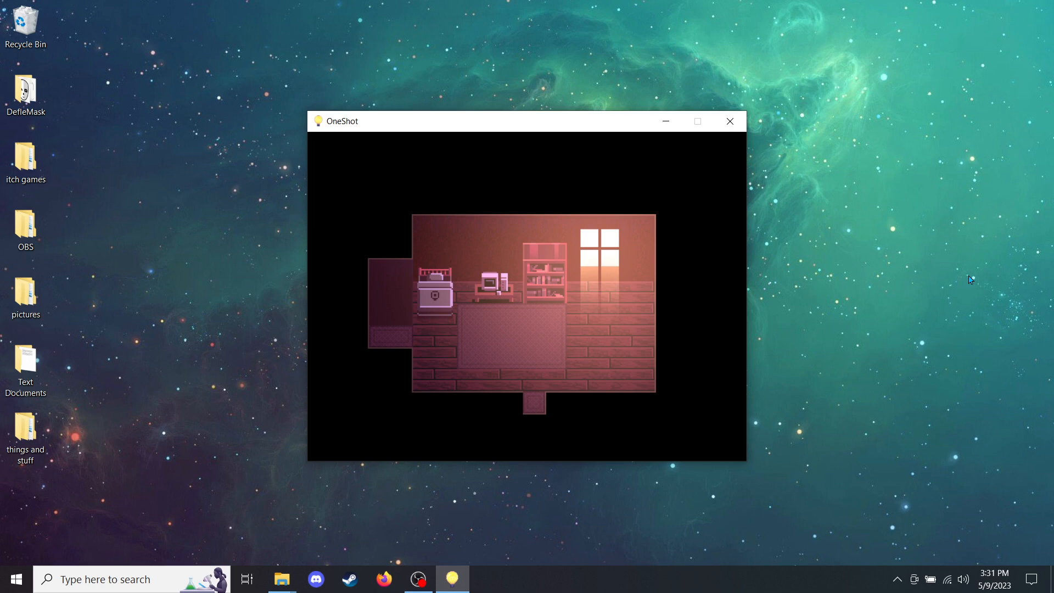
# Step: Close the OneShot window to quit the game, leaving the desktop
pyautogui.click(729, 121)
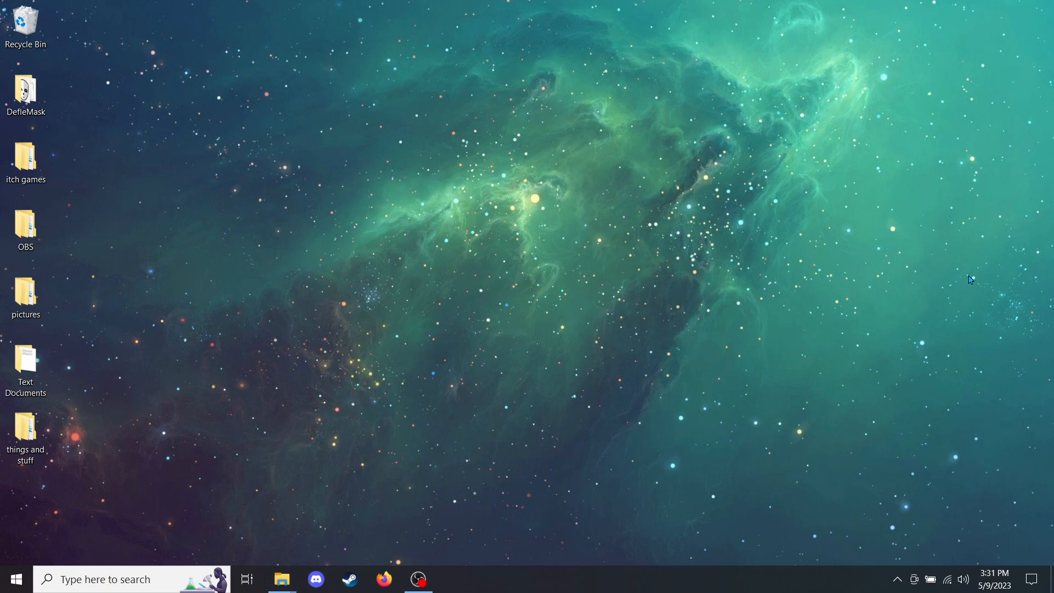
pyautogui.moveTo(281, 579)
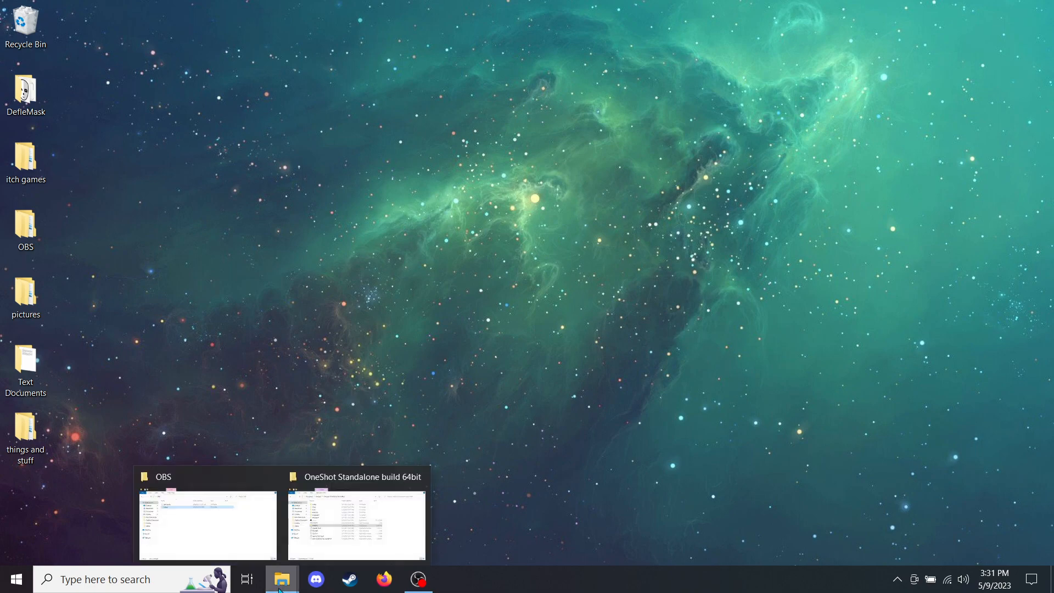
# Step: Restore the OneShot Standalone build 64bit folder and relaunch oneshot from it
pyautogui.click(356, 526)
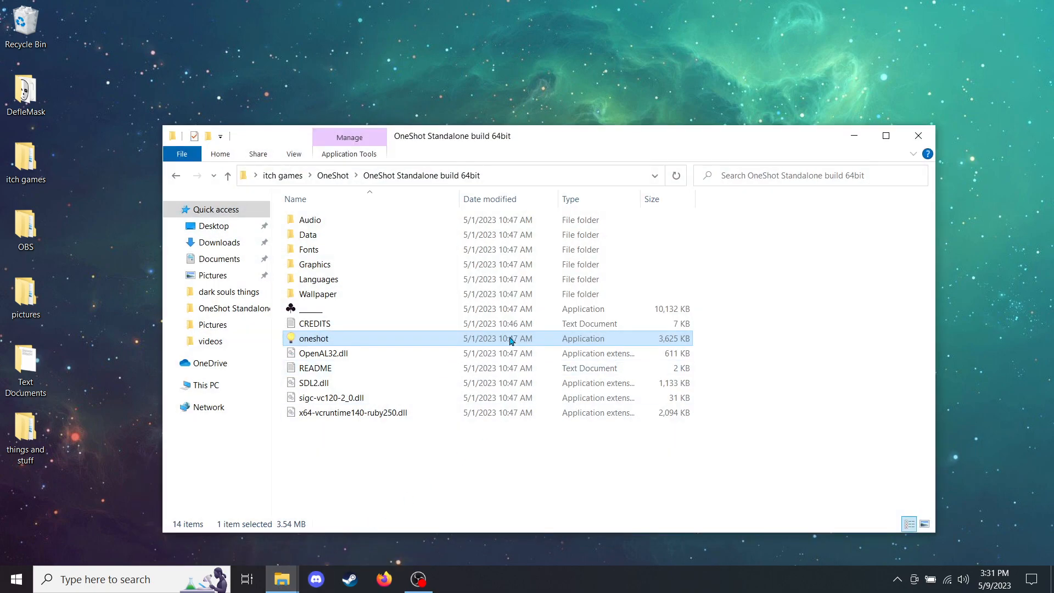
pyautogui.moveTo(555, 337)
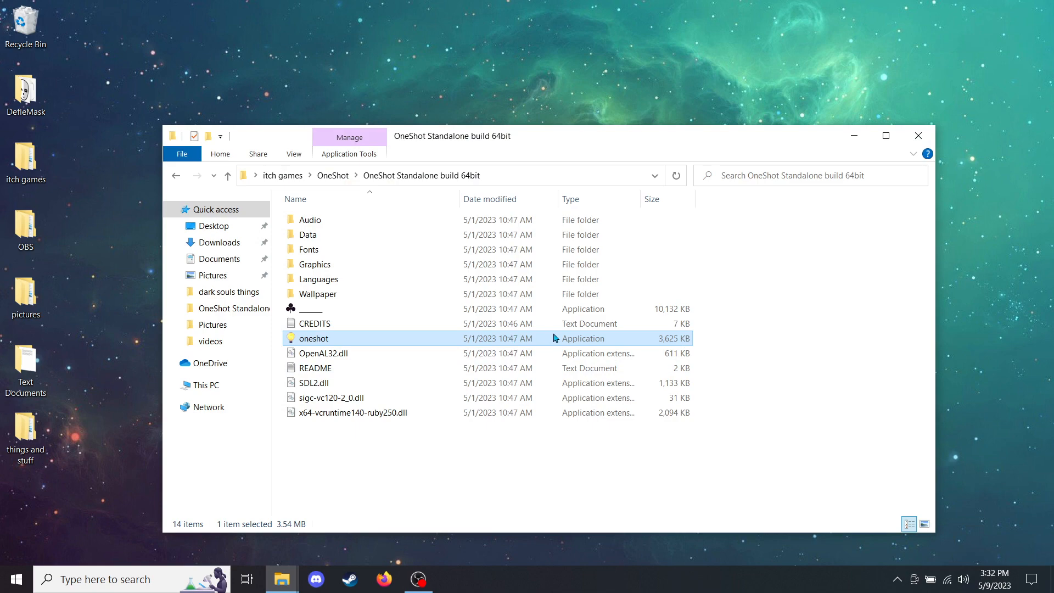
pyautogui.doubleClick(315, 338)
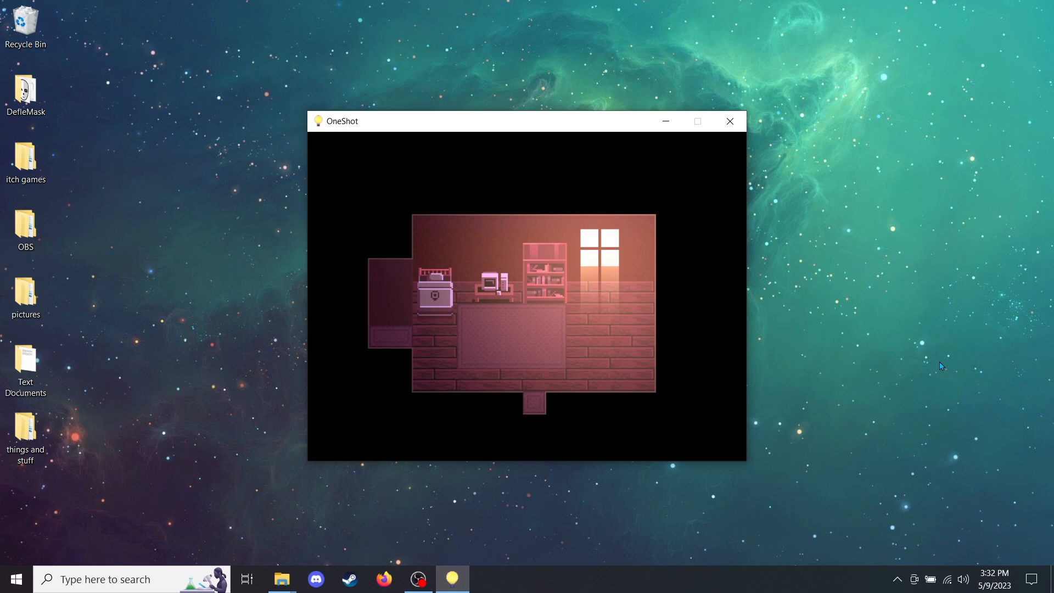
pyautogui.moveTo(924, 375)
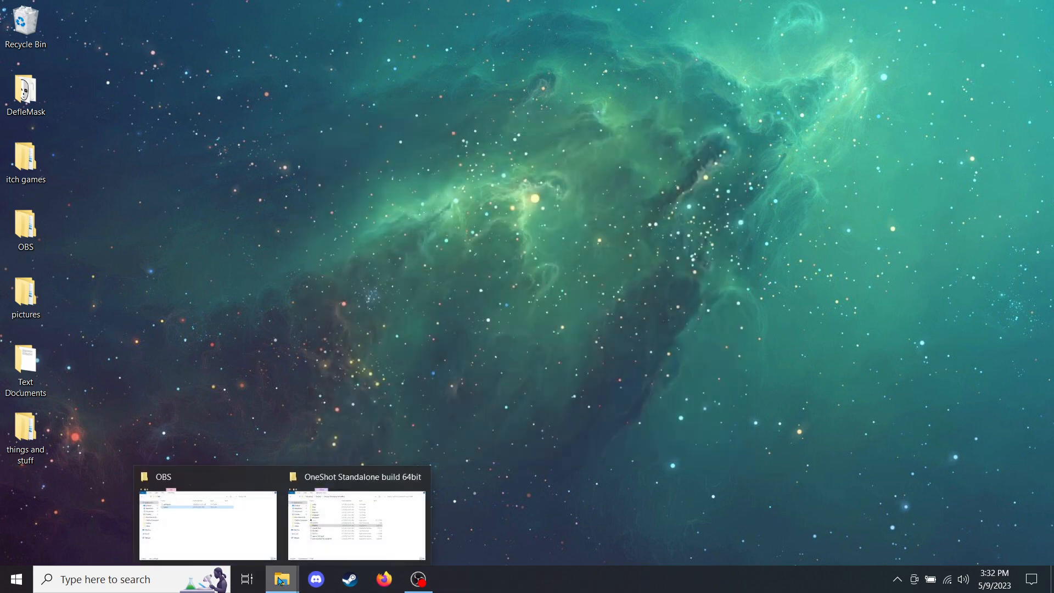
pyautogui.moveTo(270, 573)
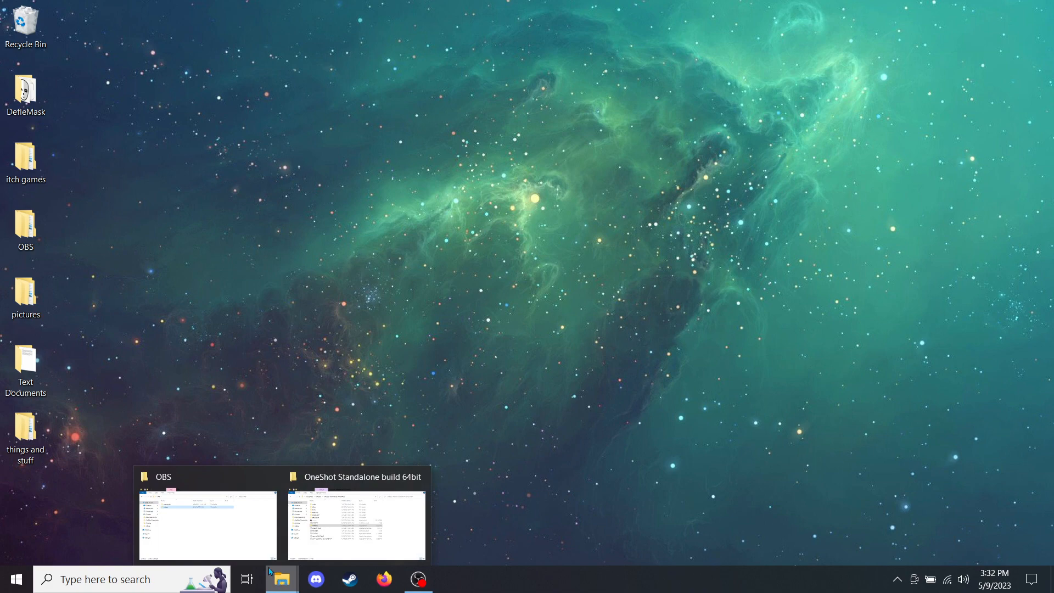
# Step: Navigate to Documents\My Games\Oneshot and launch the blank-named '______' program beside the save file
pyautogui.click(356, 525)
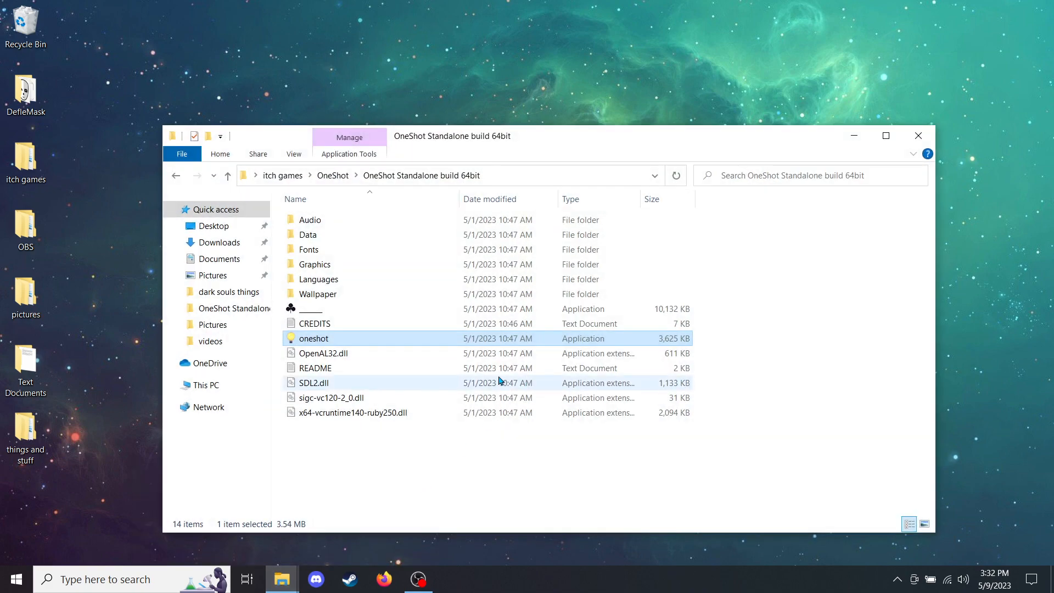
pyautogui.moveTo(450, 308)
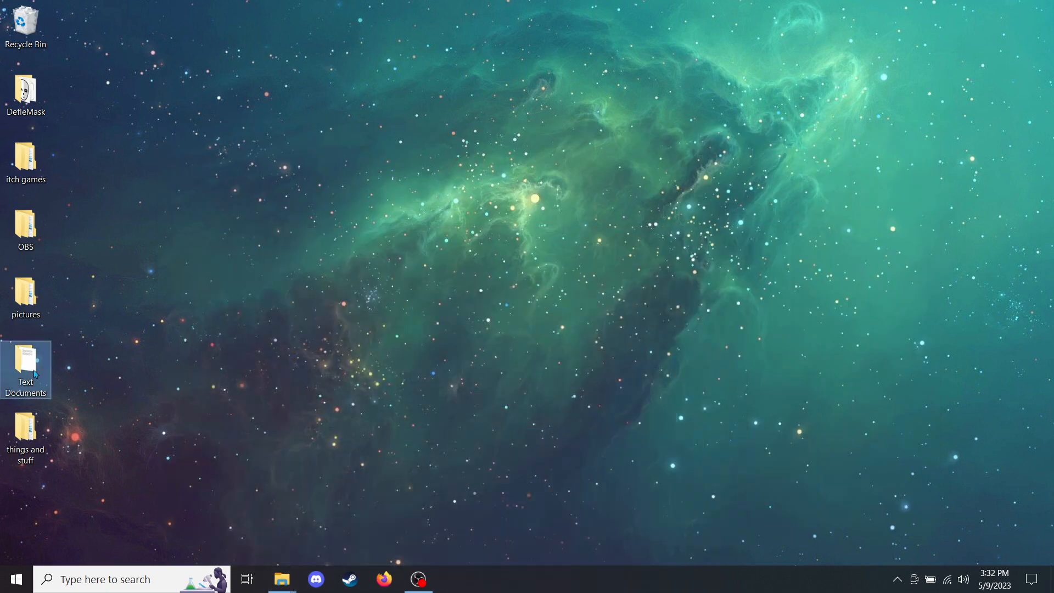
pyautogui.doubleClick(26, 364)
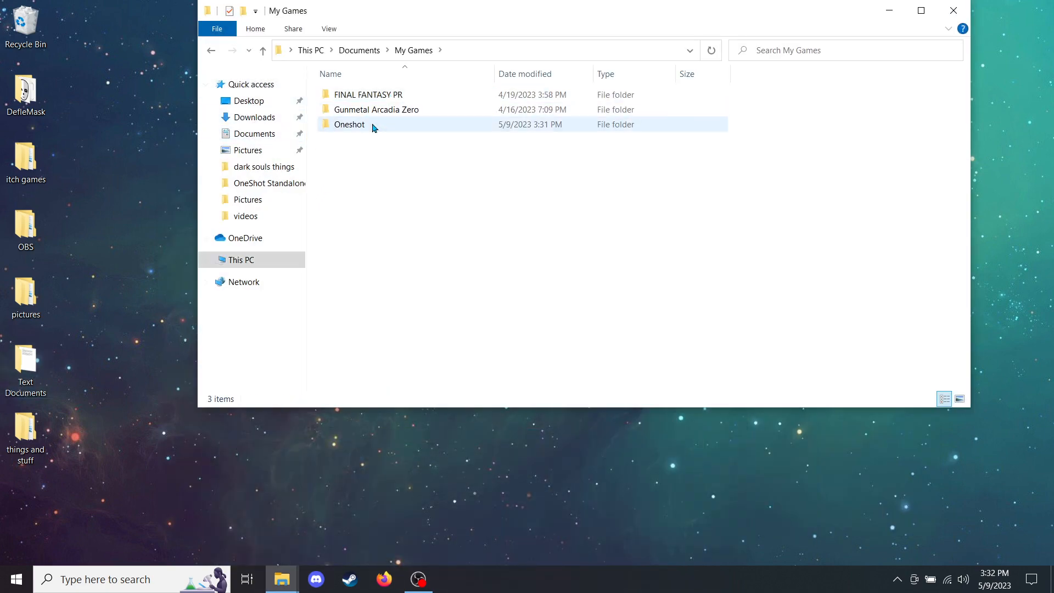
pyautogui.doubleClick(349, 125)
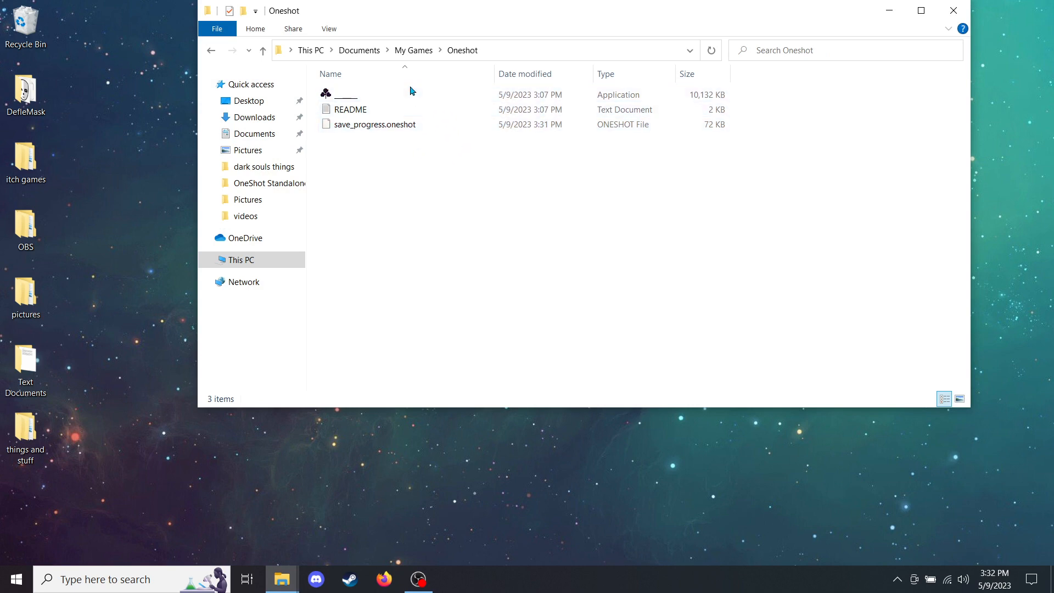
pyautogui.doubleClick(345, 95)
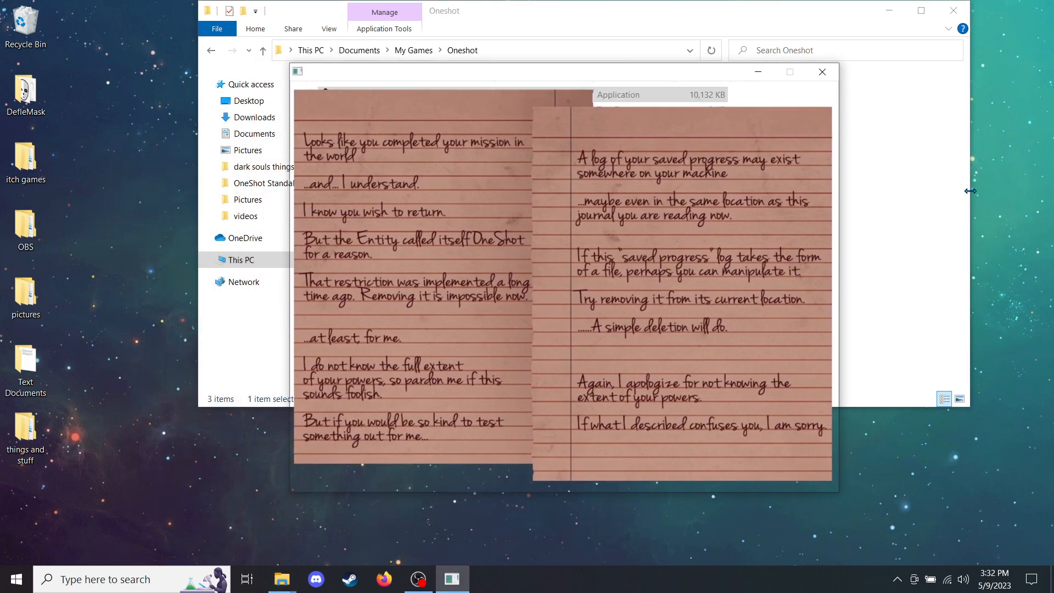
pyautogui.moveTo(944, 241)
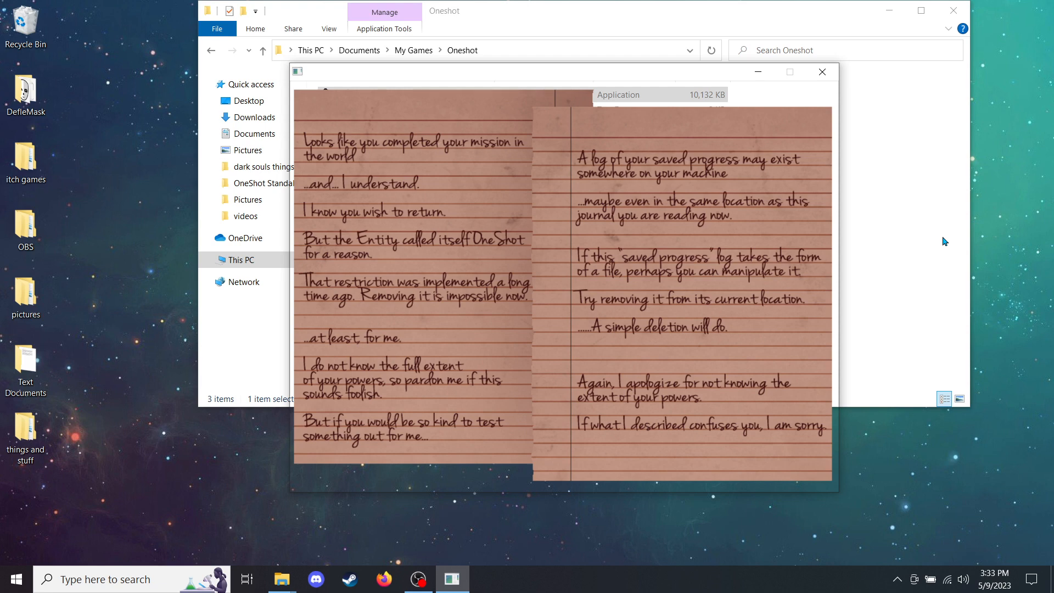
pyautogui.moveTo(747, 322)
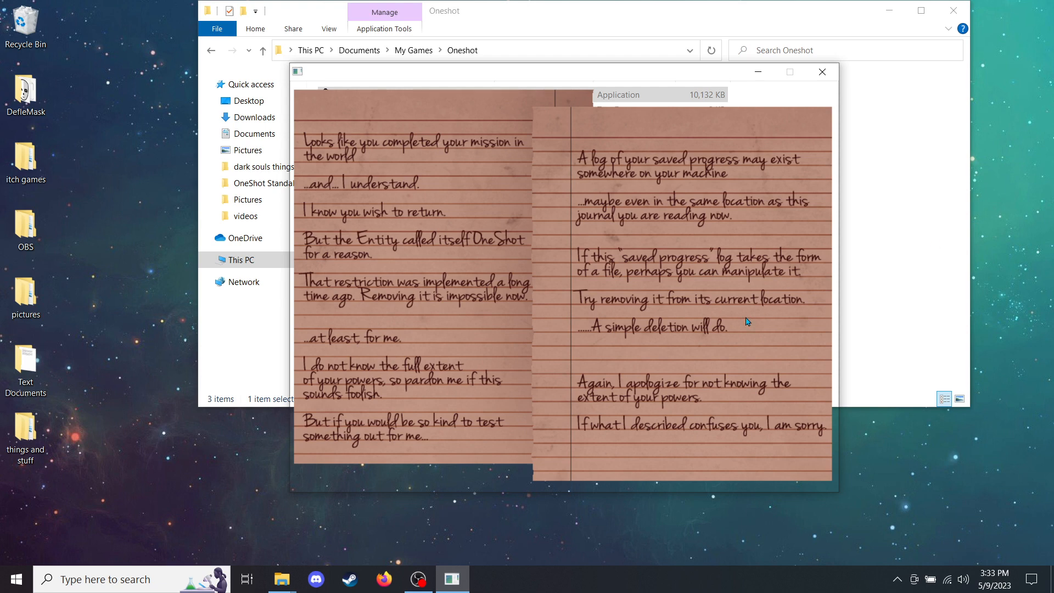
pyautogui.moveTo(908, 98)
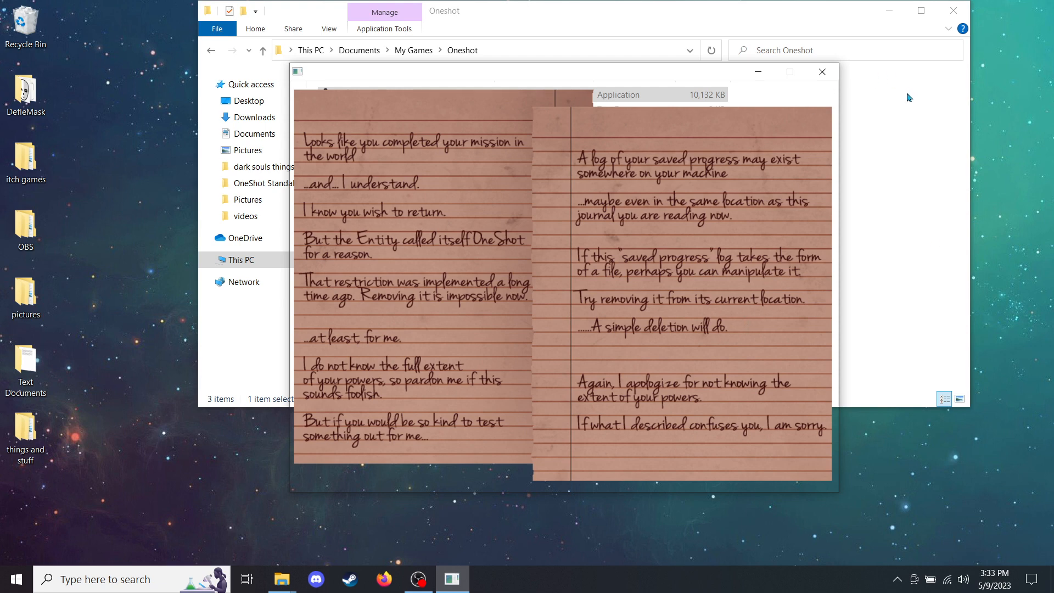
pyautogui.moveTo(876, 157)
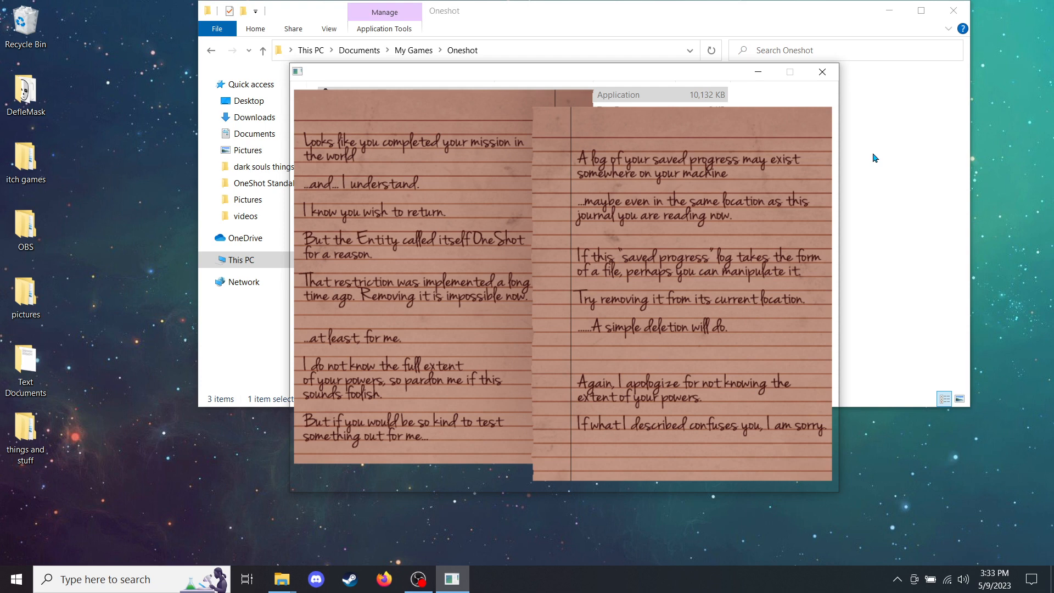
pyautogui.moveTo(912, 153)
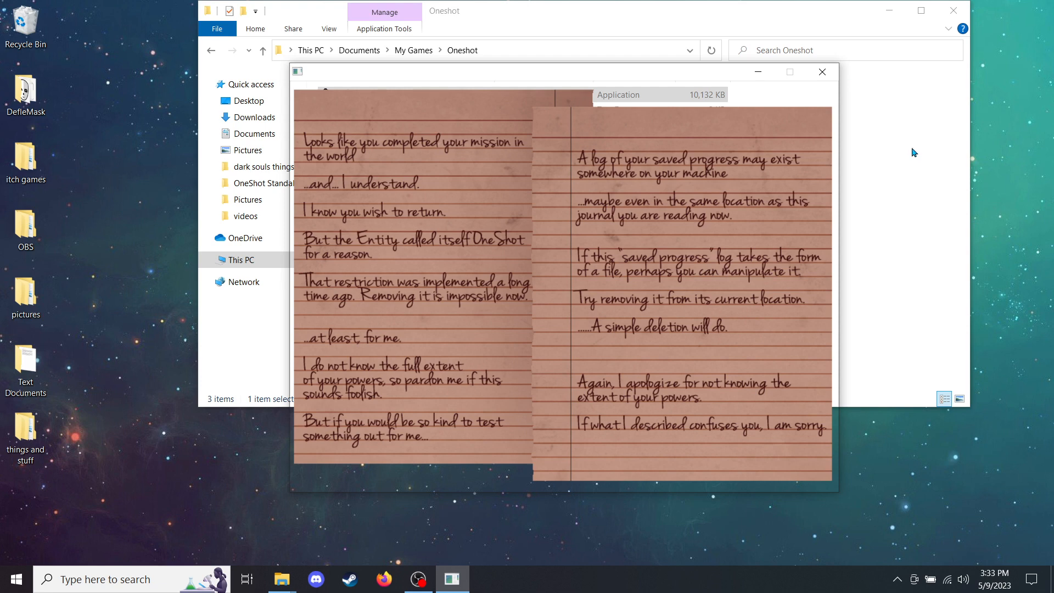